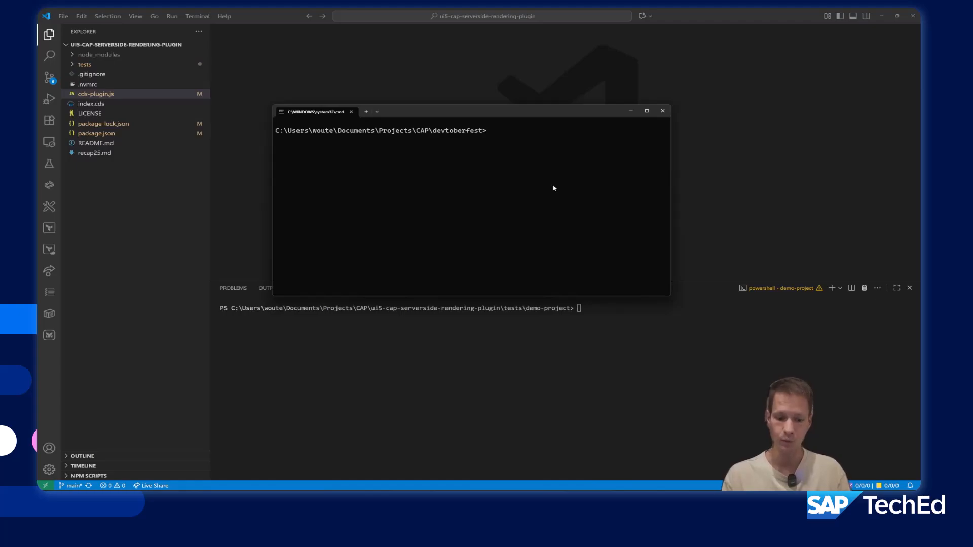
Create the CAP project demoapp via cds init with nodejs, tiny-sample, data and sqlite
{"action": "type", "text": "ds init demoapp --add nodejs,tiny-sample,data,sqlite"}
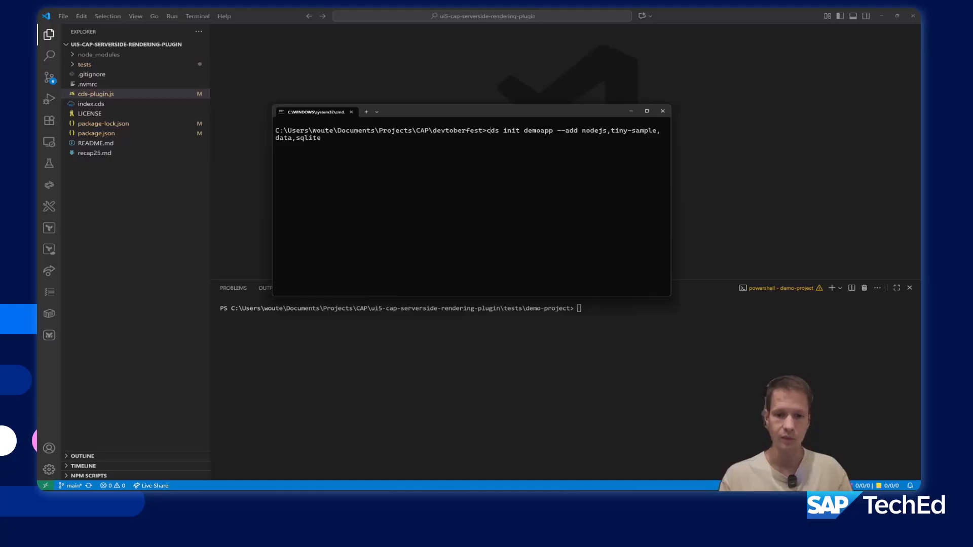
{"action": "key", "text": "Enter"}
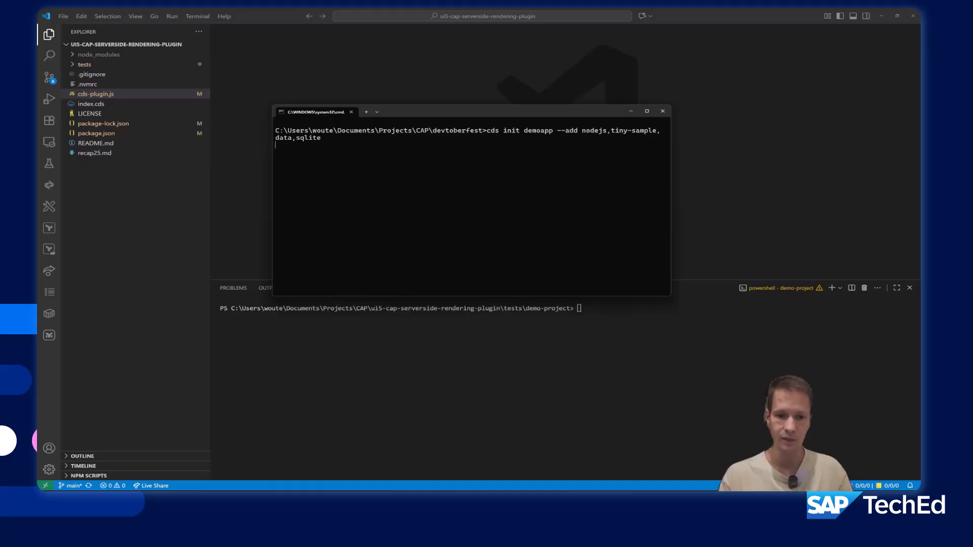
{"action": "key", "text": "Enter"}
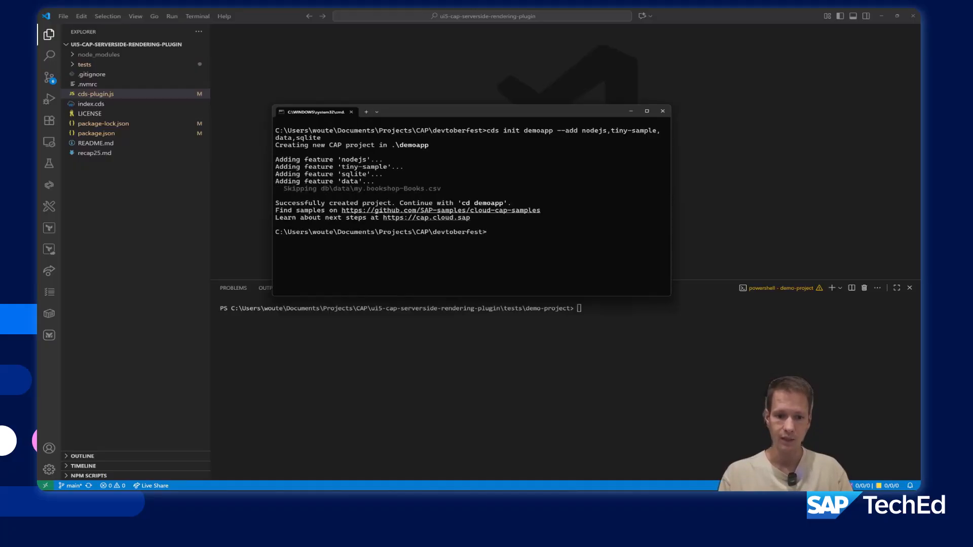
Install demoapp's npm dependencies and open the project in VS Code
{"action": "type", "text": "cd demoapp"}
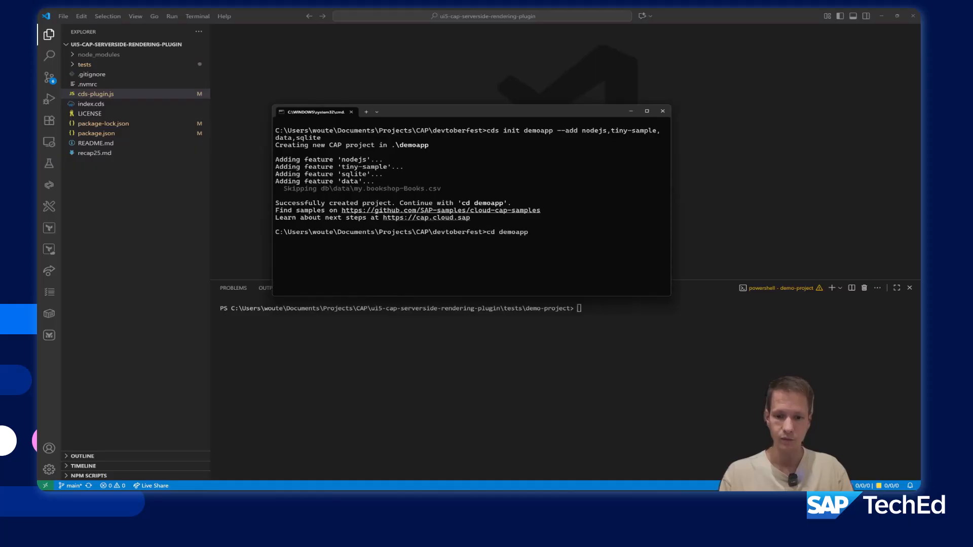
{"action": "type", "text": "npm i"}
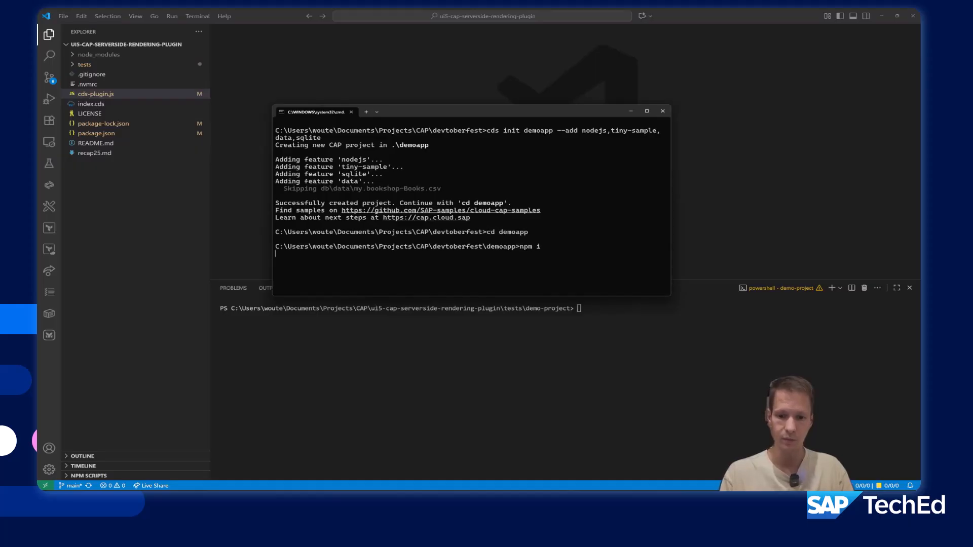
{"action": "key", "text": "Enter"}
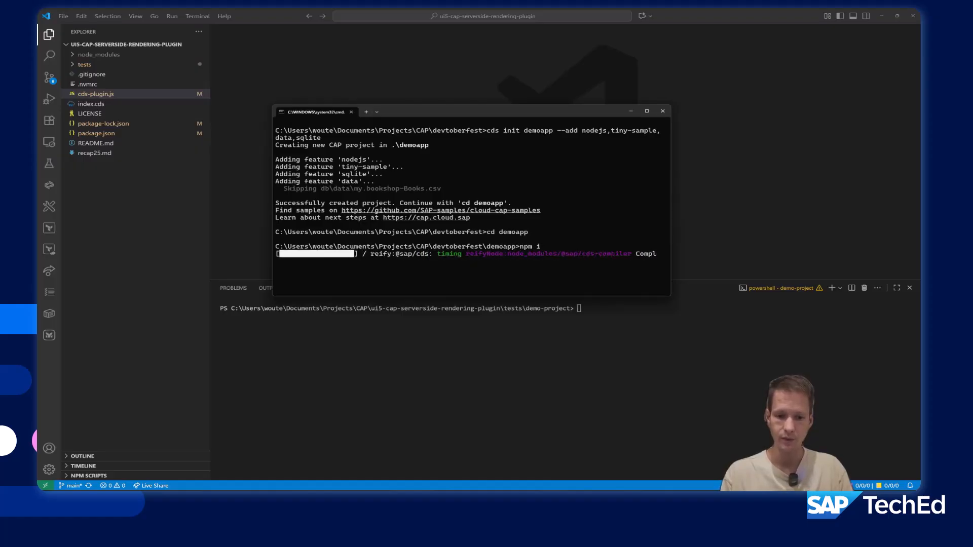
{"action": "type", "text": "code .gitignore"}
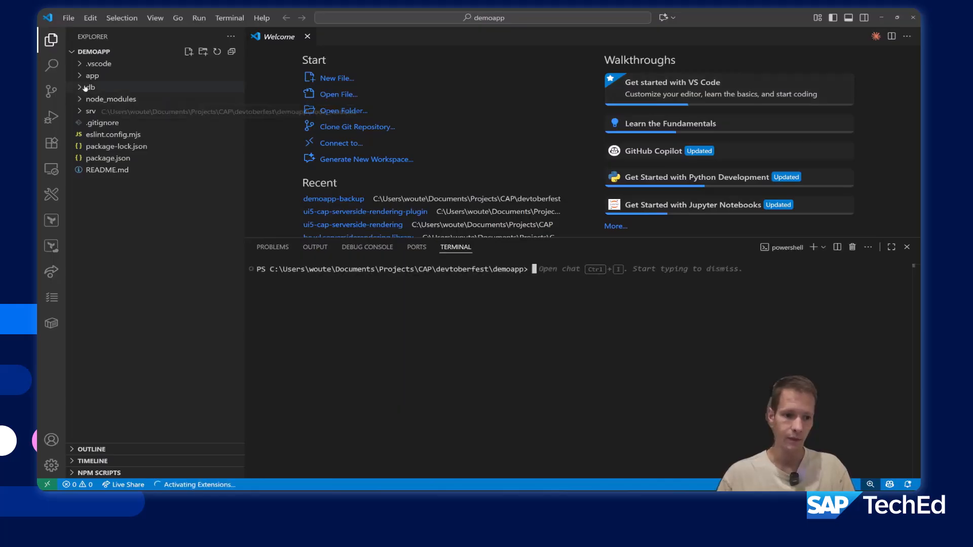
Browse db and srv and view the catalog service definition cat-service.cds
{"action": "left_click", "coordinate": [92, 75]}
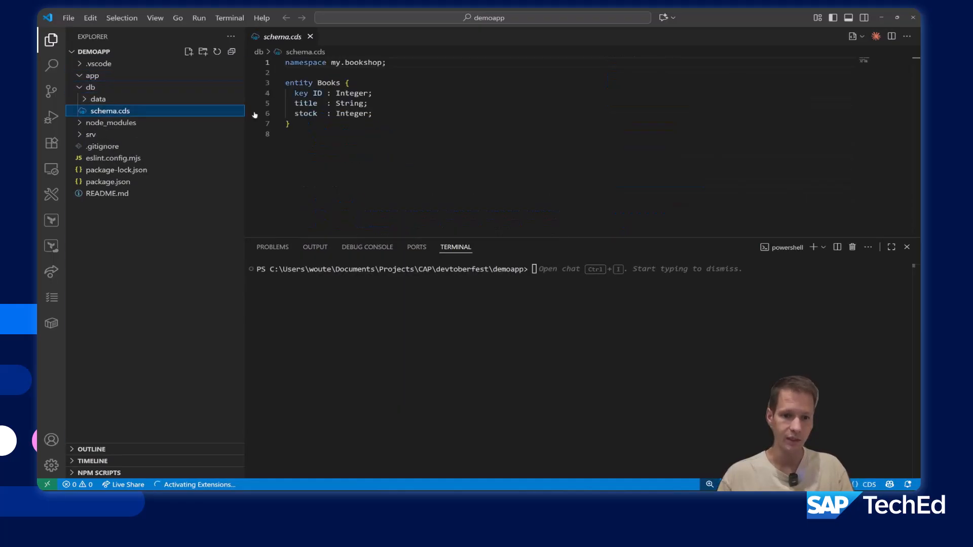
{"action": "left_click", "coordinate": [91, 134]}
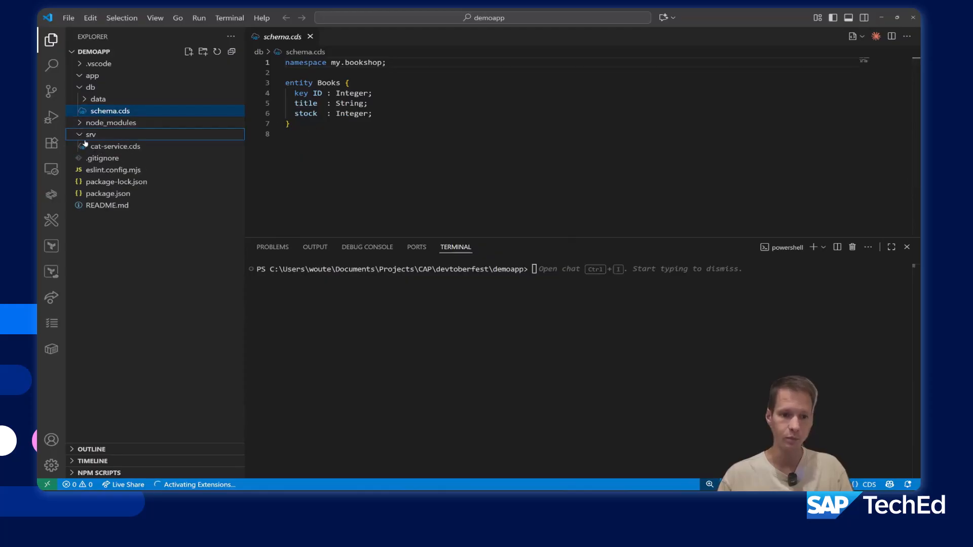
{"action": "left_click", "coordinate": [115, 146]}
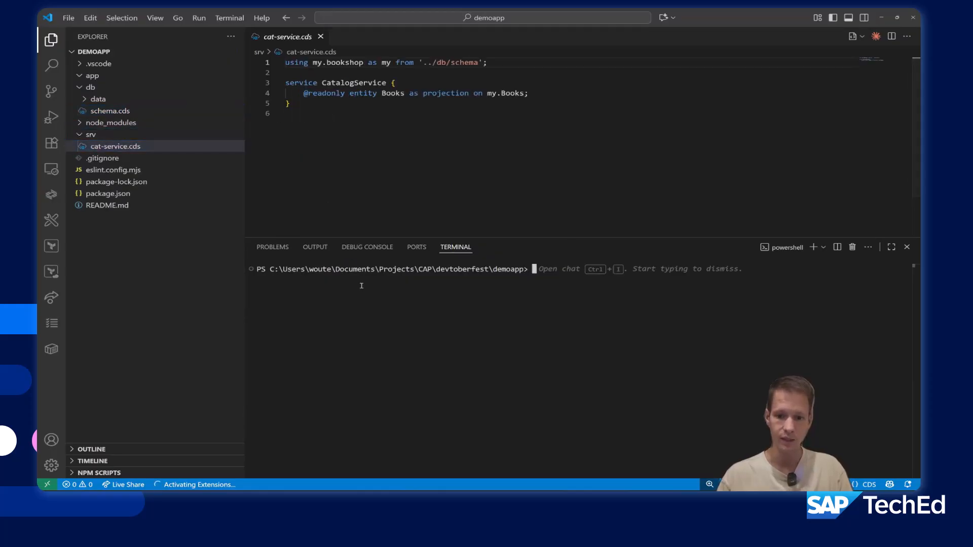
Start the CAP server with npm start and view the Books entity data in the browser
{"action": "type", "text": "npm st"}
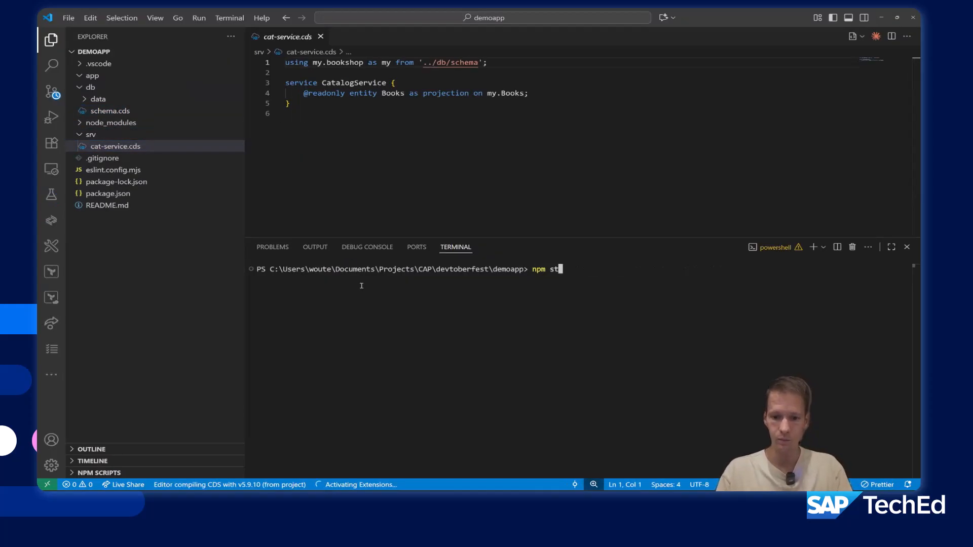
{"action": "type", "text": "art"}
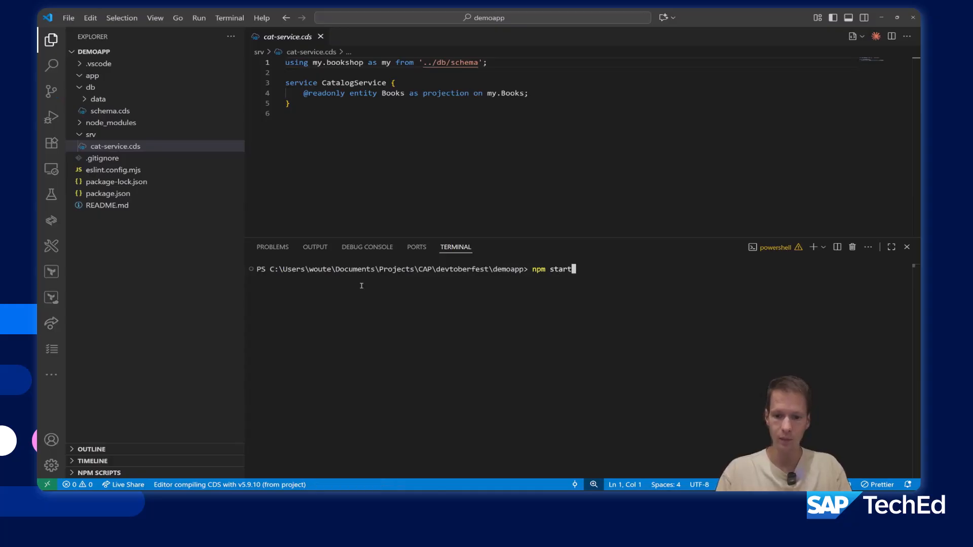
{"action": "key", "text": "Enter"}
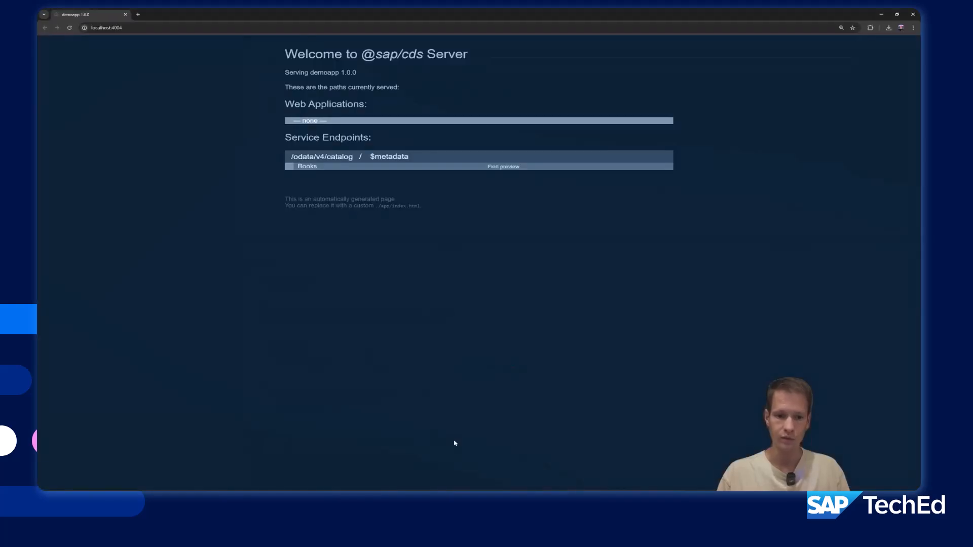
{"action": "left_click", "coordinate": [307, 166]}
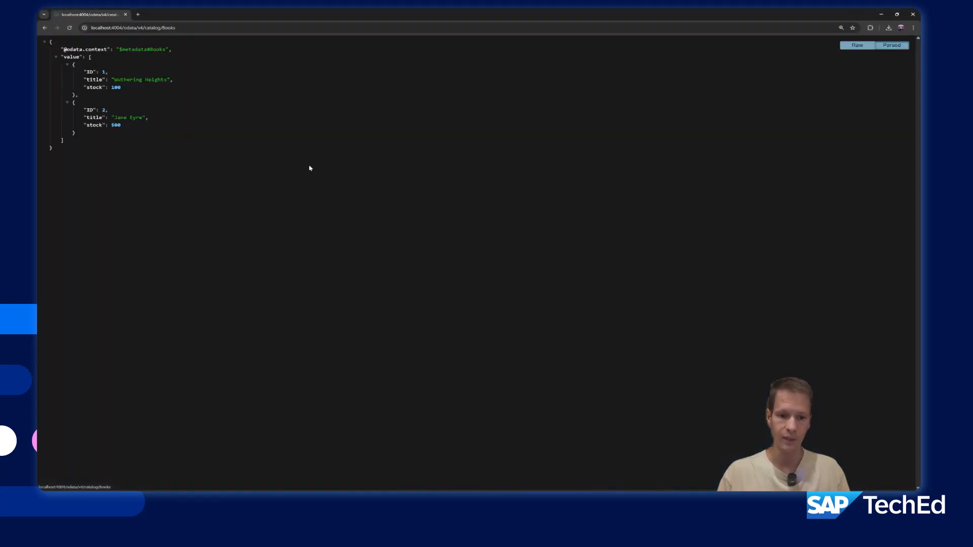
{"action": "mouse_move", "coordinate": [238, 109]}
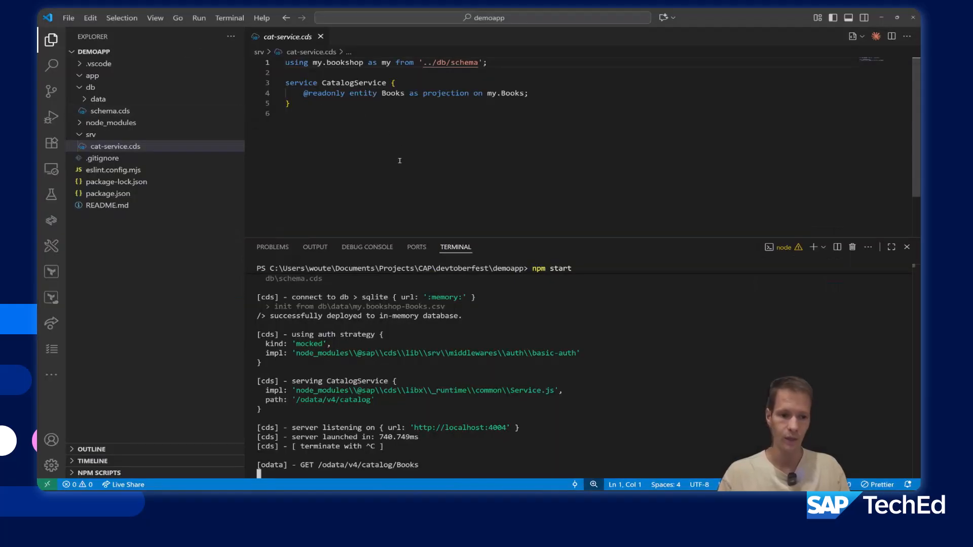
Install ui5-cap-serverside-rendering-plugin using the command from the demo notes
{"action": "key", "text": "alt+tab"}
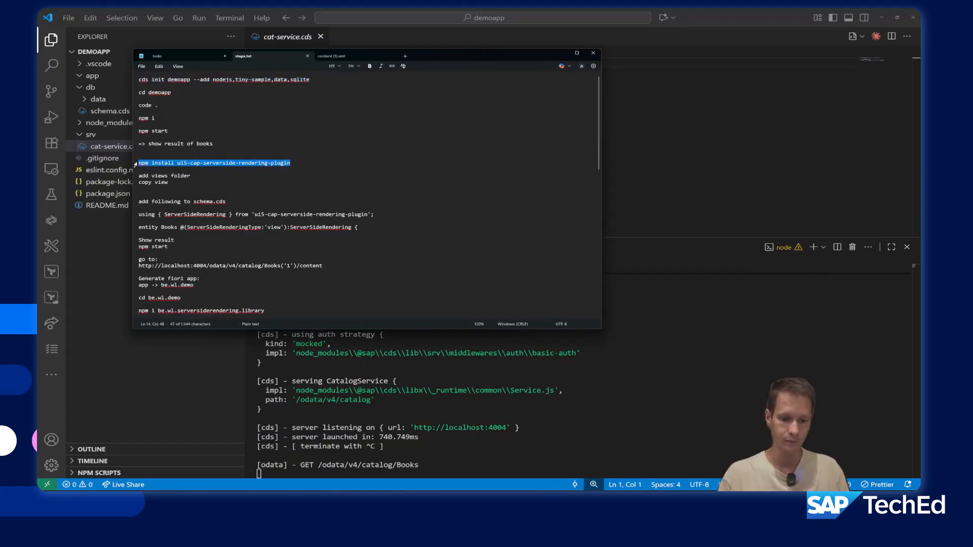
{"action": "left_click", "coordinate": [592, 52]}
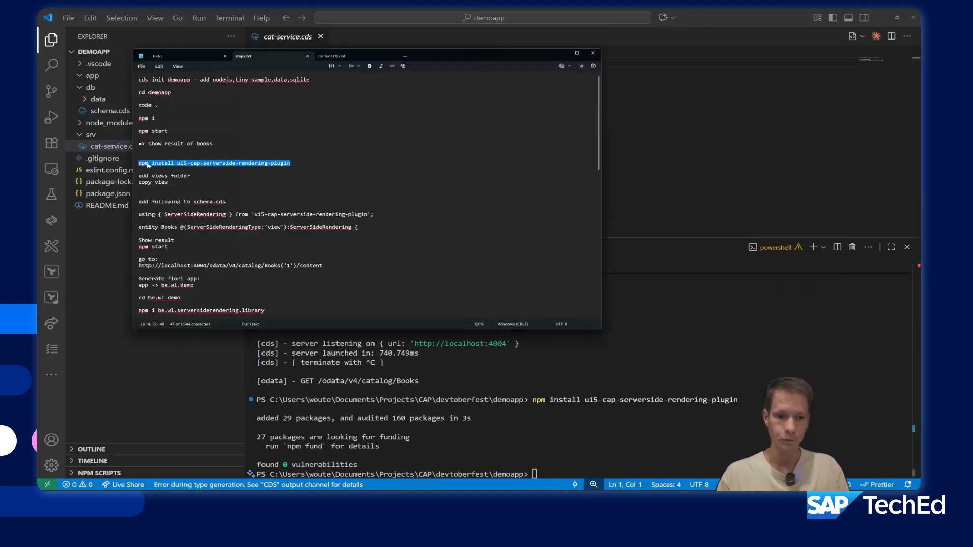
{"action": "left_click", "coordinate": [592, 53]}
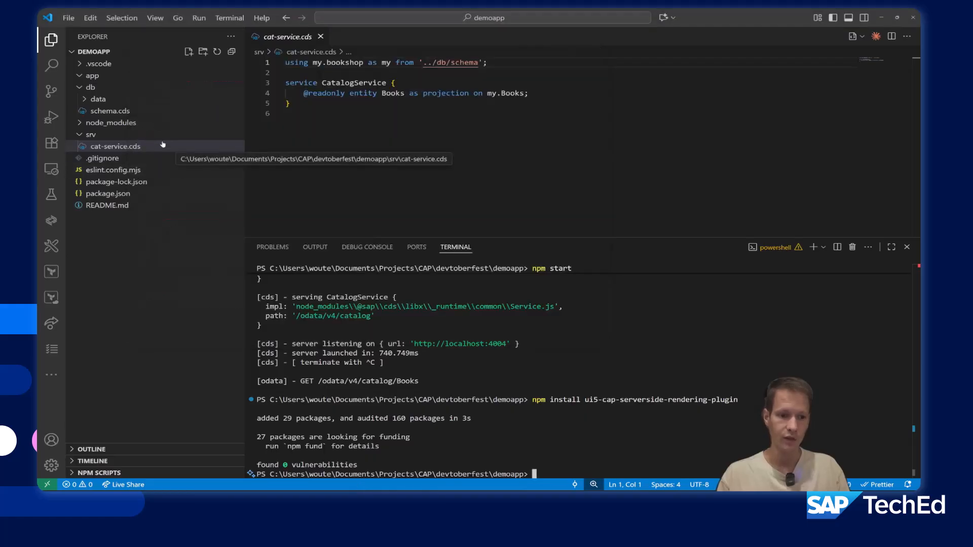
{"action": "left_click", "coordinate": [90, 133]}
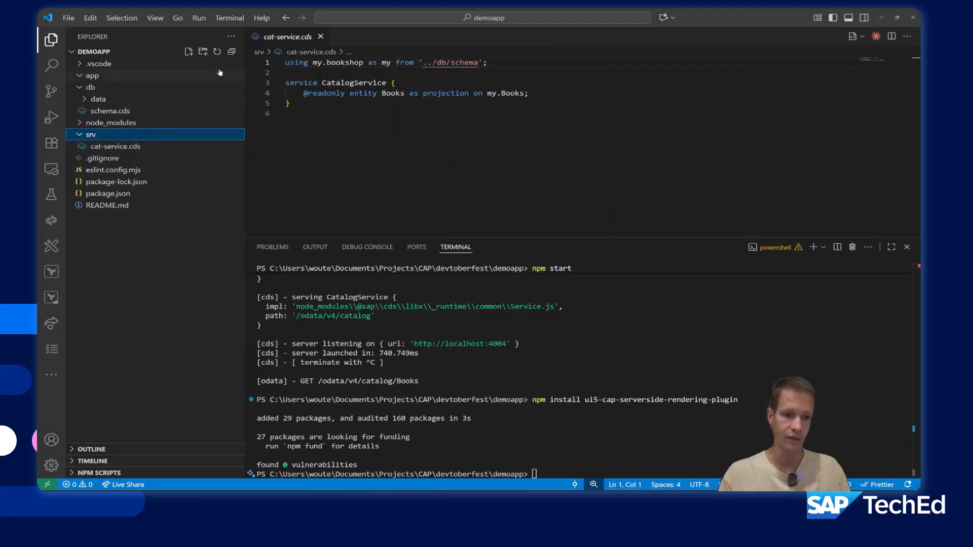
Create a views folder under srv and copy BooksDetail.view.xml and BooksList.view.xml into it
{"action": "left_click", "coordinate": [203, 51]}
{"action": "type", "text": "views"}
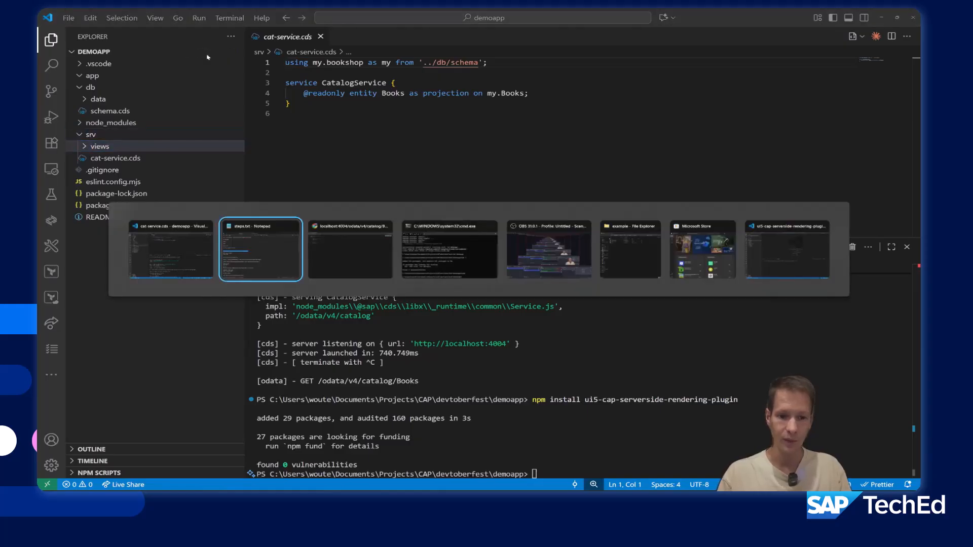
{"action": "left_click", "coordinate": [630, 249]}
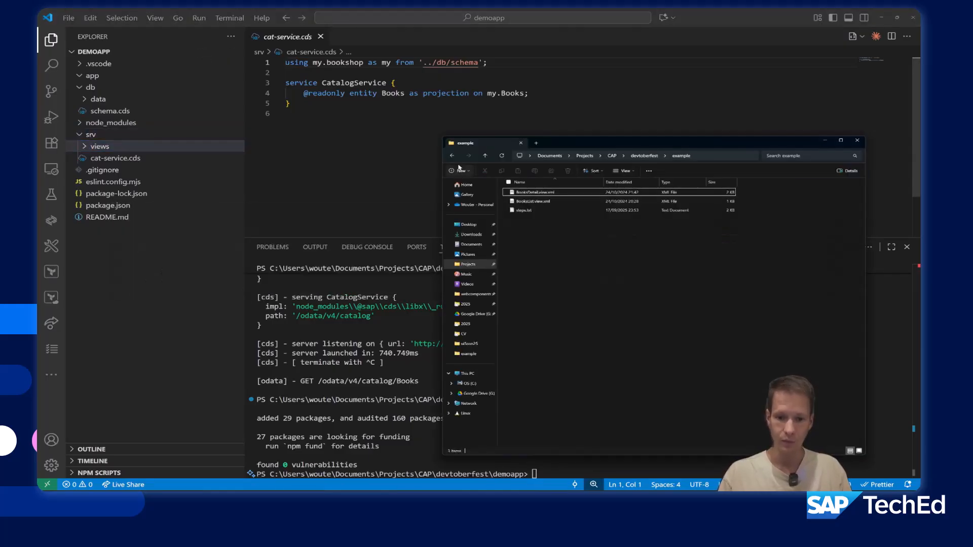
{"action": "left_click", "coordinate": [532, 201]}
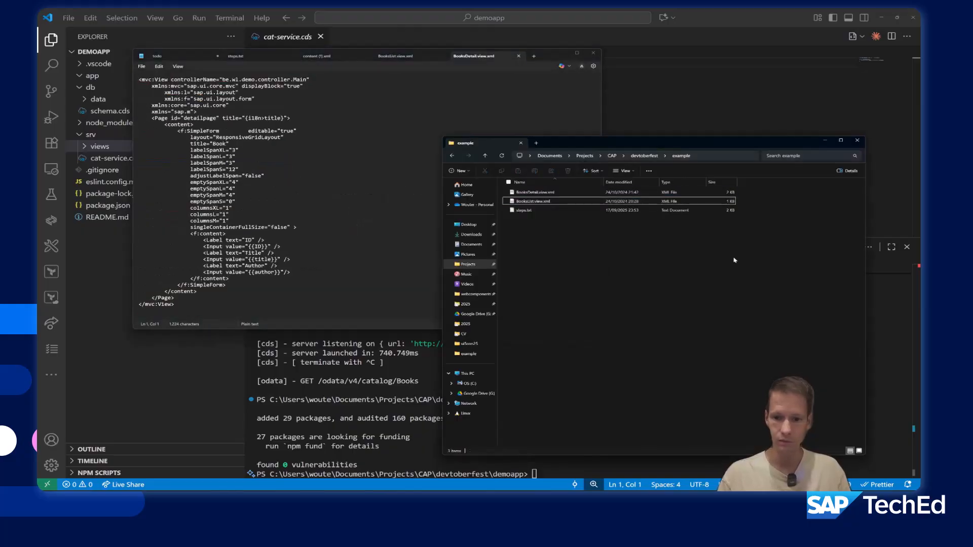
{"action": "left_click", "coordinate": [535, 192]}
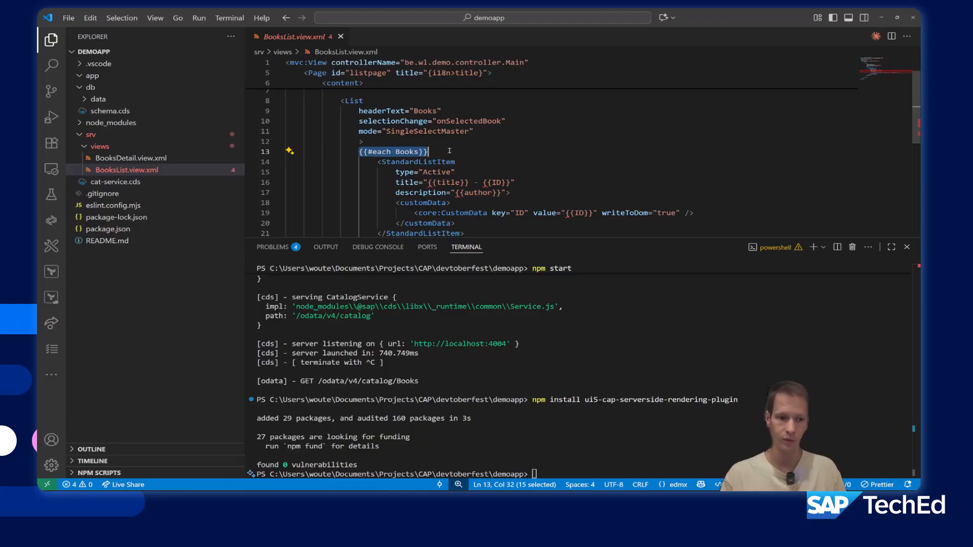
Inspect the BooksDetail view and its binding placeholders
{"action": "left_click", "coordinate": [131, 157]}
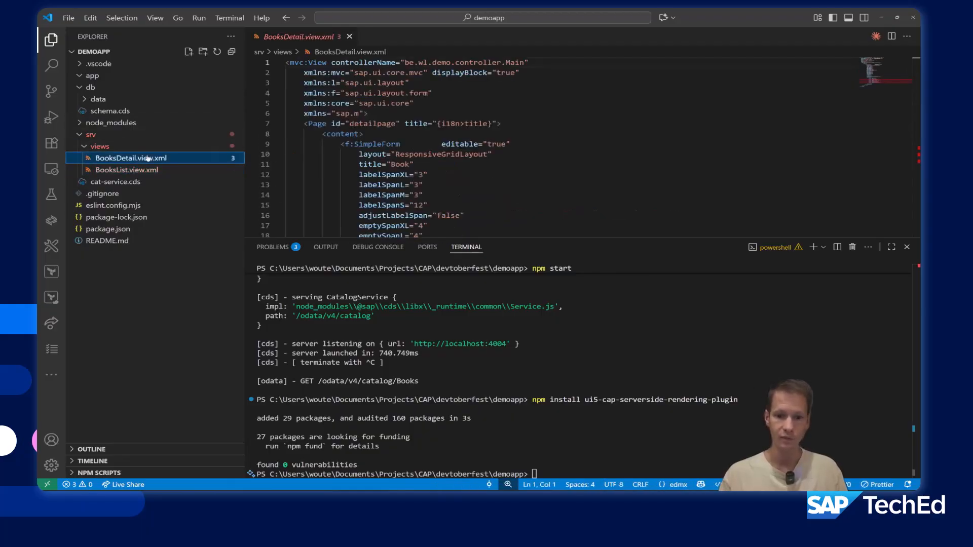
{"action": "scroll", "scroll_direction": "down", "scroll_amount": 3}
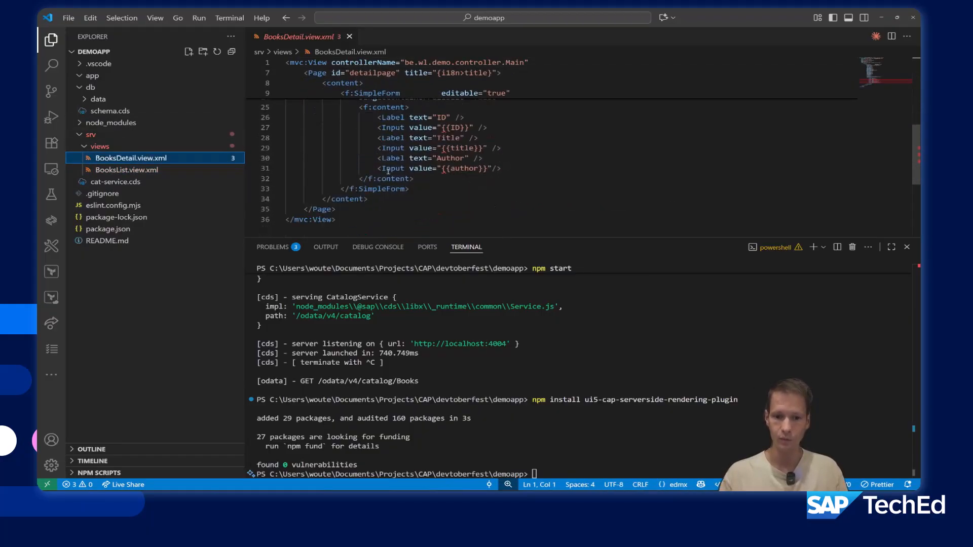
{"action": "double_click", "coordinate": [462, 148]}
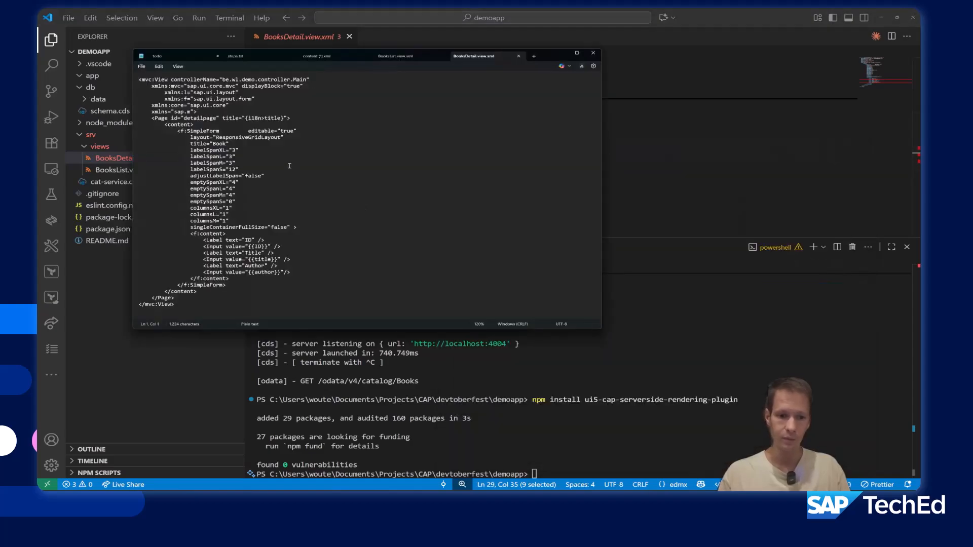
Take the ServerSideRendering import line from the notes and open db/schema.cds
{"action": "left_click", "coordinate": [239, 55]}
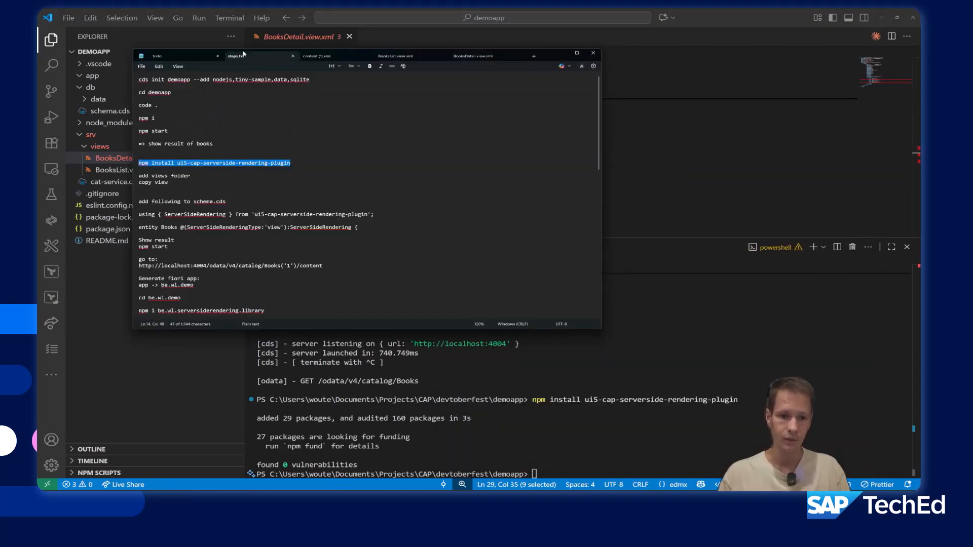
{"action": "scroll", "scroll_direction": "down", "scroll_amount": 3}
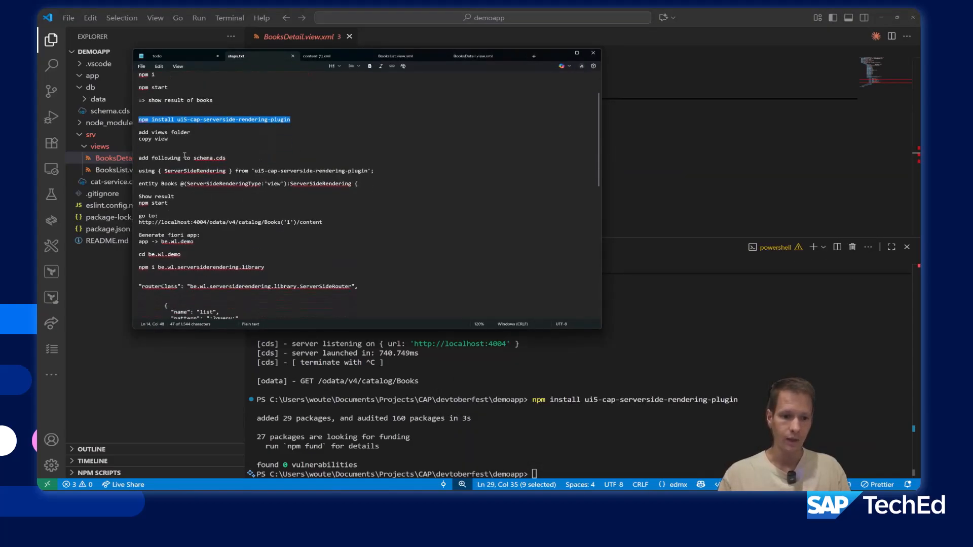
{"action": "left_click", "coordinate": [593, 53]}
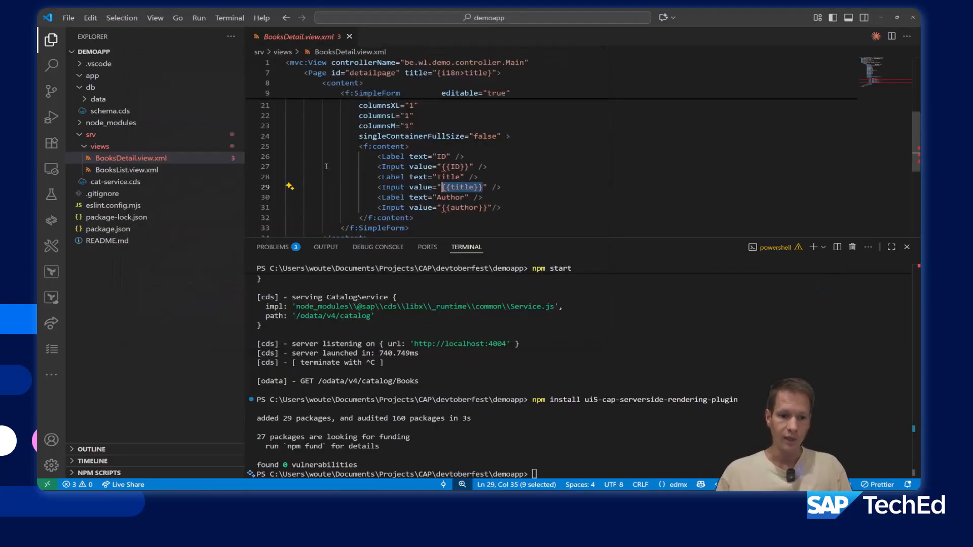
{"action": "mouse_move", "coordinate": [121, 112]}
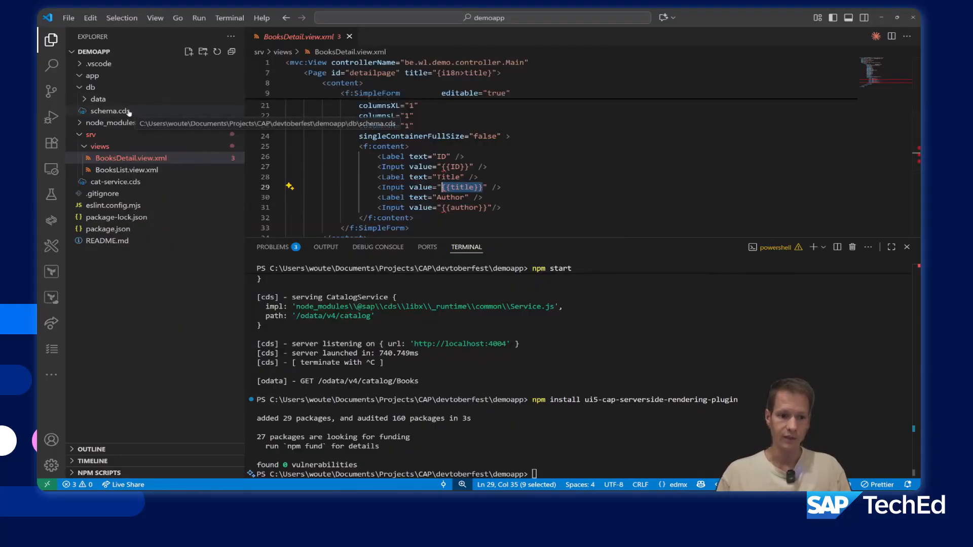
{"action": "left_click", "coordinate": [103, 111]}
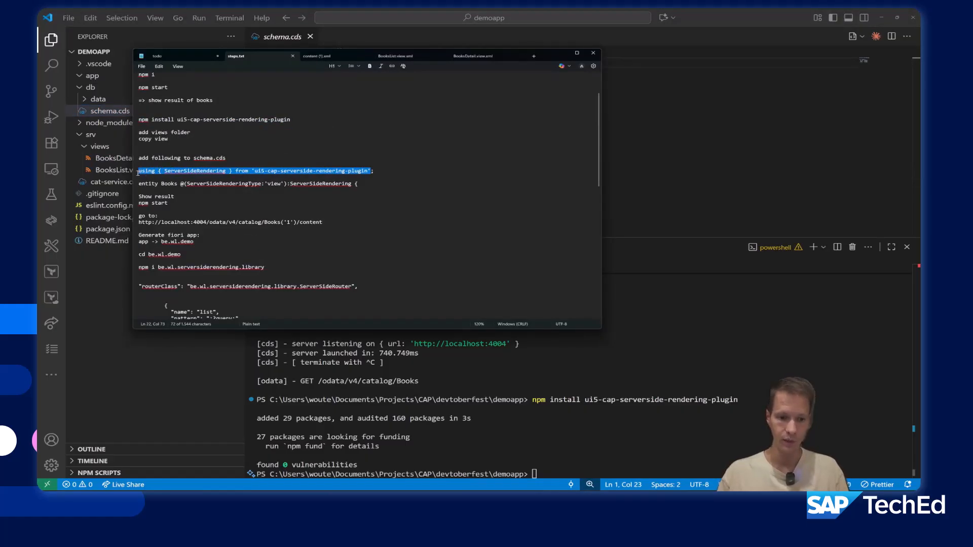
Import ServerSideRendering from the plugin and apply it to entity Books in schema.cds
{"action": "left_click", "coordinate": [593, 53]}
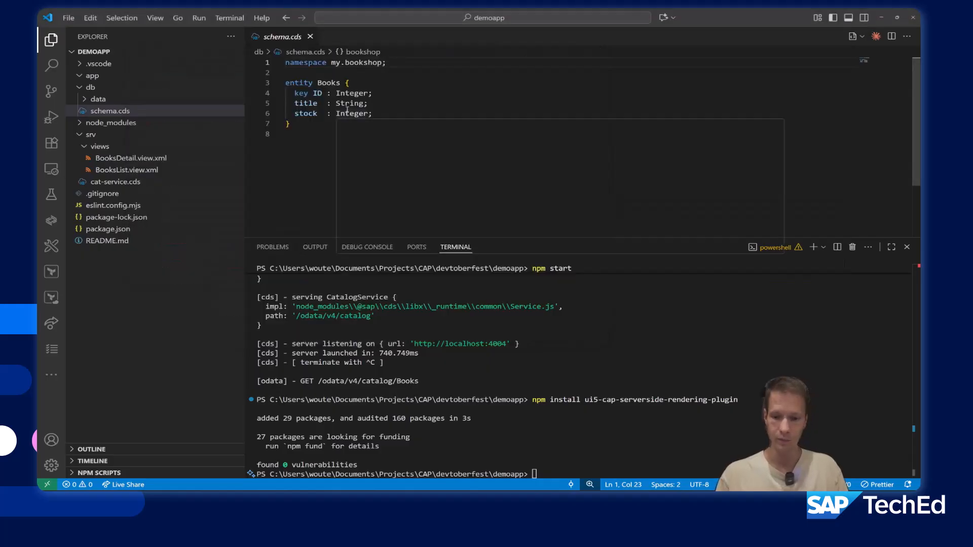
{"action": "type", "text": "using { ServerSideRendering } from 'ui5-cap-serverside-rendering-plugin';"}
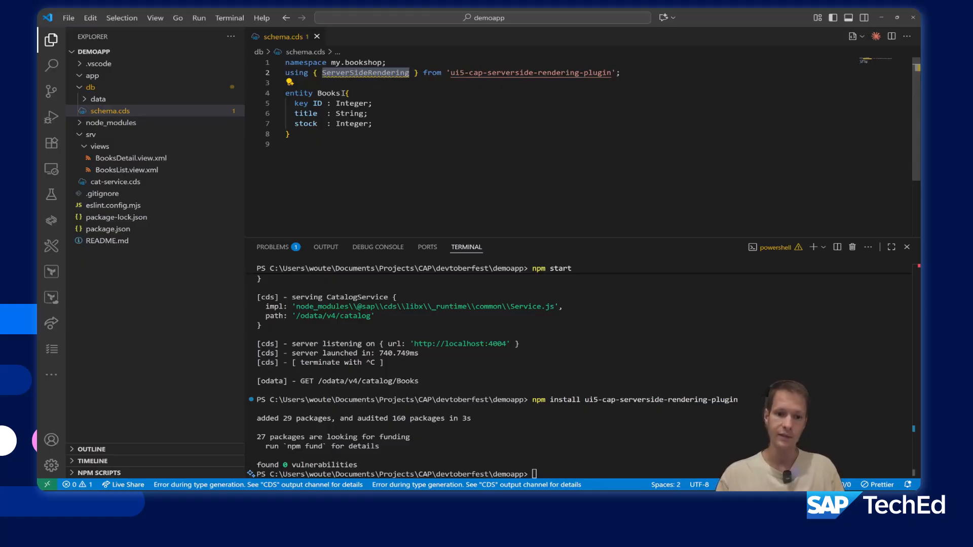
{"action": "type", "text": "ServerSideRendering"}
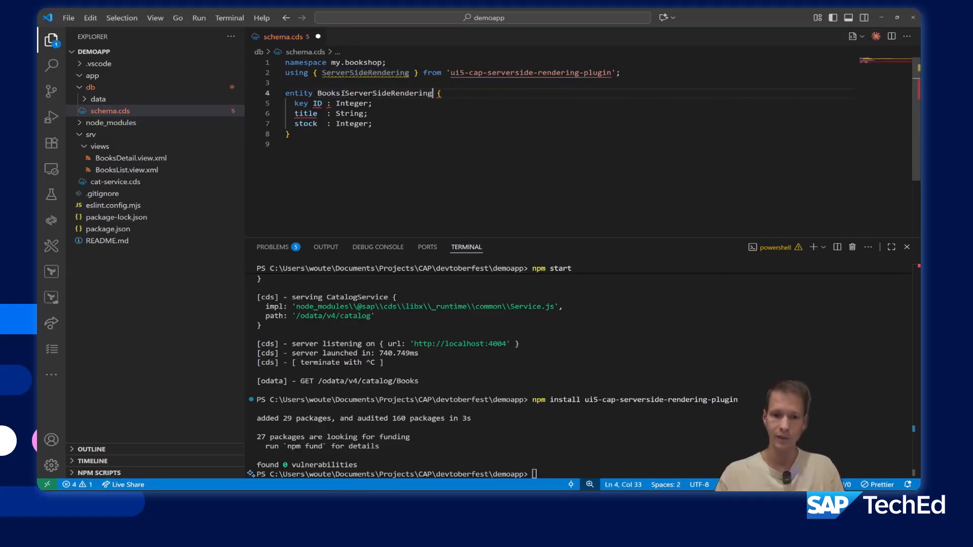
{"action": "key", "text": "Ctrl+S"}
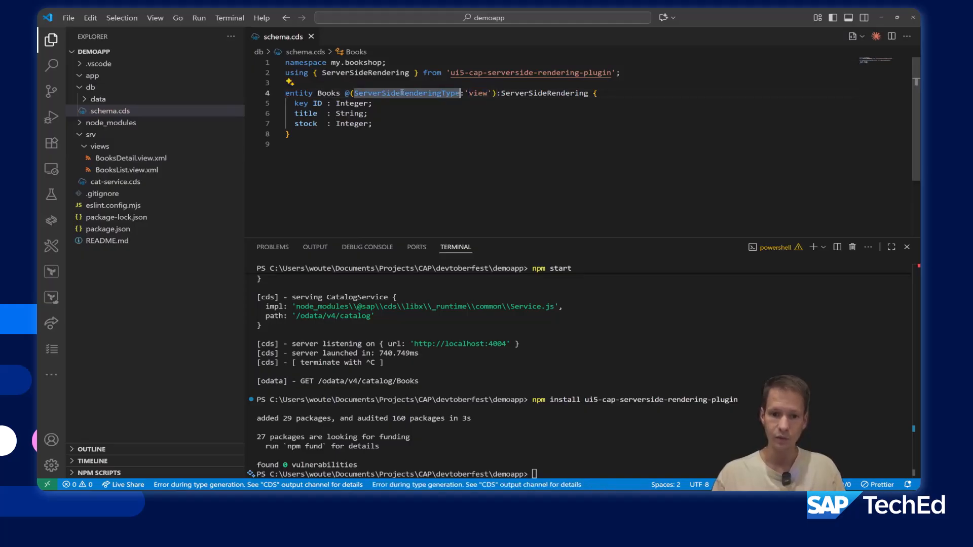
Annotate Books with @(ServerSideRenderingType:'view') and restart the CAP server
{"action": "type", "text": "SSRT"}
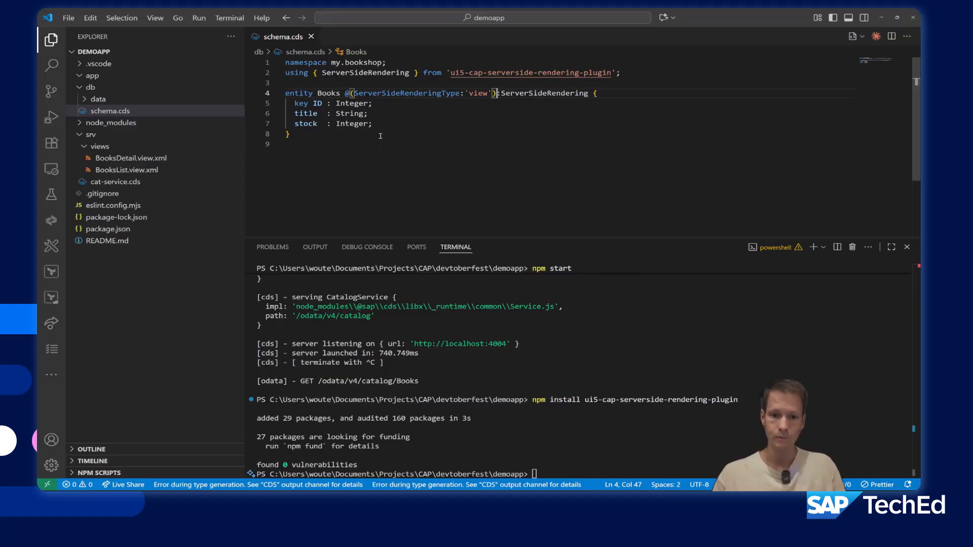
{"action": "key", "text": "Alt+Tab"}
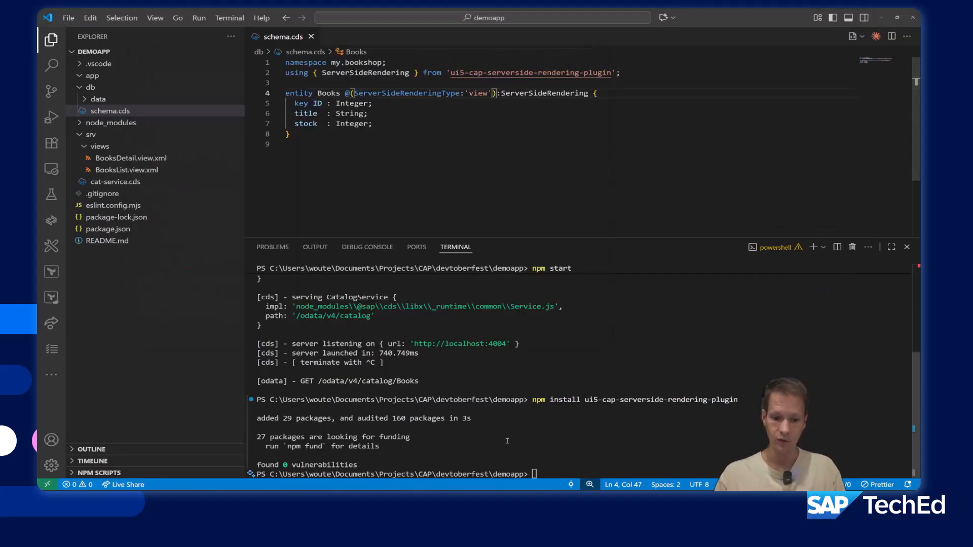
{"action": "type", "text": "npm start"}
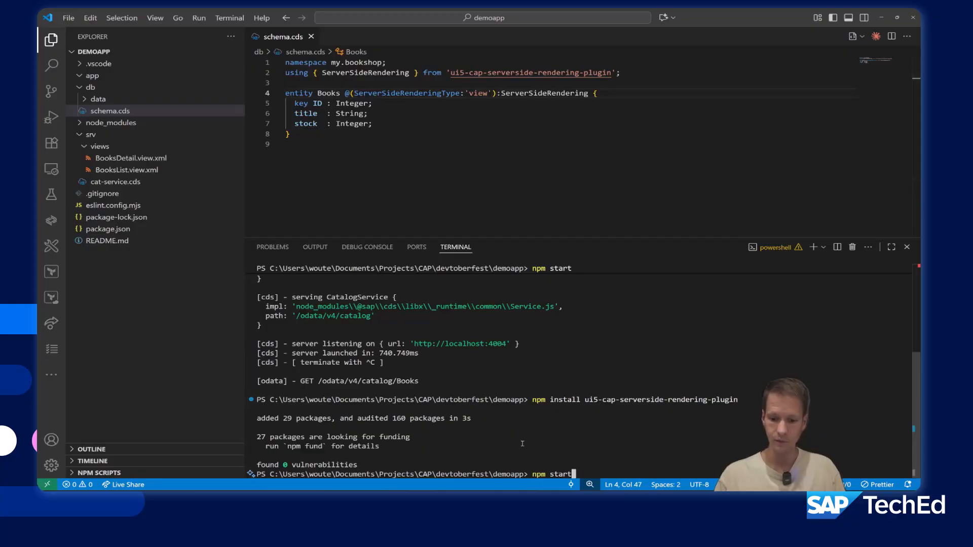
{"action": "key", "text": "Enter"}
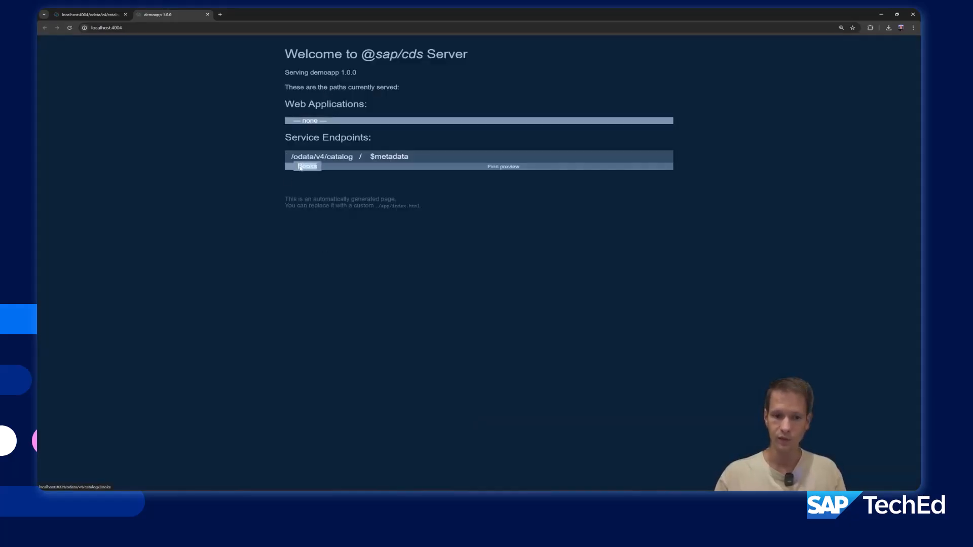
Request Books("1")/content from the catalog service and check the downloaded file
{"action": "left_click", "coordinate": [307, 166]}
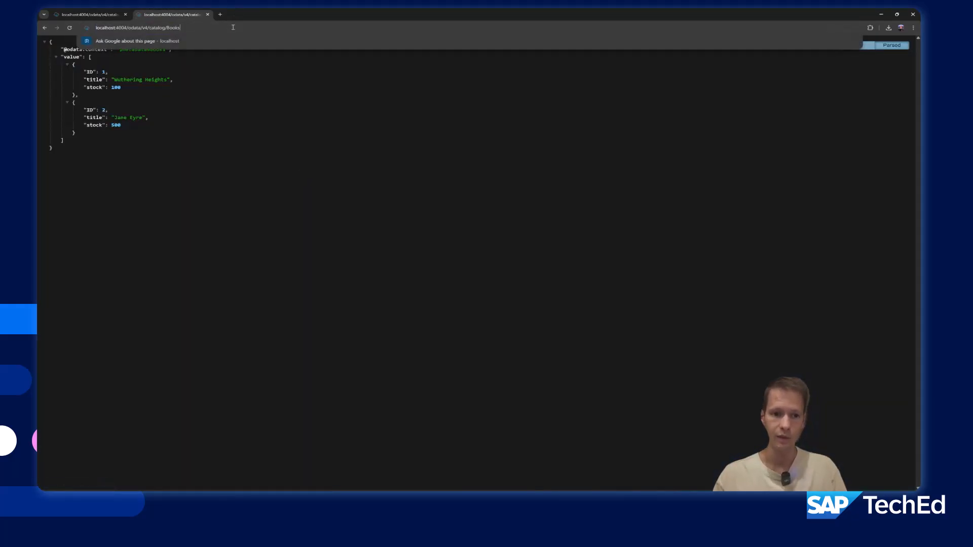
{"action": "type", "text": "(\"1"}
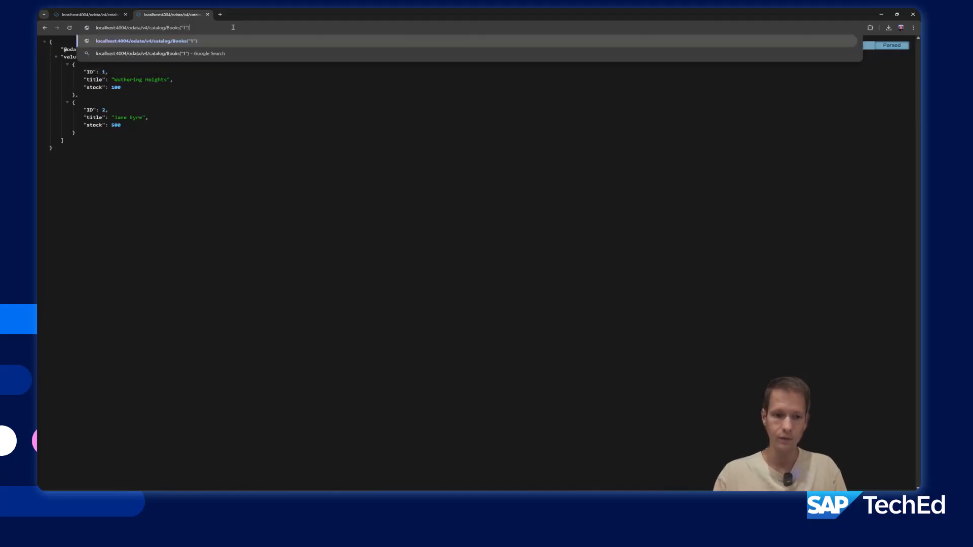
{"action": "type", "text": "/content"}
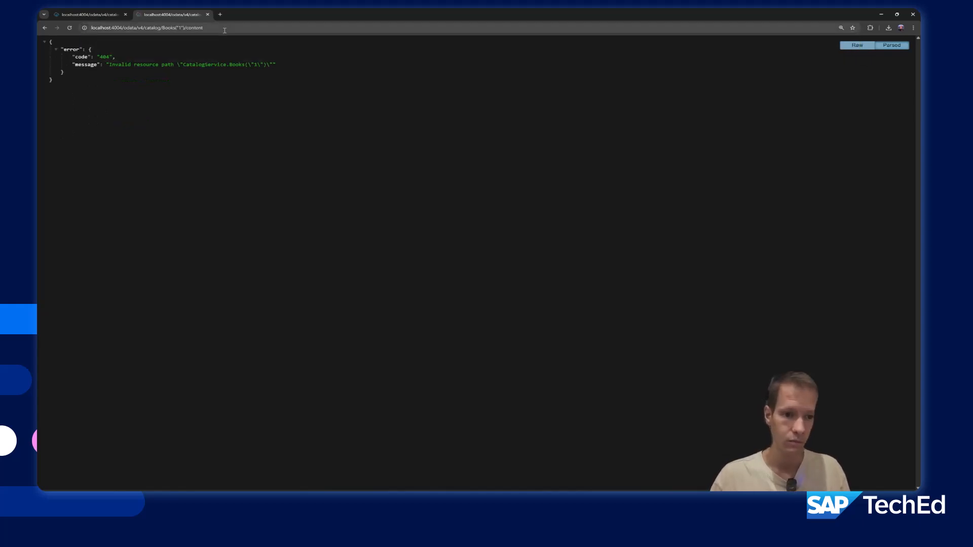
{"action": "left_click", "coordinate": [151, 28]}
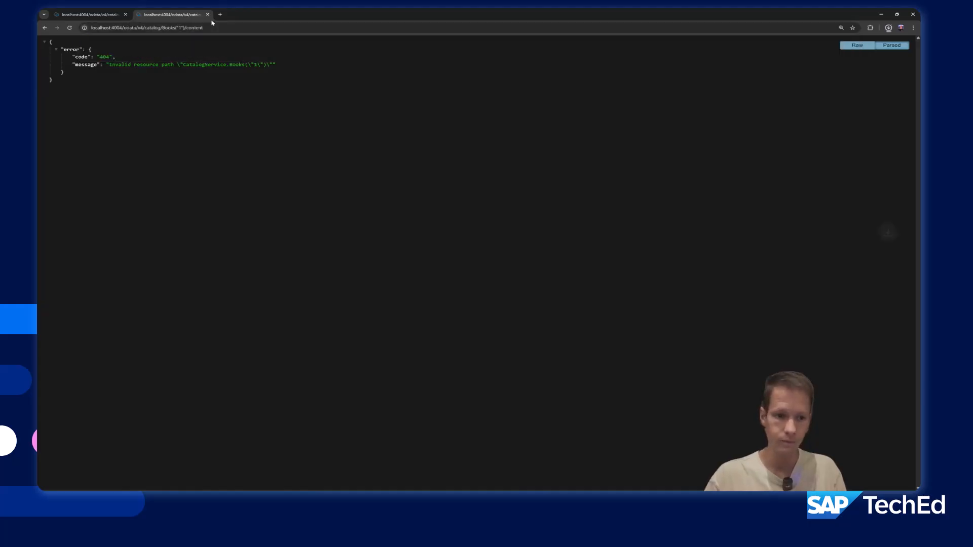
{"action": "left_click", "coordinate": [889, 28]}
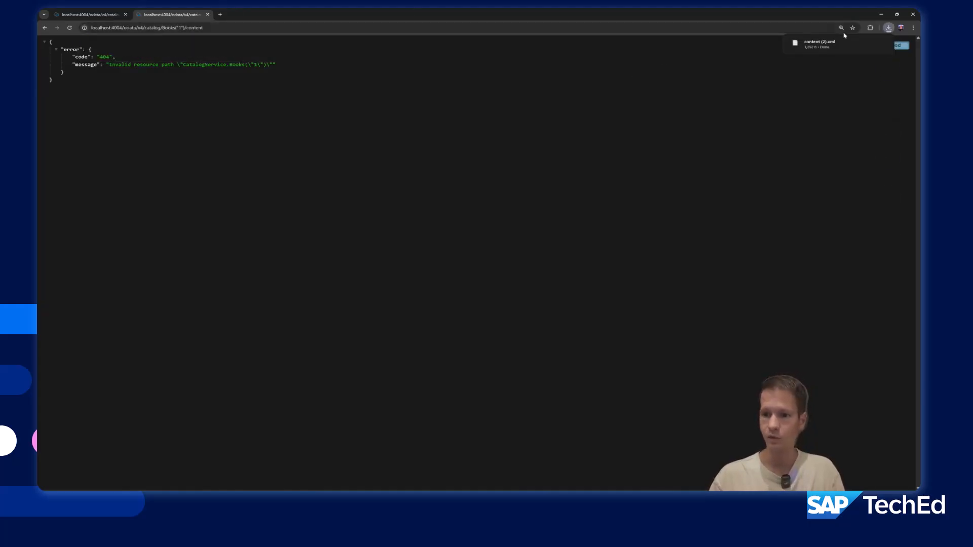
View the downloaded content XML in Notepad showing ID 1 and Wuthering Heights
{"action": "left_click", "coordinate": [818, 42]}
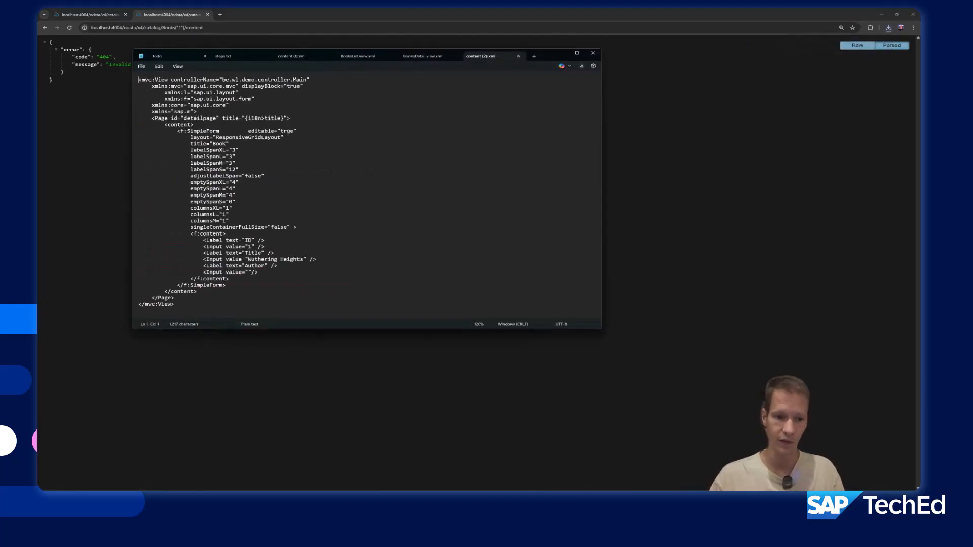
{"action": "left_click_drag", "start_coordinate": [151, 85], "coordinate": [276, 271]}
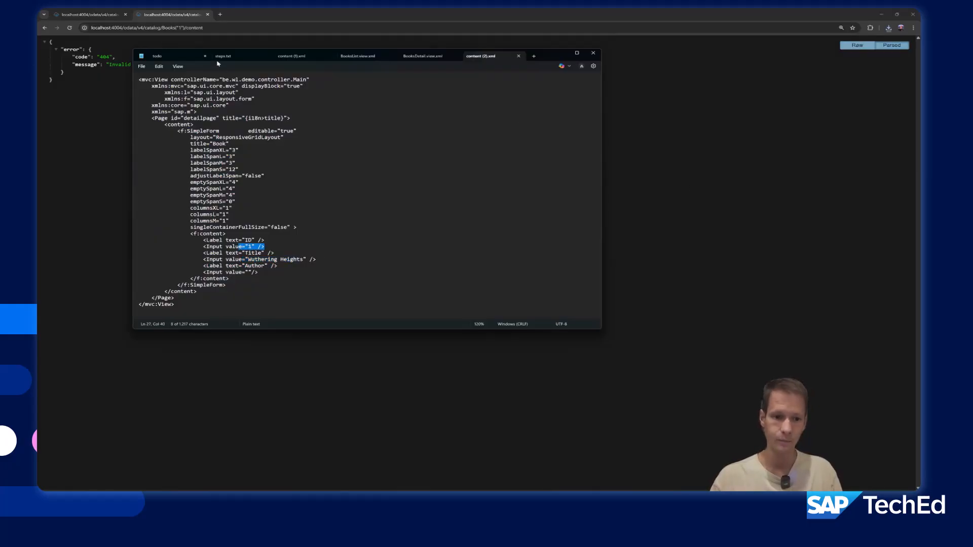
{"action": "left_click", "coordinate": [224, 55]}
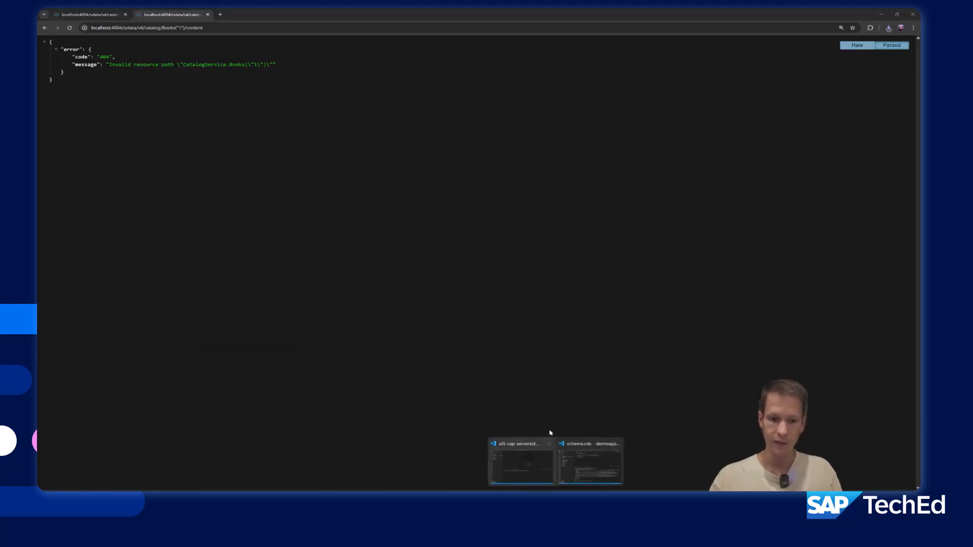
Return to demoapp in VS Code and bring up the command palette
{"action": "left_click", "coordinate": [590, 463]}
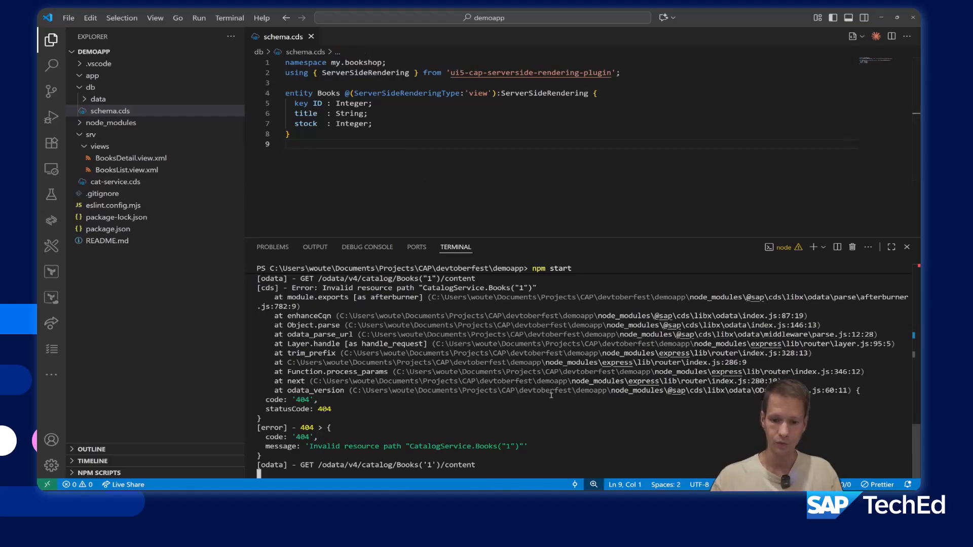
{"action": "key", "text": "ctrl+shift+p"}
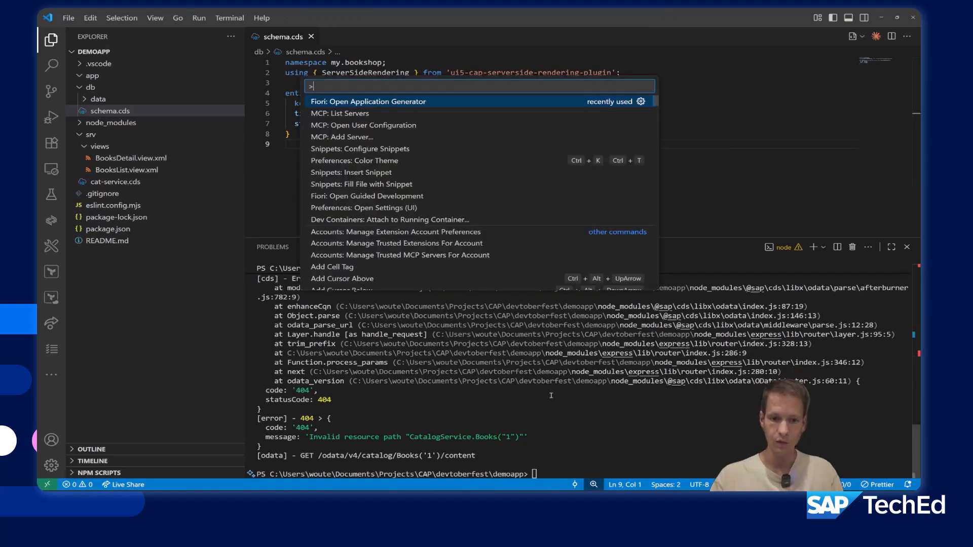
Start the SAP Fiori generator with the Basic template on the local CAP project's CatalogService
{"action": "left_click", "coordinate": [368, 101]}
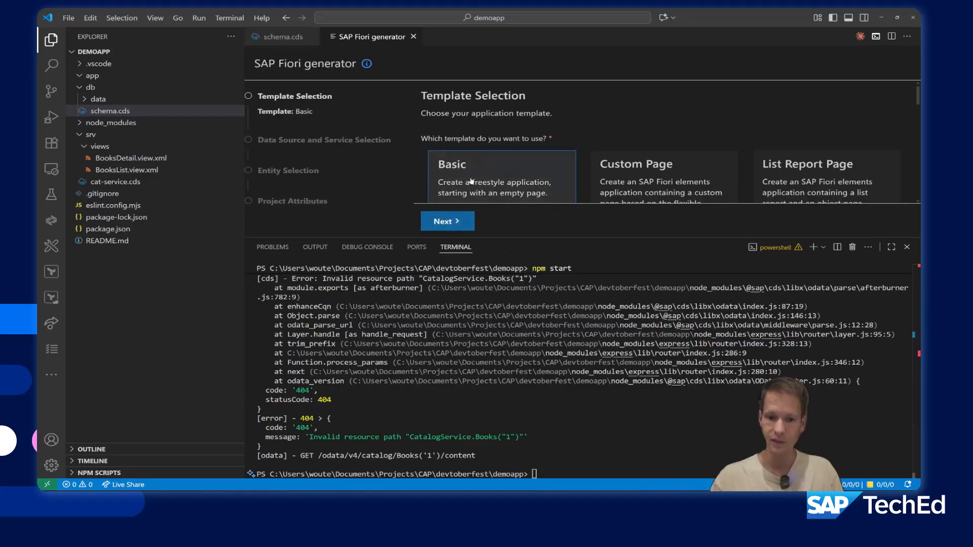
{"action": "scroll", "scroll_direction": "down", "scroll_amount": 3}
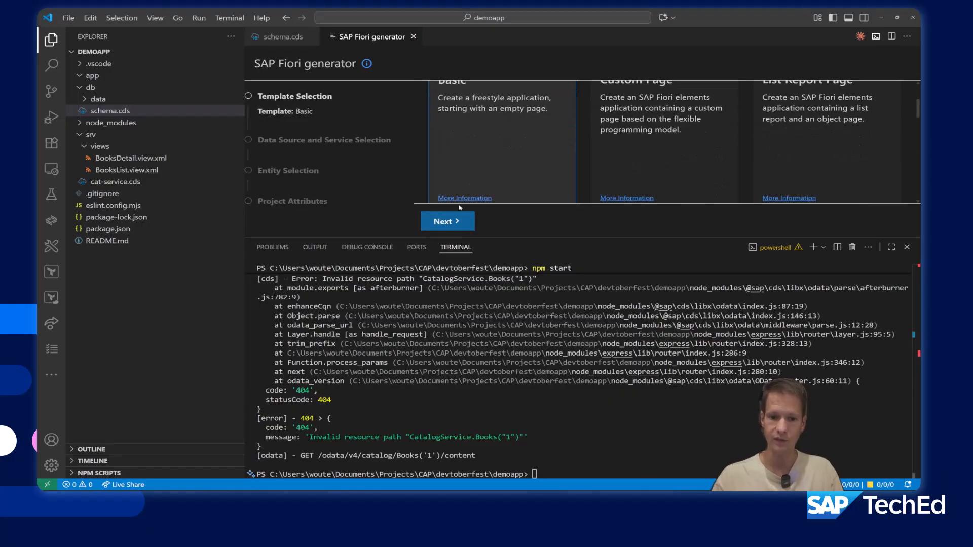
{"action": "left_click", "coordinate": [447, 221]}
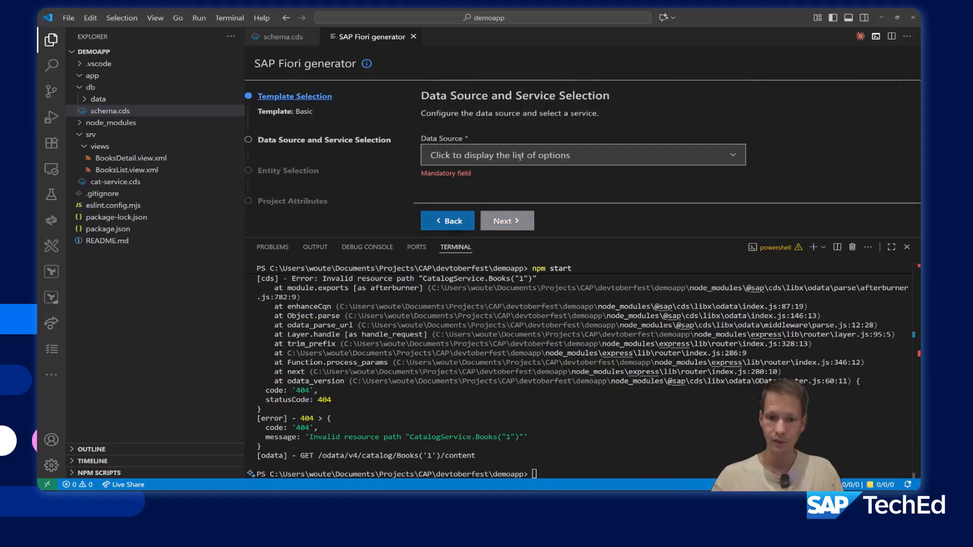
{"action": "left_click", "coordinate": [583, 154]}
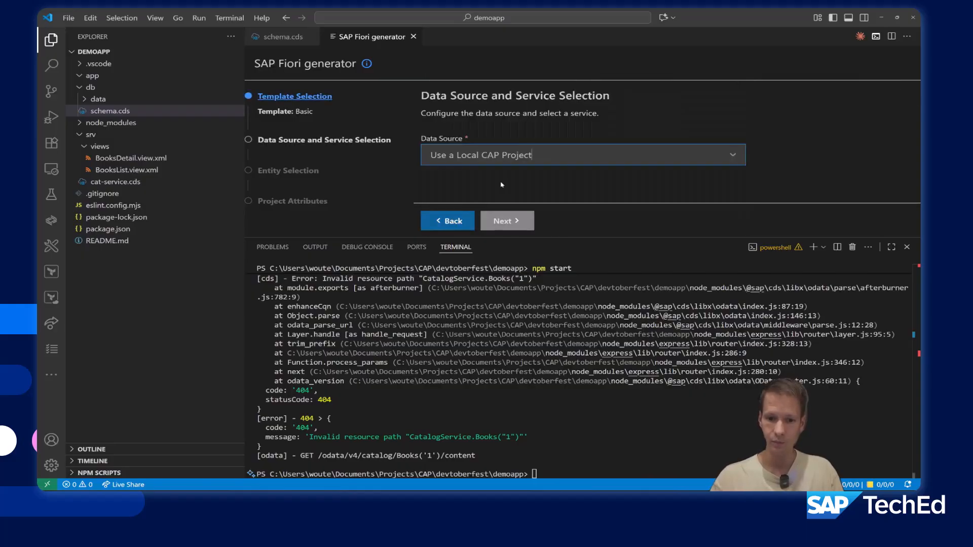
{"action": "left_click", "coordinate": [583, 154]}
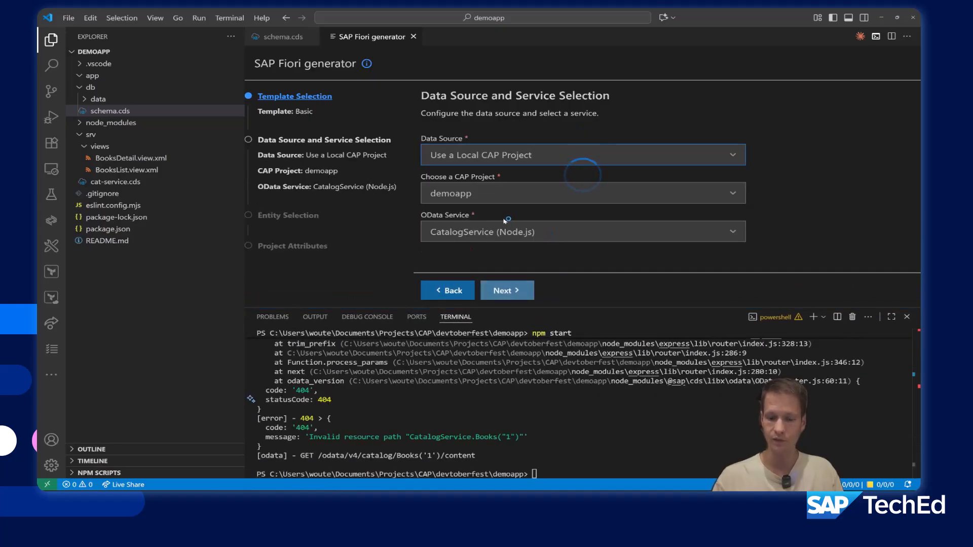
{"action": "left_click", "coordinate": [506, 290]}
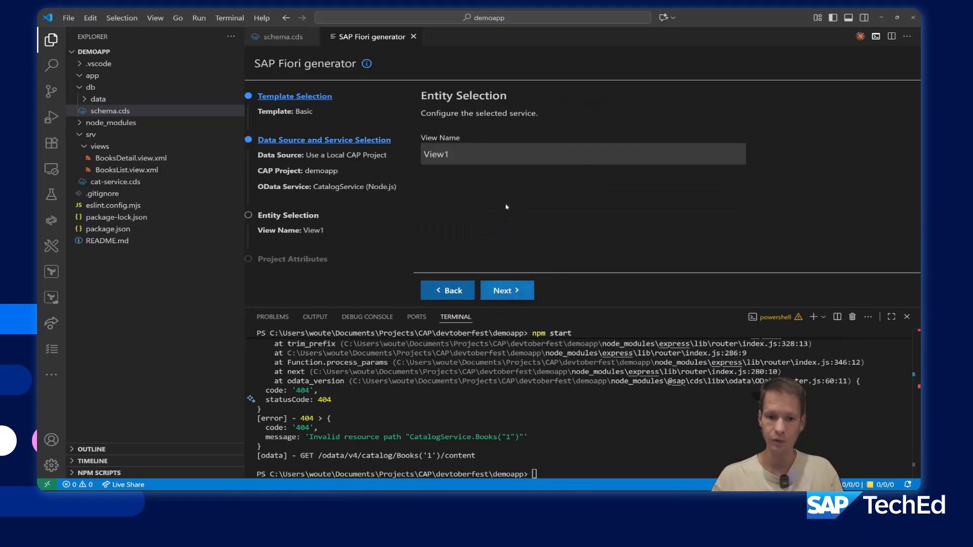
Name the view Main, module demo, namespace be.wl, and finish generating the app
{"action": "type", "text": "Ma"}
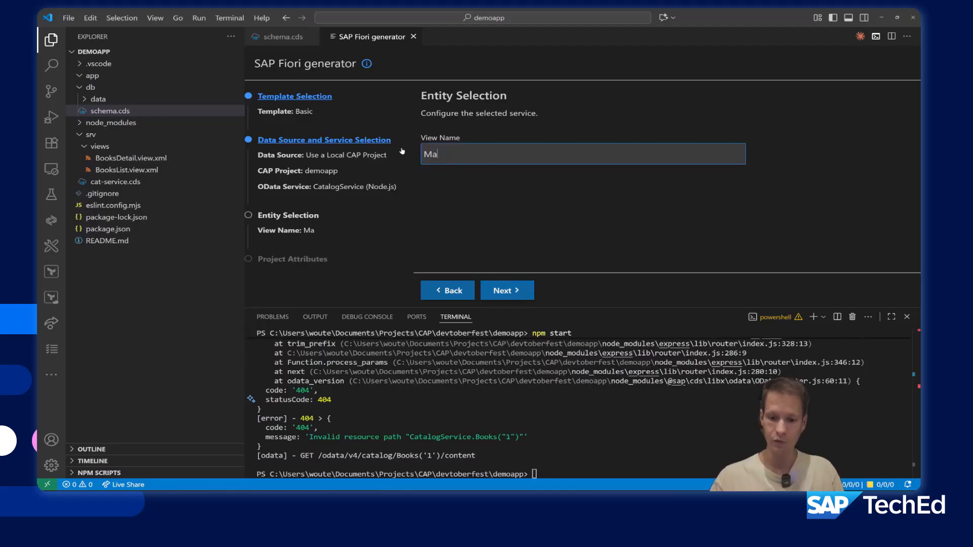
{"action": "type", "text": "in"}
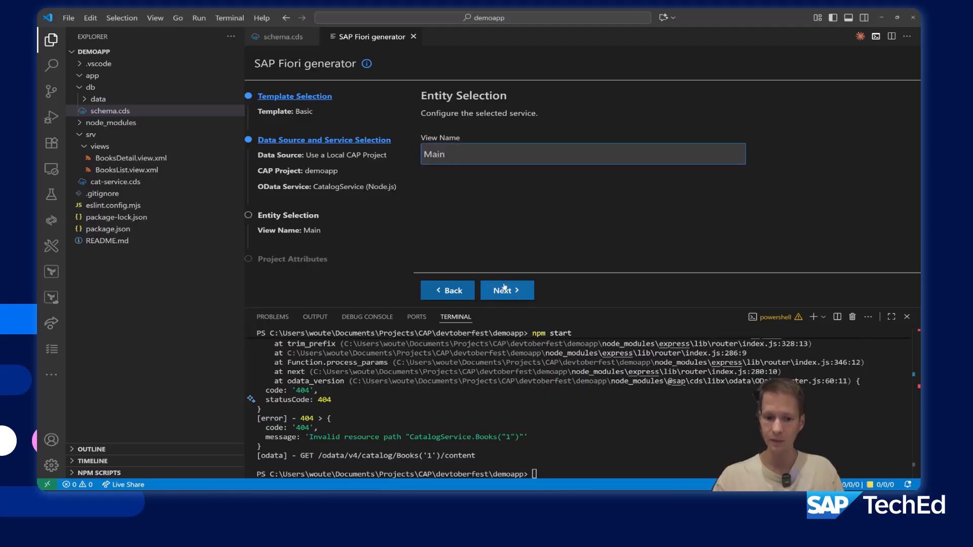
{"action": "left_click", "coordinate": [506, 290]}
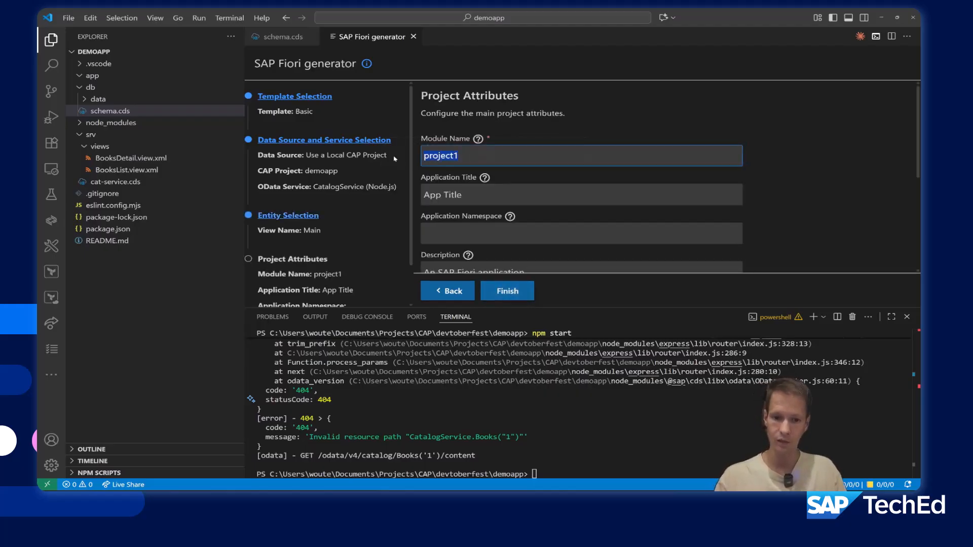
{"action": "type", "text": "demo"}
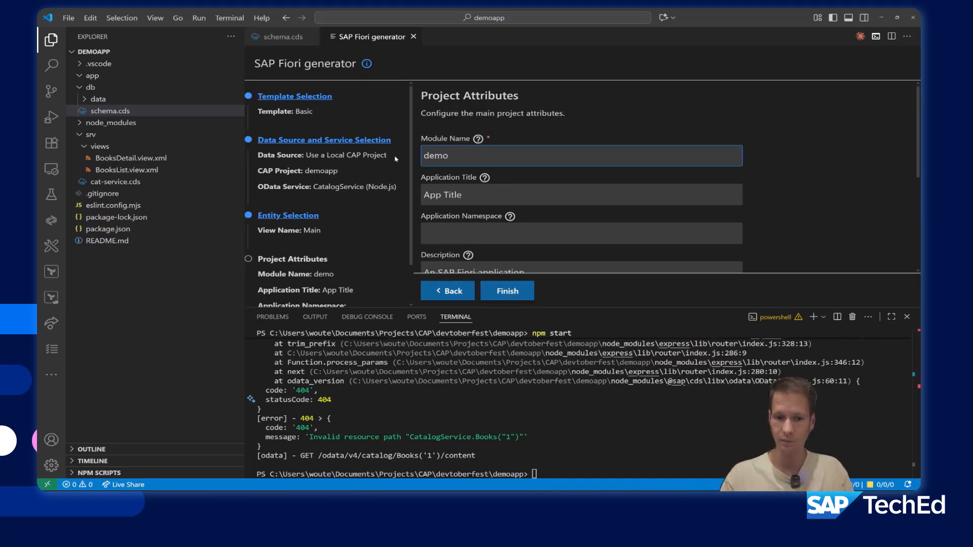
{"action": "type", "text": "be."}
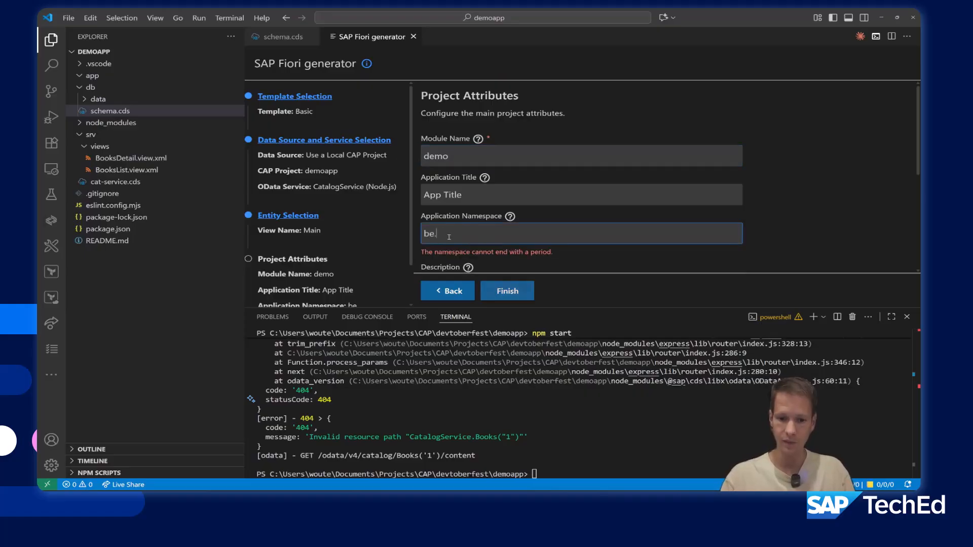
{"action": "type", "text": "wl"}
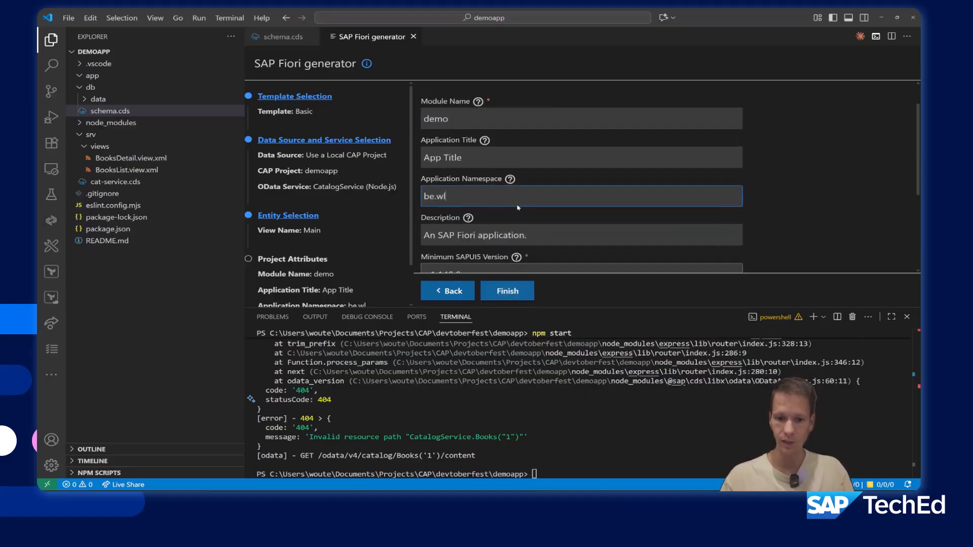
{"action": "scroll", "scroll_direction": "down", "scroll_amount": 3}
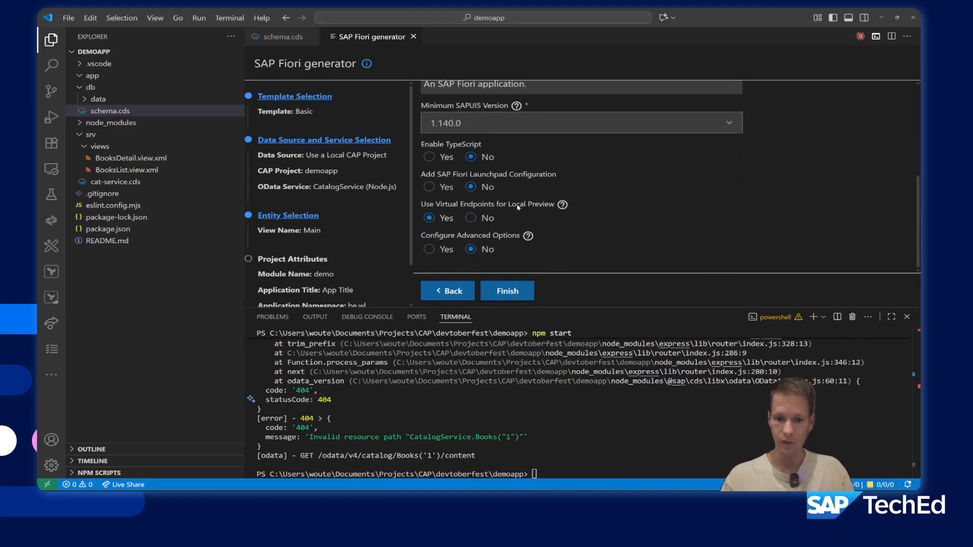
{"action": "left_click", "coordinate": [283, 36]}
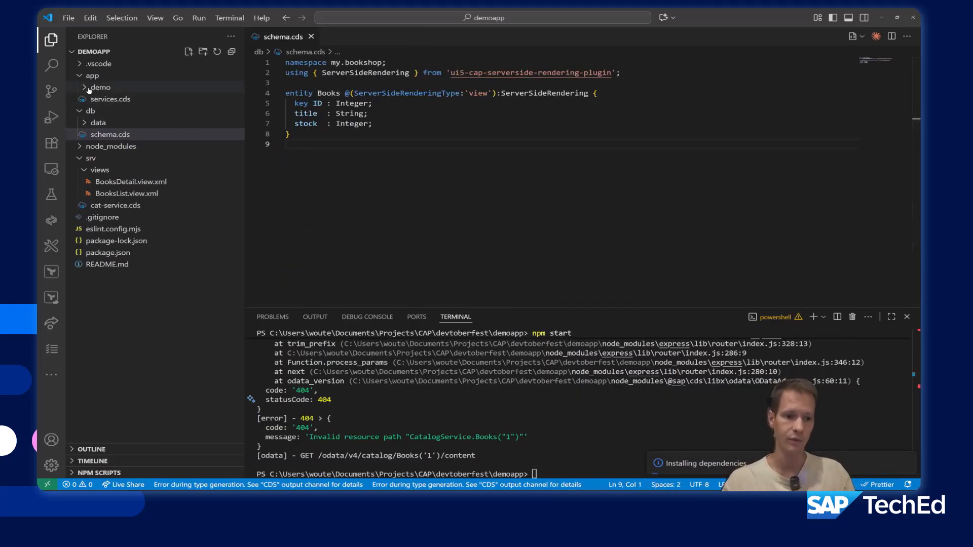
Delete Main.view.xml from the demo app's webapp/view folder via the Recycle Bin
{"action": "left_click", "coordinate": [99, 87]}
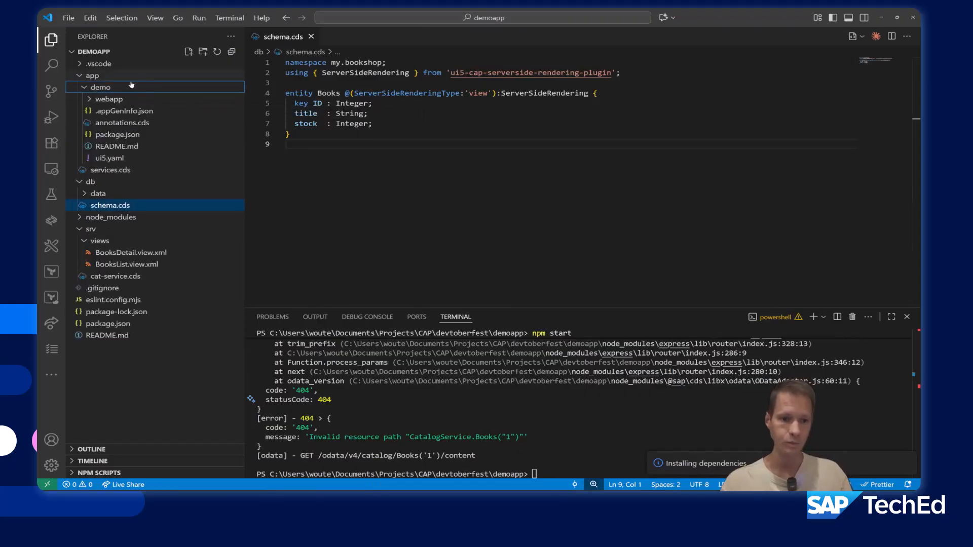
{"action": "left_click", "coordinate": [102, 100]}
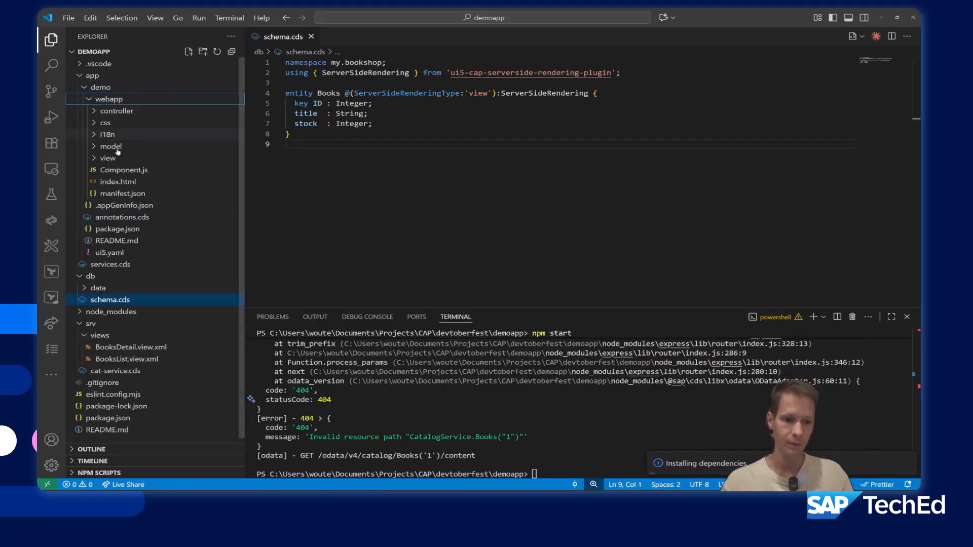
{"action": "left_click", "coordinate": [108, 157]}
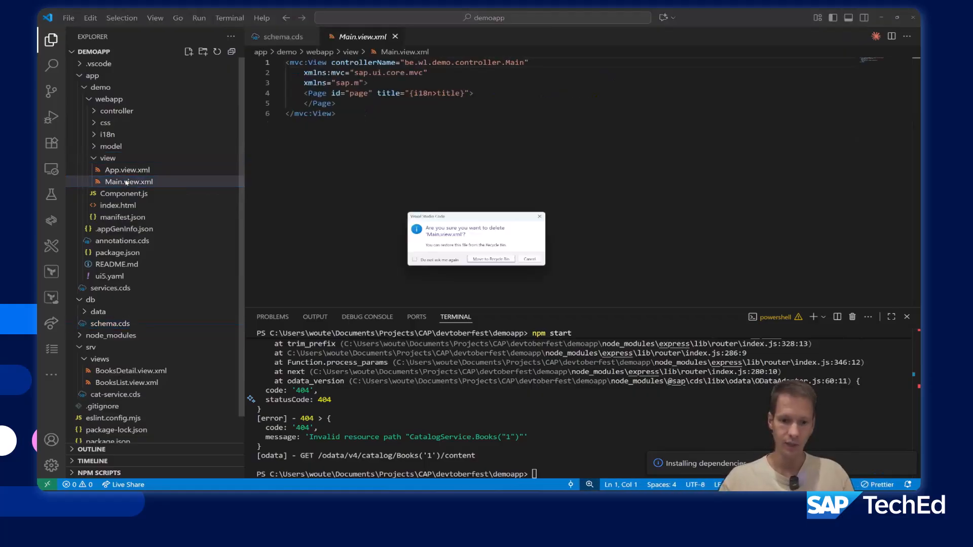
{"action": "left_click", "coordinate": [490, 260]}
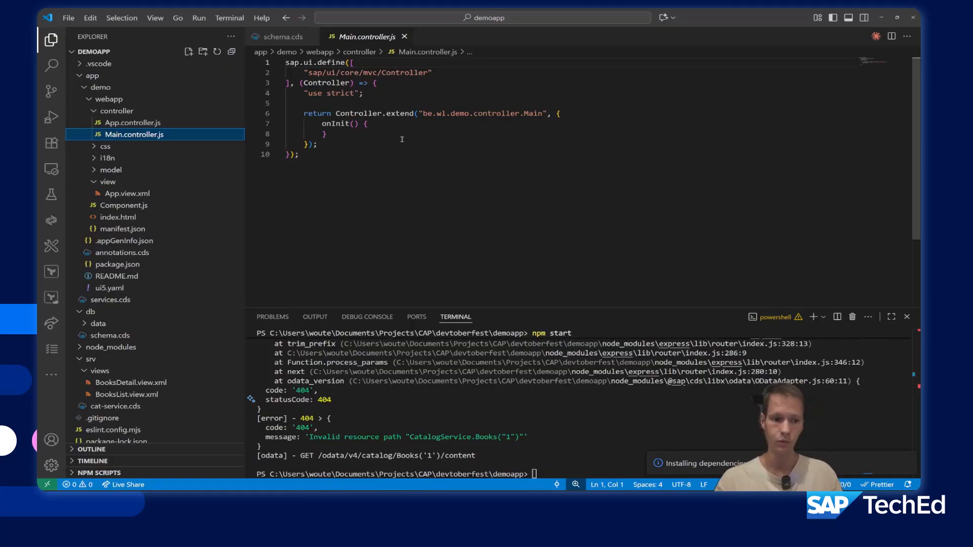
{"action": "mouse_move", "coordinate": [271, 148]}
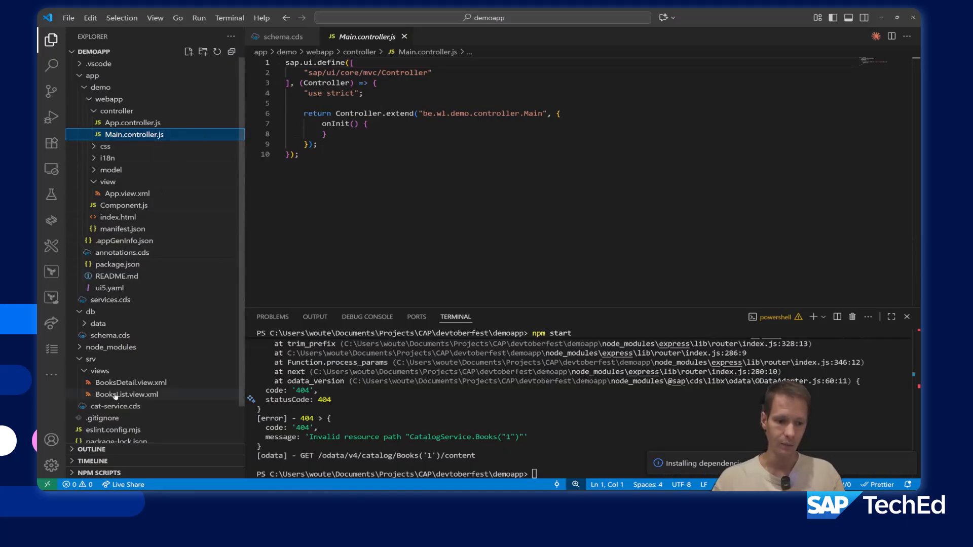
Look at the server-side BooksList view, then bring up Main.controller.js for editing
{"action": "left_click", "coordinate": [126, 394]}
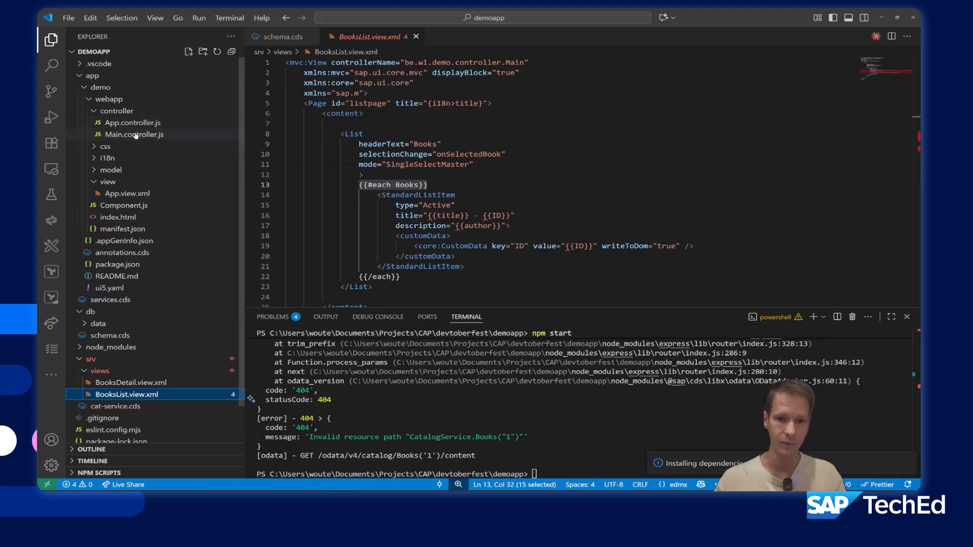
{"action": "left_click", "coordinate": [133, 134]}
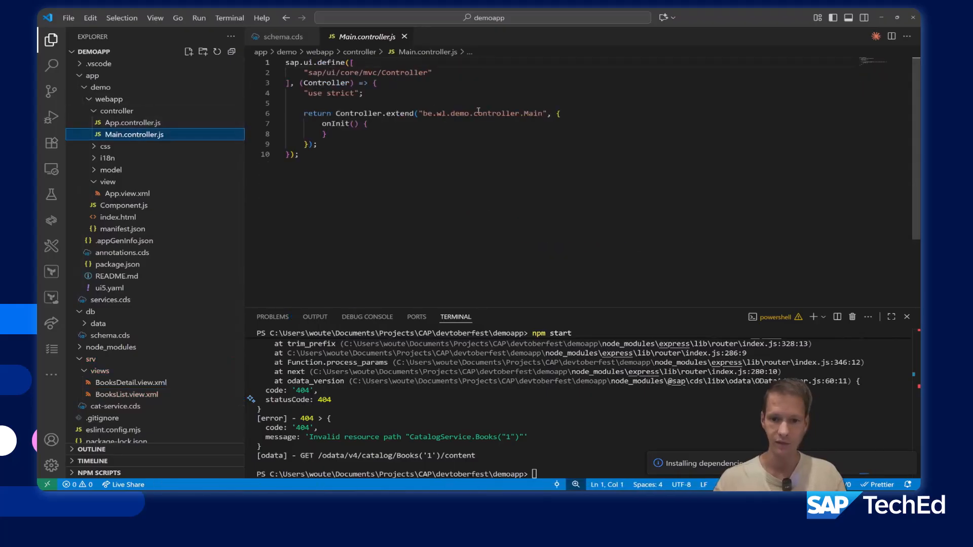
{"action": "mouse_move", "coordinate": [456, 114]}
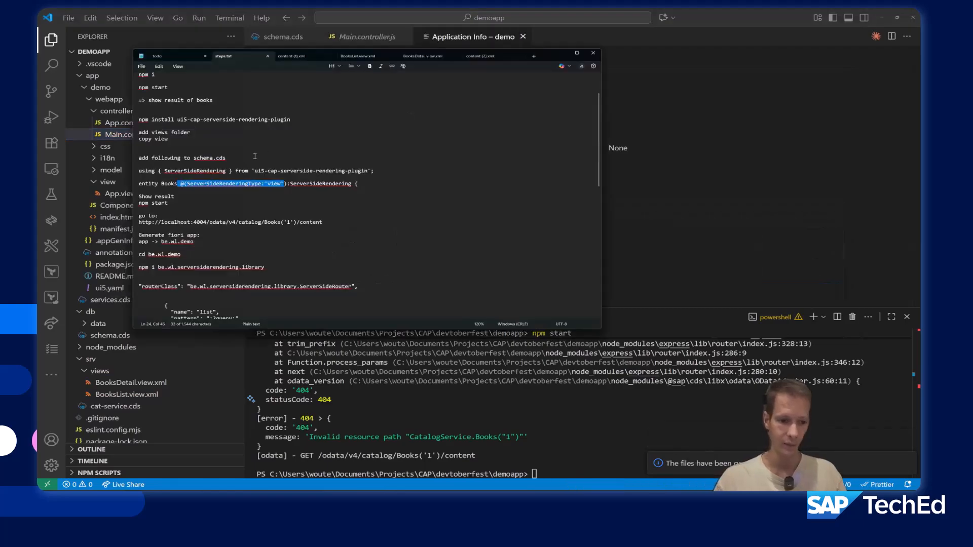
Run npm i be.wl.serversiderendering.library inside the app/demo folder using the command from the notes
{"action": "scroll", "scroll_direction": "down", "scroll_amount": 3}
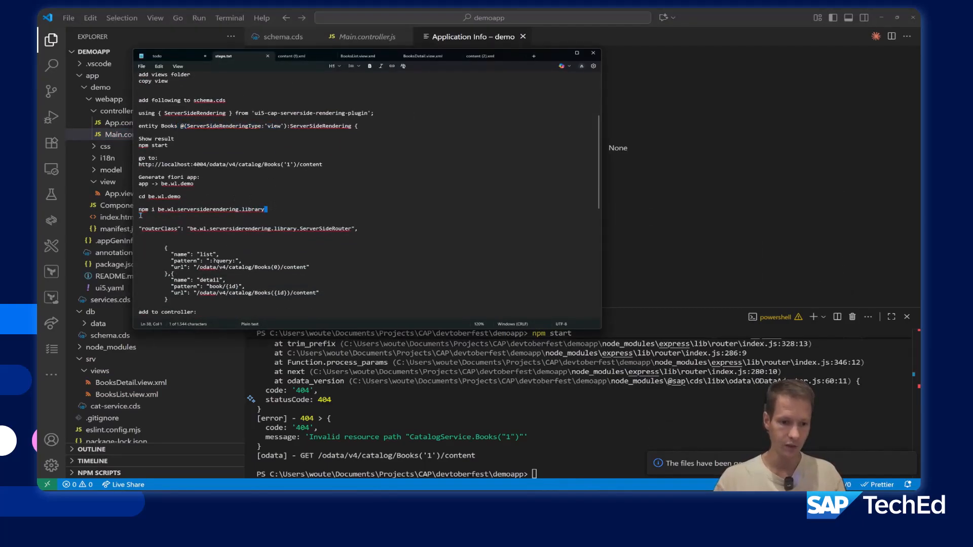
{"action": "triple_click", "coordinate": [201, 208]}
{"action": "type", "text": "cd"}
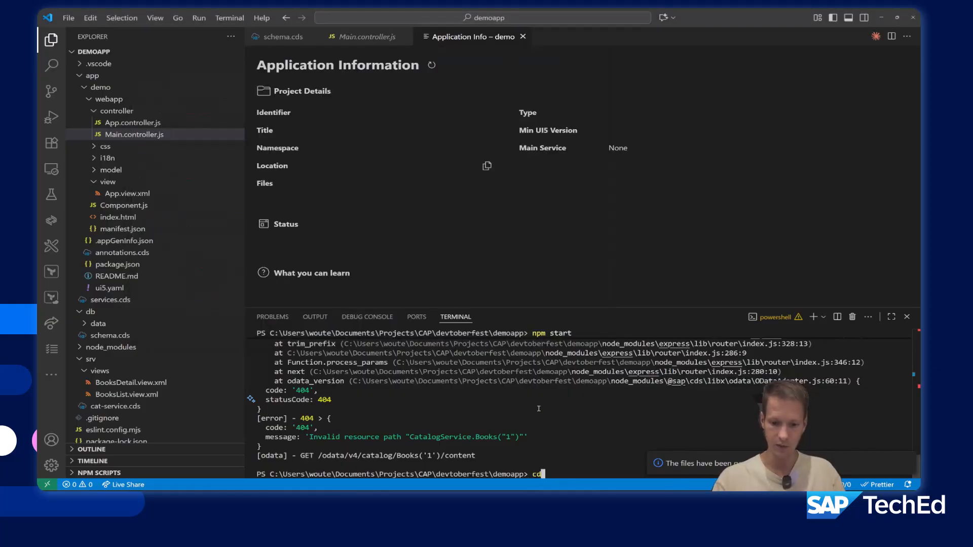
{"action": "type", "text": "app"}
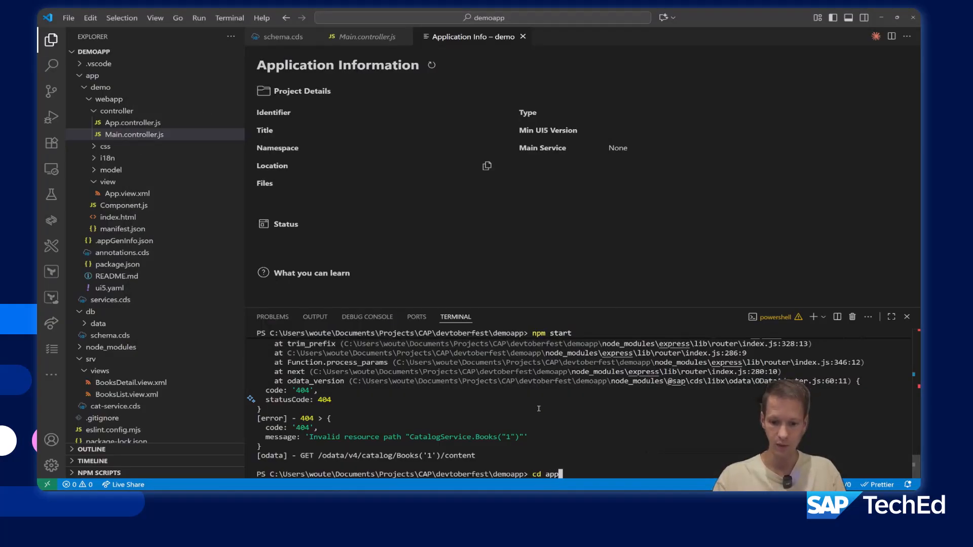
{"action": "key", "text": "Enter"}
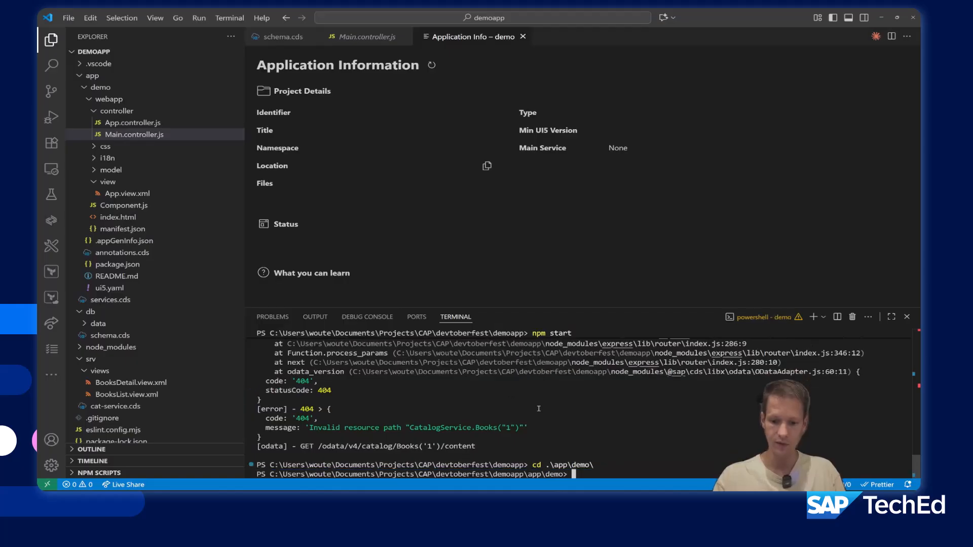
{"action": "type", "text": "npm i be.wl.serversiderendering.library"}
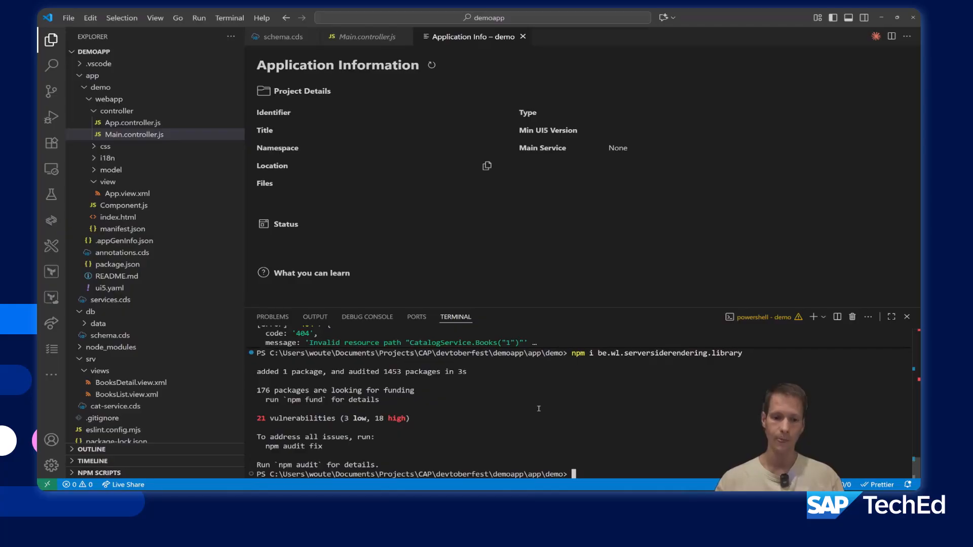
{"action": "left_click", "coordinate": [430, 65]}
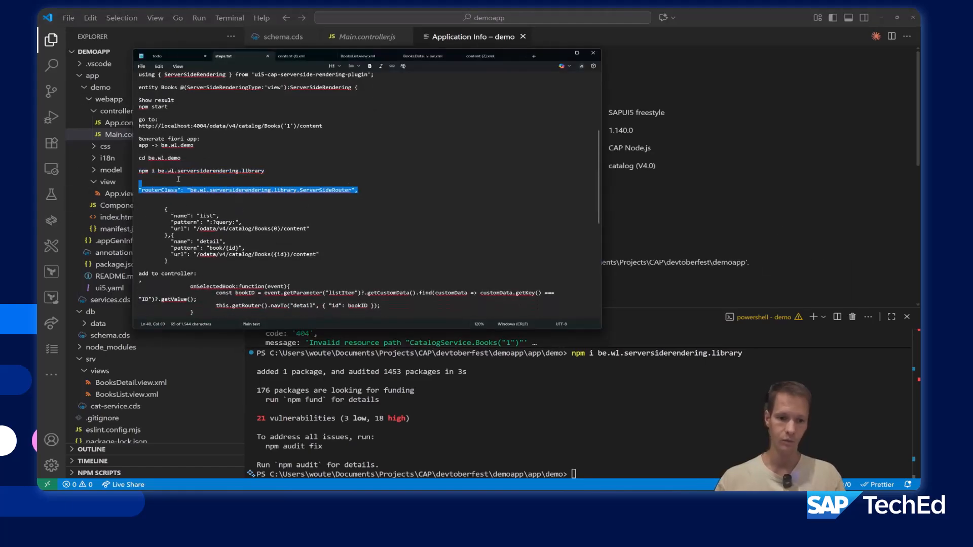
Paste the ServerSideRouter routerClass line into manifest.json's sap.ui5 routing config
{"action": "key", "text": "alt+tab"}
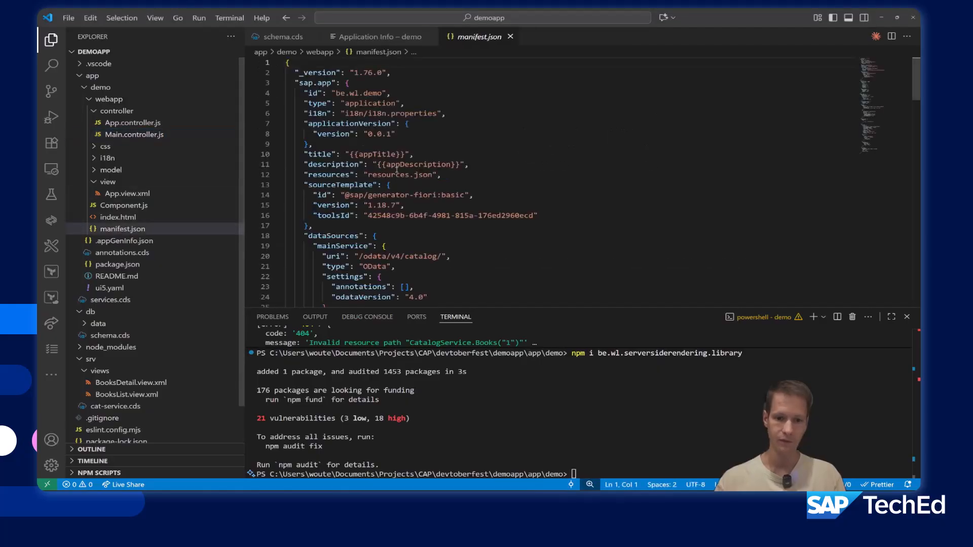
{"action": "scroll", "scroll_direction": "down", "scroll_amount": 3}
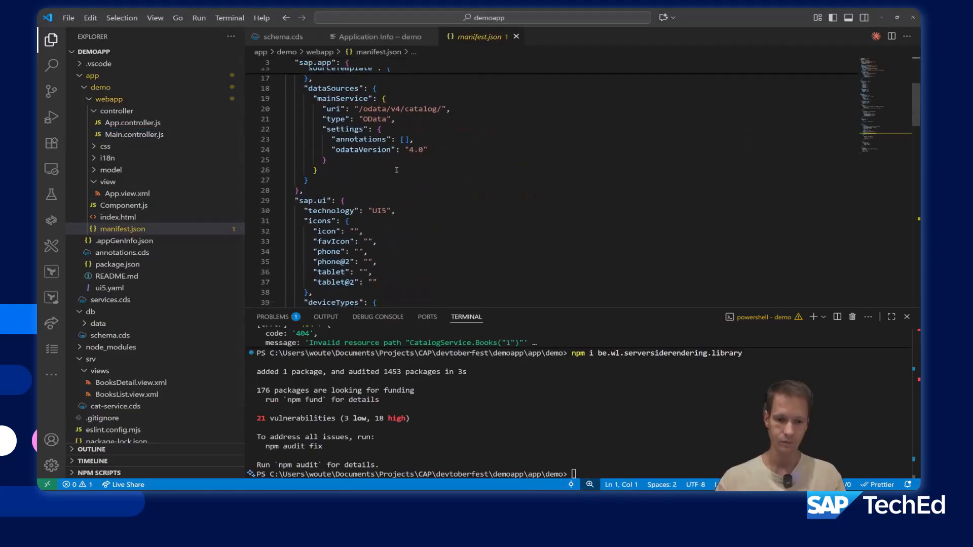
{"action": "scroll", "scroll_direction": "down", "scroll_amount": 3}
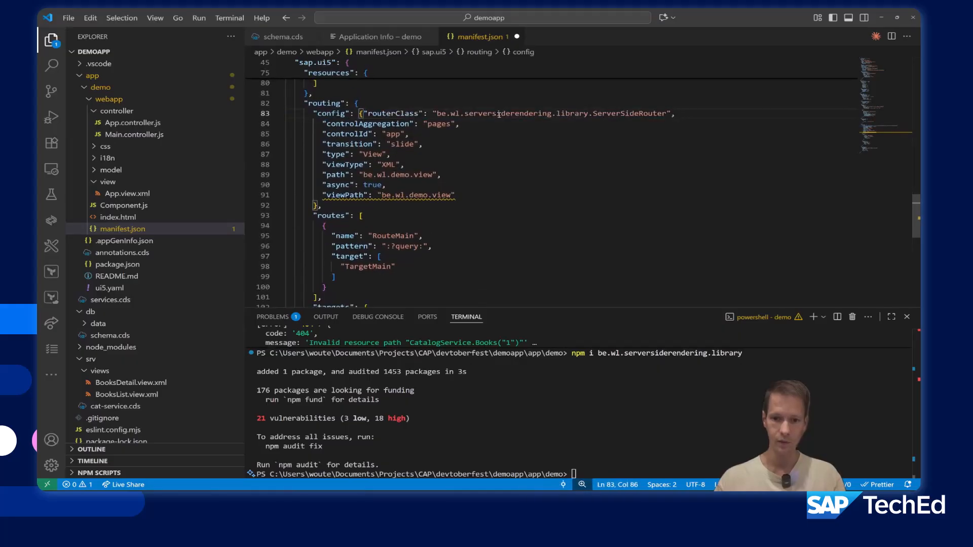
{"action": "left_click", "coordinate": [362, 113]}
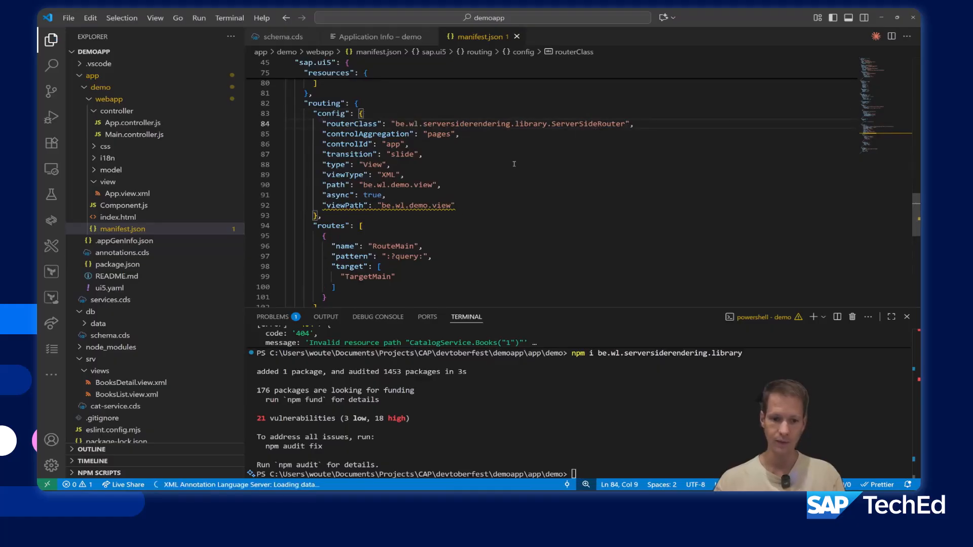
Select the existing routes block in manifest.json to replace it
{"action": "scroll", "scroll_direction": "down", "scroll_amount": 3}
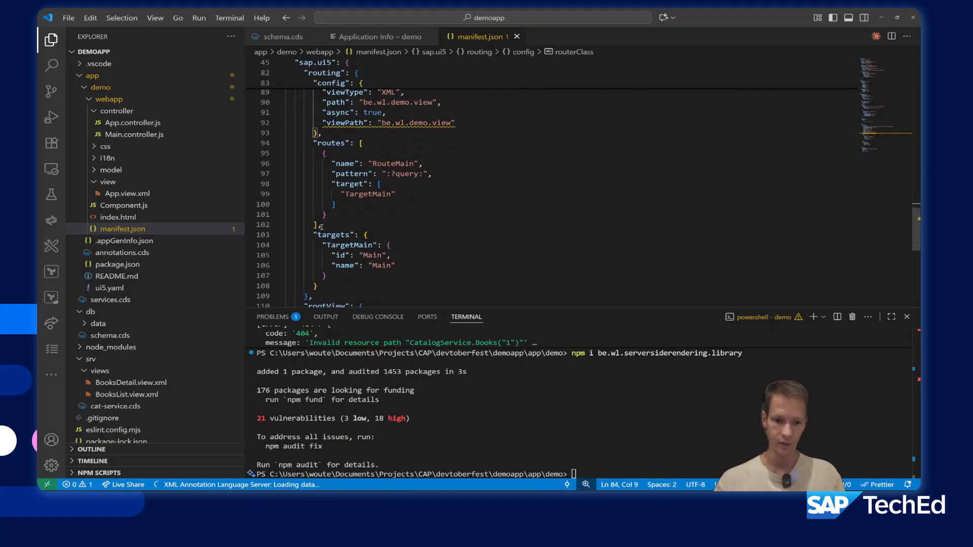
{"action": "left_click_drag", "start_coordinate": [321, 225], "coordinate": [317, 287]}
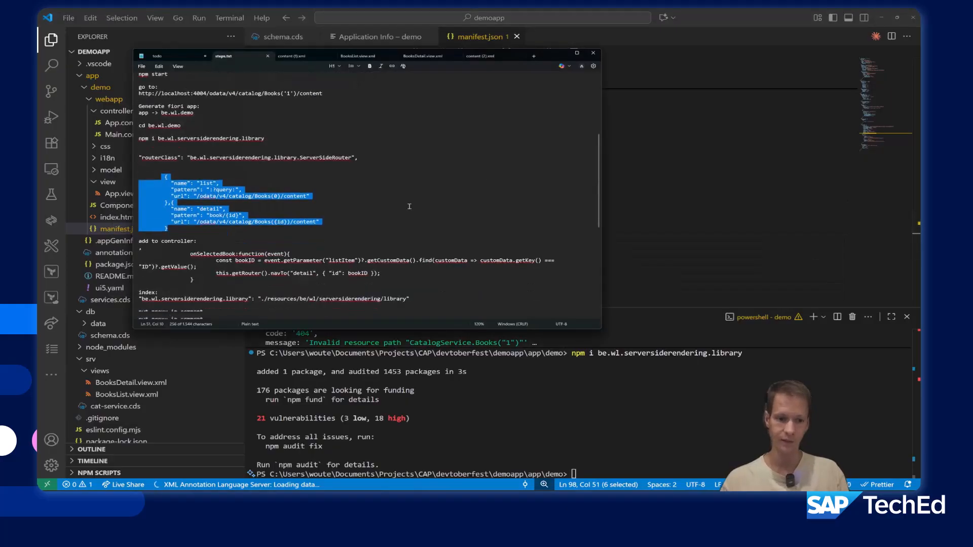
{"action": "scroll", "scroll_direction": "down", "scroll_amount": 3}
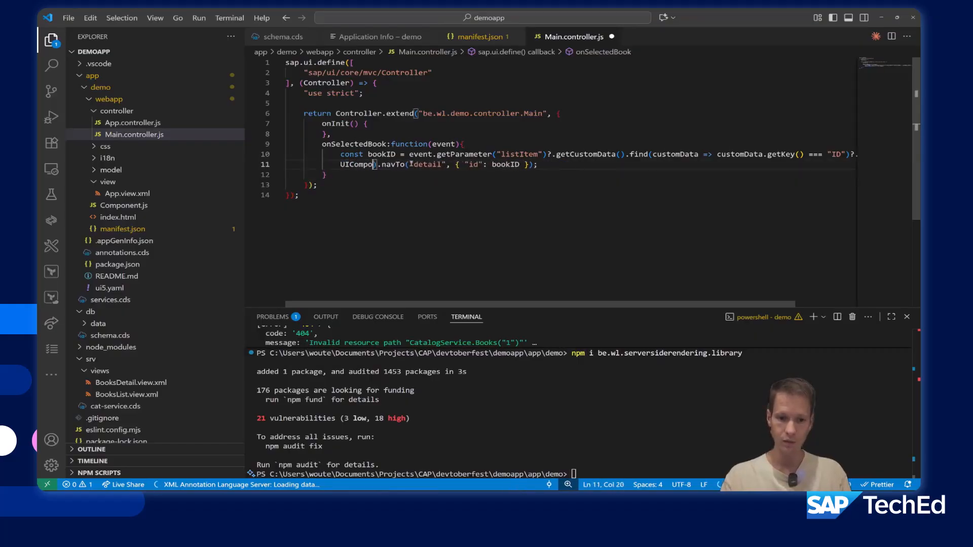
Complete onSelectedBook with this.getRouter().navTo("detail", {id: bookID}) in Main.controller.js
{"action": "type", "text": "getRouter("}
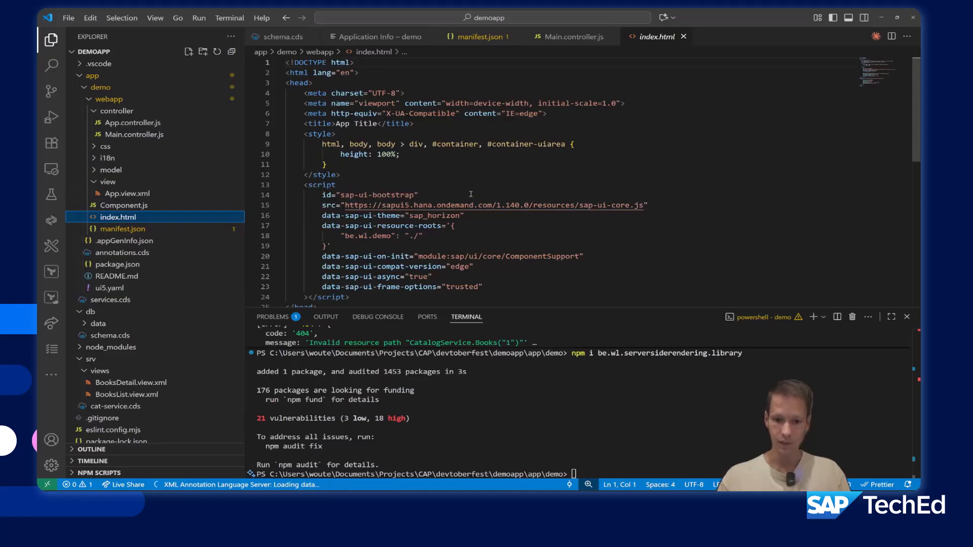
Add "be.wl.serversiderendering.library": "./resources/be/wl/serversiderendering/library" to index.html's resource roots
{"action": "key", "text": "alt+tab"}
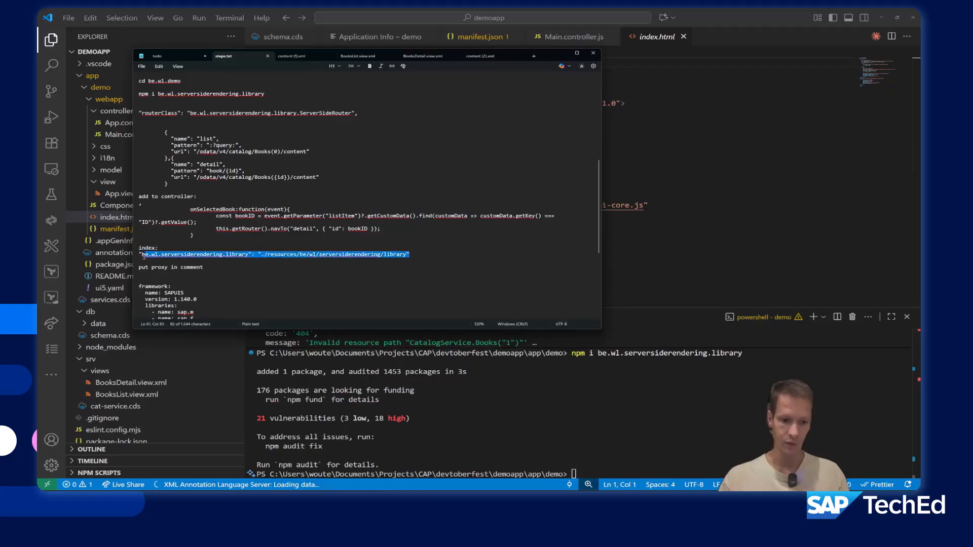
{"action": "left_click", "coordinate": [592, 53]}
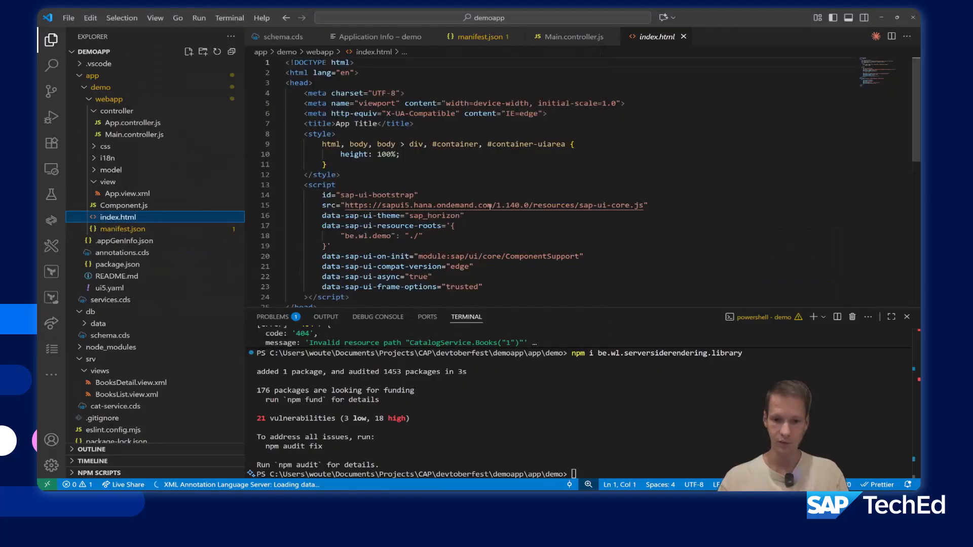
{"action": "type", "text": "\"be.wl.serversiderendering.library\": \"./resources/be/wl/serversiderendering/library\""}
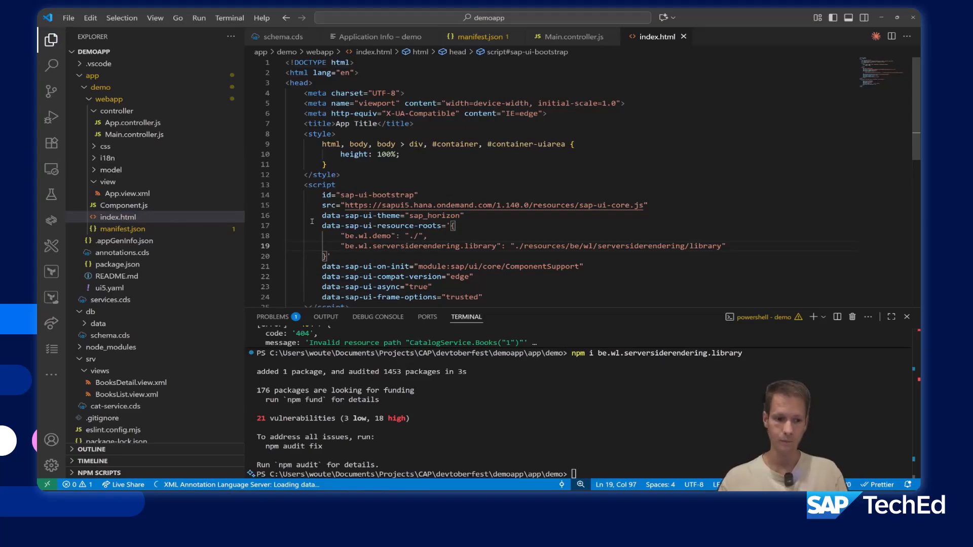
{"action": "left_click", "coordinate": [108, 288]}
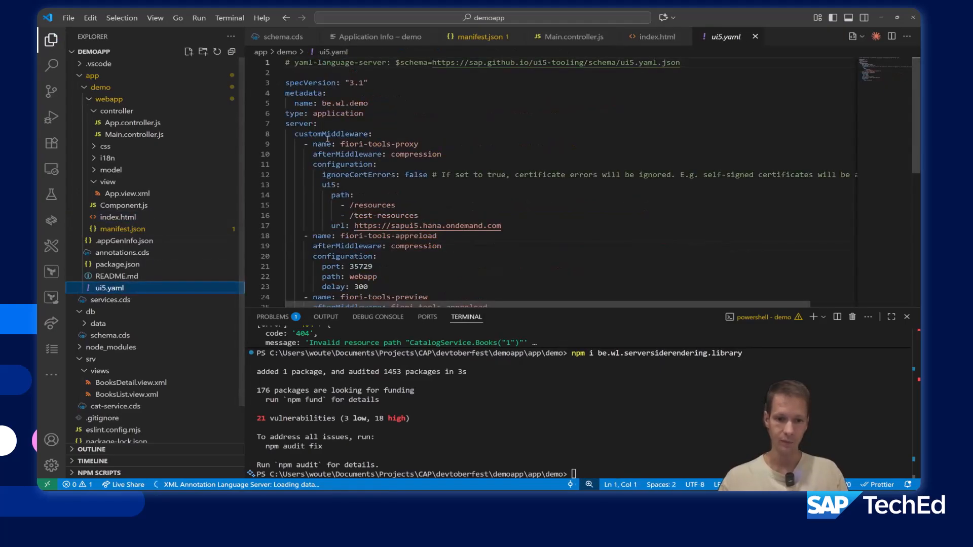
Comment out the fiori-tools-proxy middleware in ui5.yaml and copy the framework libraries from the notes
{"action": "left_click_drag", "start_coordinate": [312, 144], "coordinate": [357, 236]}
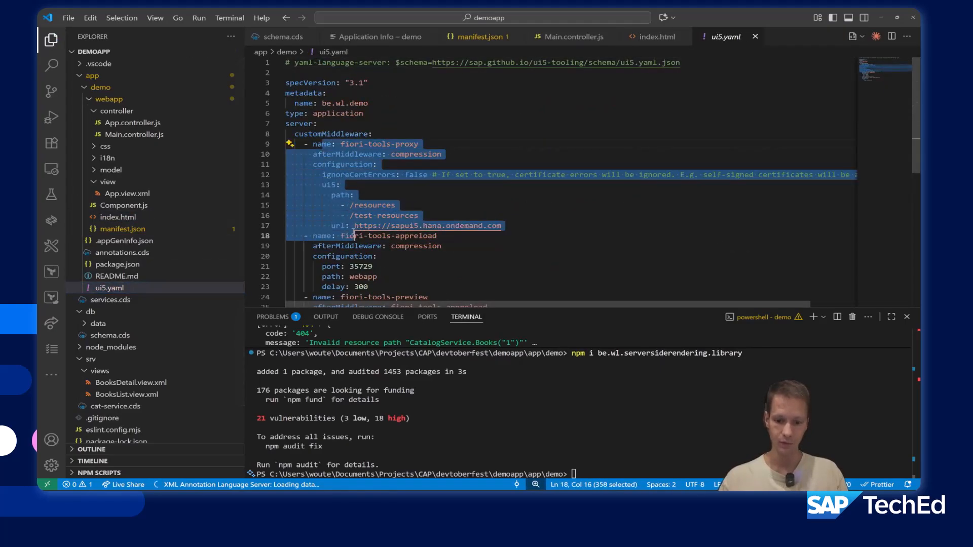
{"action": "key", "text": "Ctrl+/"}
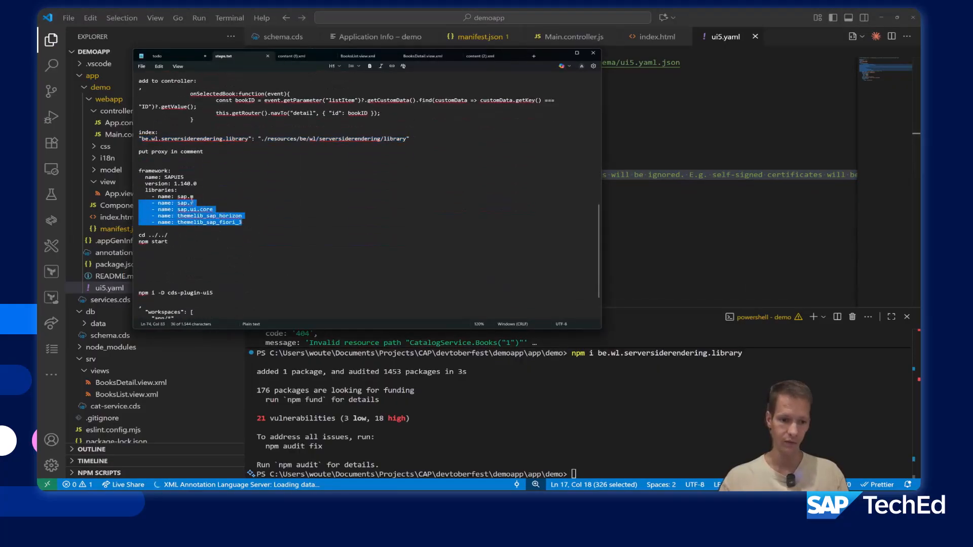
{"action": "key", "text": "Alt+Tab"}
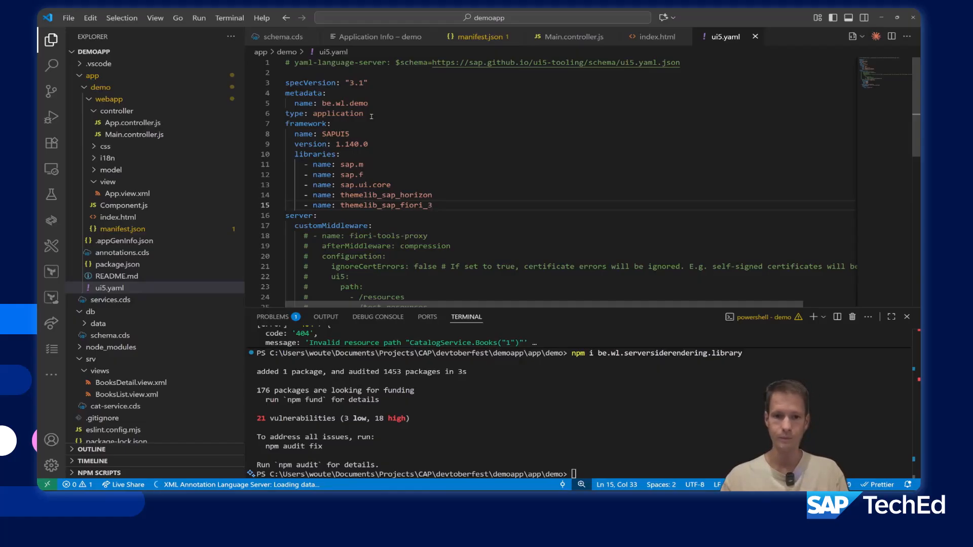
Add the SAPUI5 1.140.0 framework section and run npm i from the project root
{"action": "double_click", "coordinate": [385, 205]}
{"action": "type", "text": "np"}
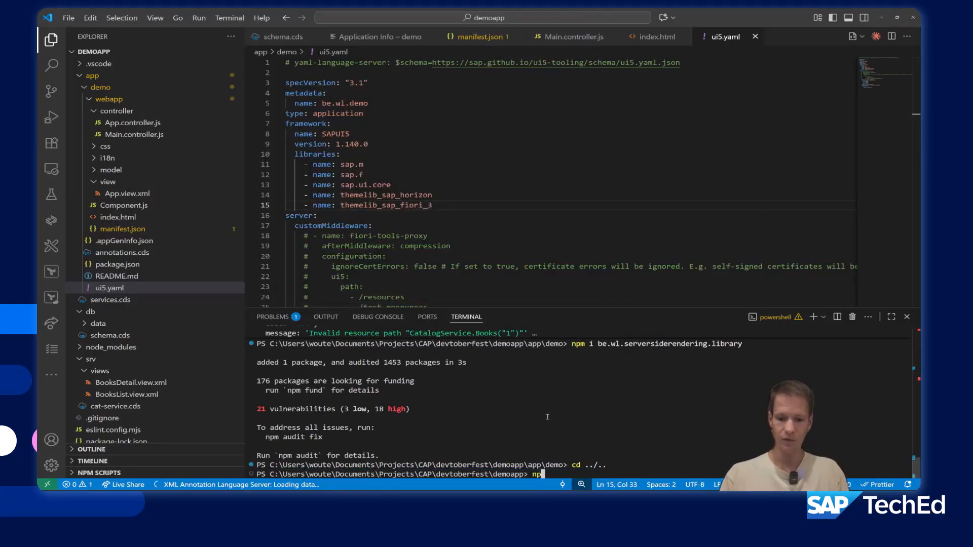
{"action": "type", "text": "m i"}
{"action": "key", "text": "Enter"}
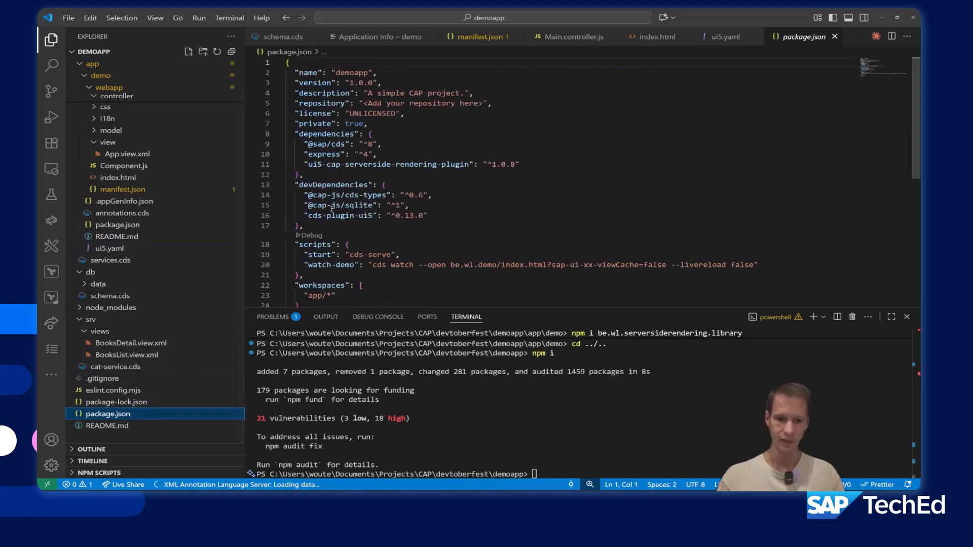
Check cds-plugin-ui5 in package.json and run npm start to serve on localhost:4004
{"action": "left_click", "coordinate": [315, 215]}
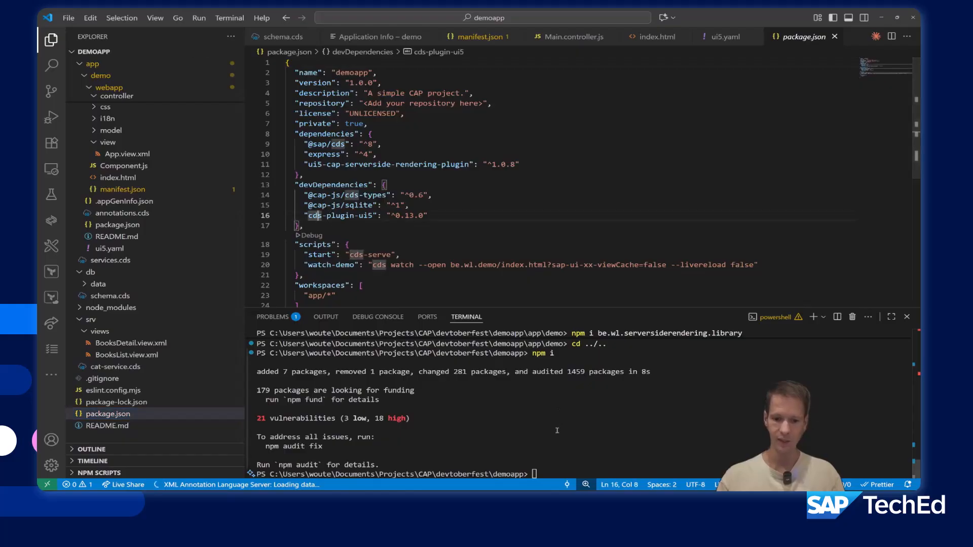
{"action": "type", "text": "npm sta"}
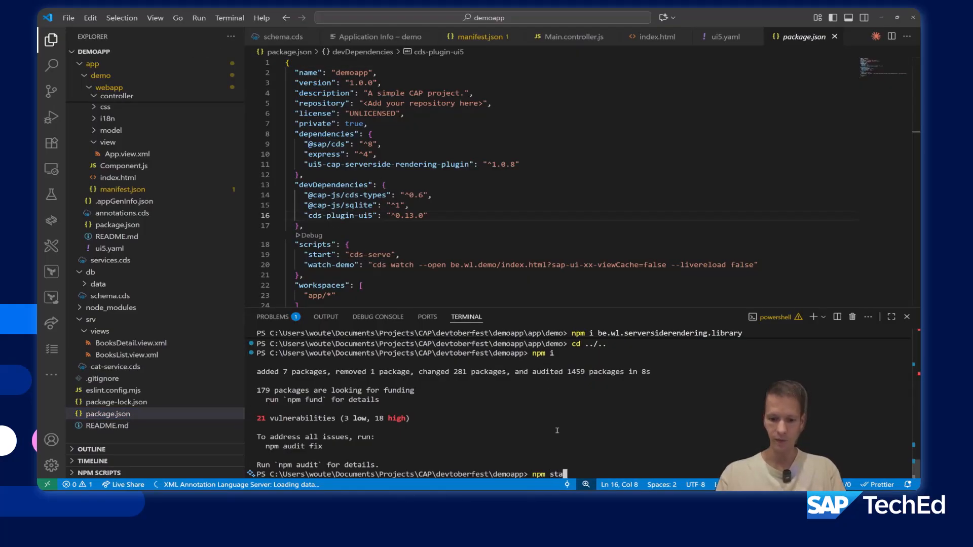
{"action": "key", "text": "Enter"}
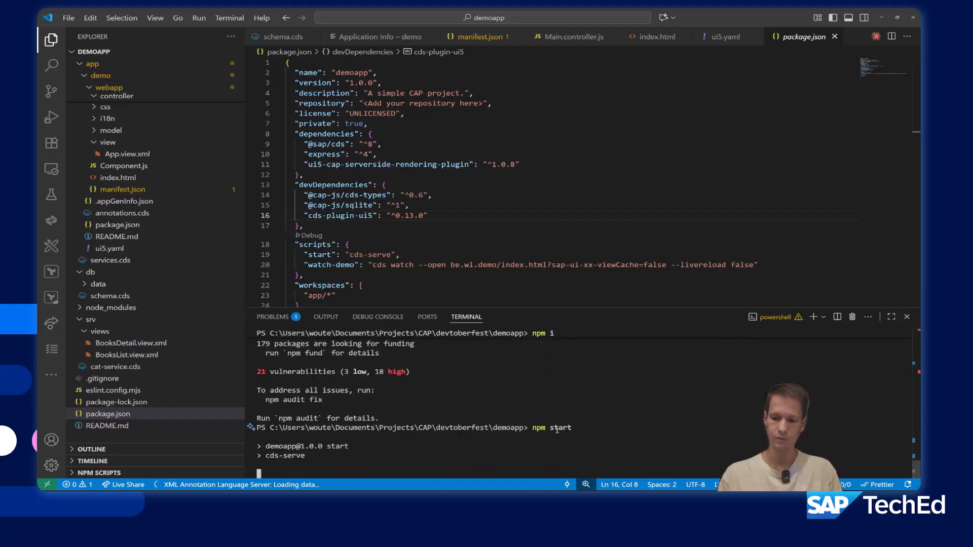
{"action": "key", "text": "Enter"}
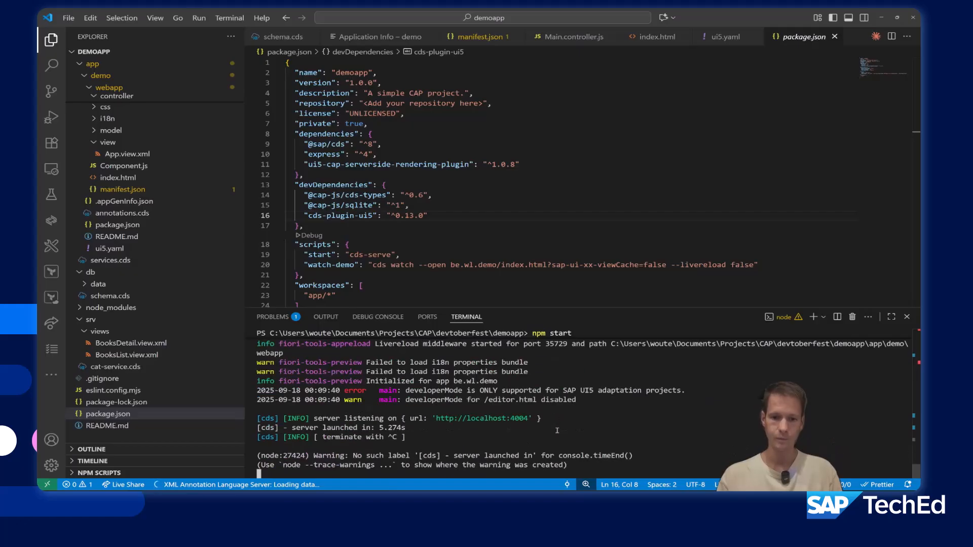
{"action": "mouse_move", "coordinate": [512, 421]}
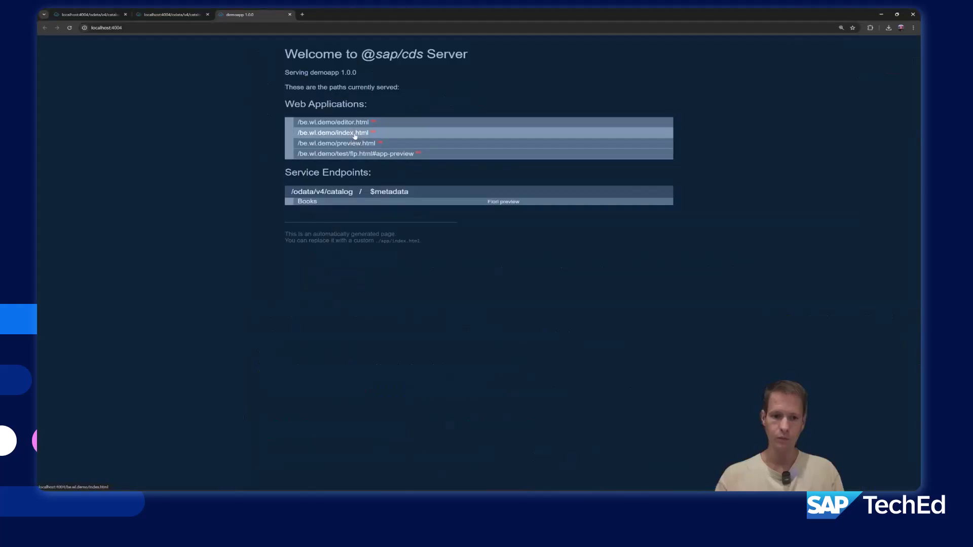
Load /be.wl.demo/index.html and select Jane Eyre and Wuthering Heights in the Books list
{"action": "left_click", "coordinate": [329, 132]}
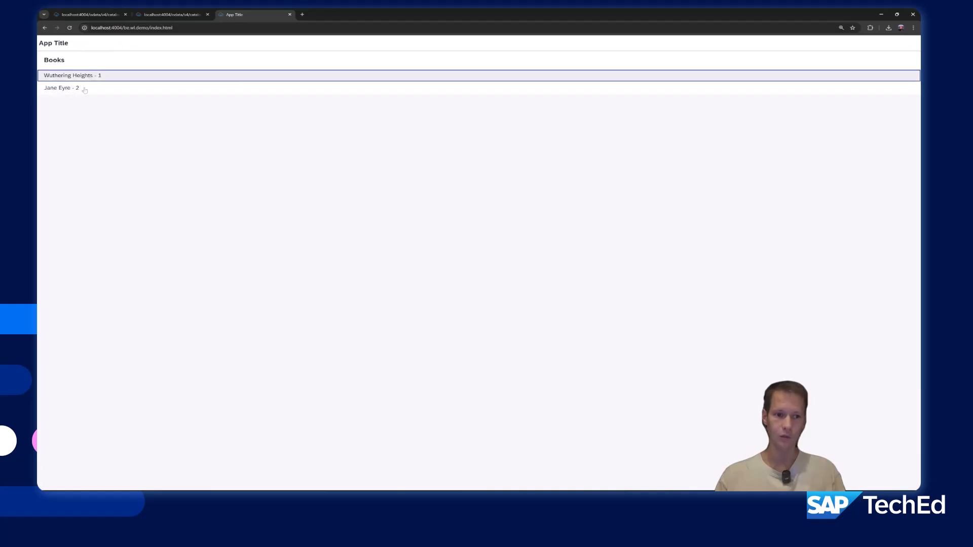
{"action": "left_click", "coordinate": [61, 89]}
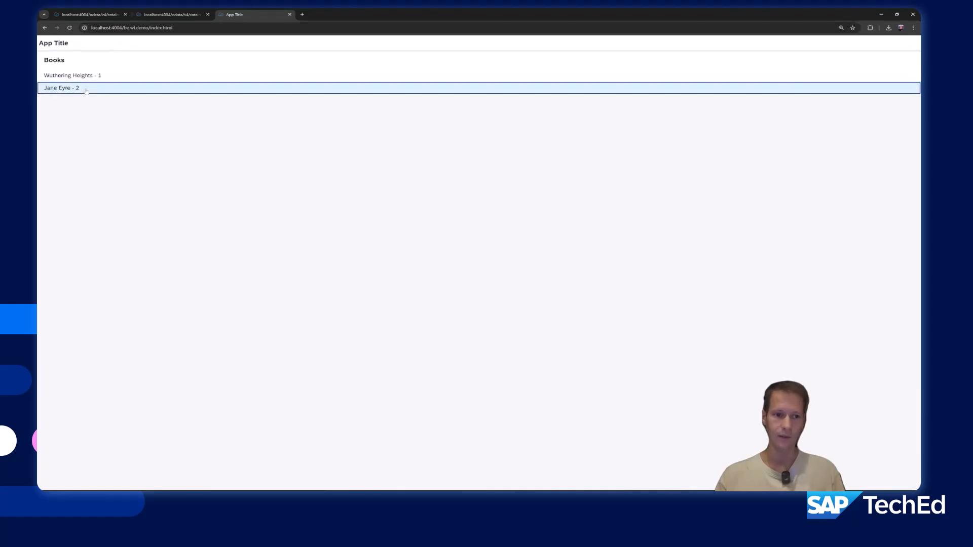
{"action": "left_click", "coordinate": [73, 75]}
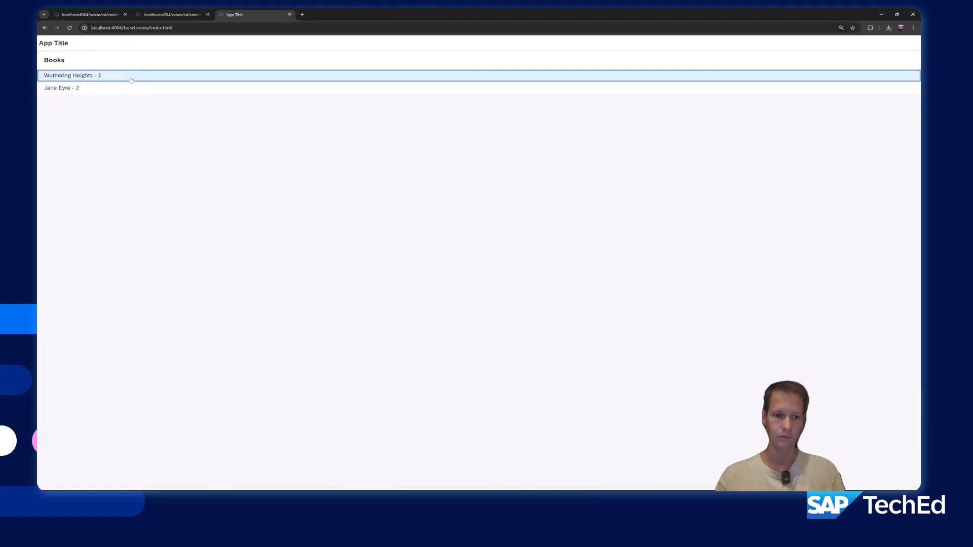
{"action": "left_click", "coordinate": [61, 87]}
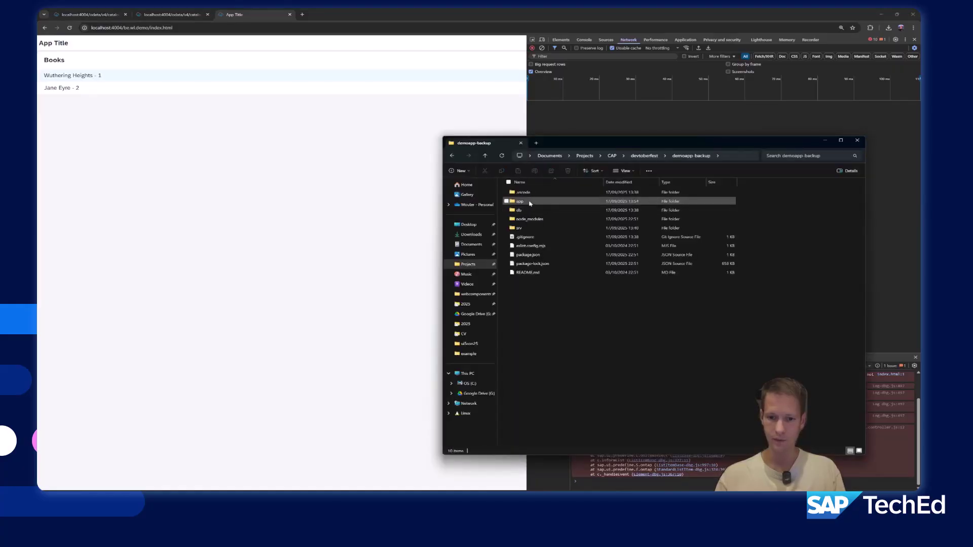
Navigate into demoapp-backup's app/demo/webapp folder
{"action": "double_click", "coordinate": [519, 201]}
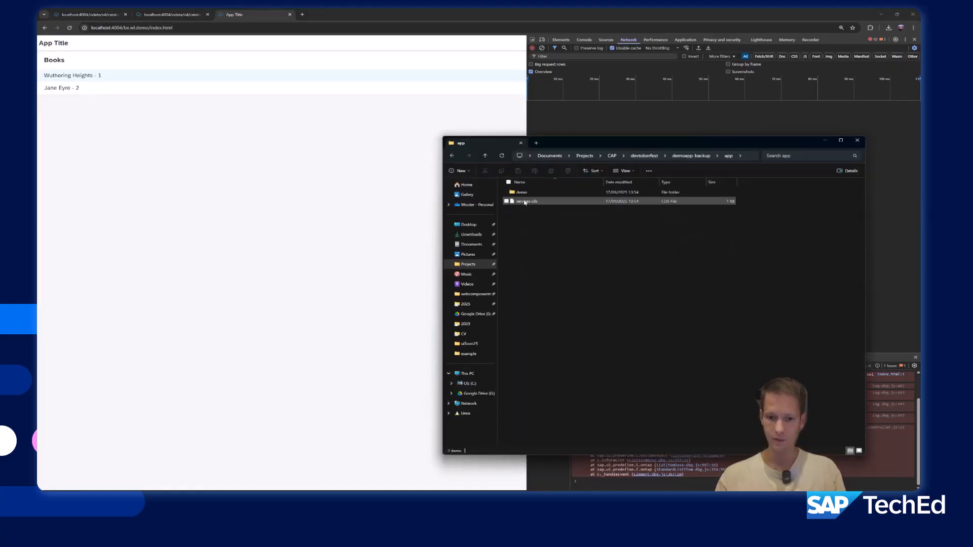
{"action": "double_click", "coordinate": [521, 193]}
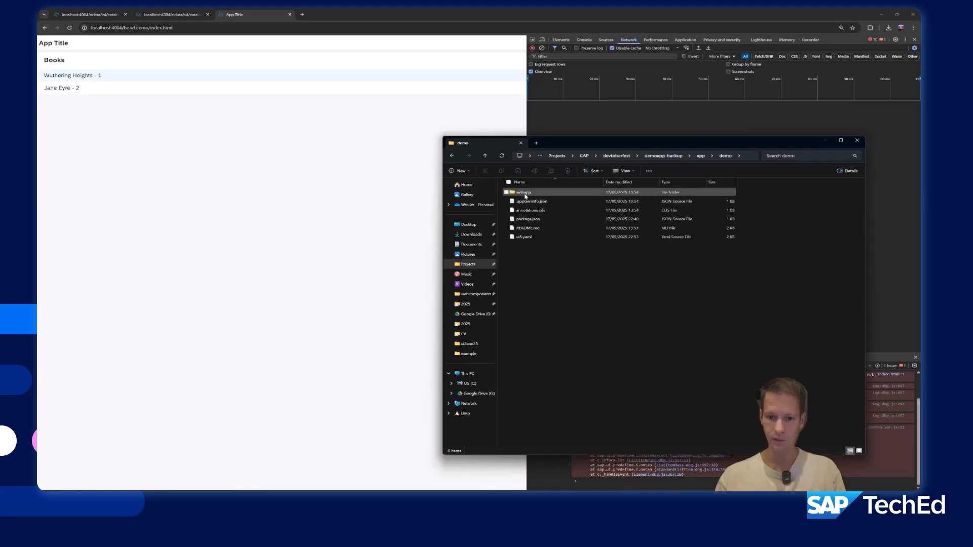
{"action": "double_click", "coordinate": [523, 193]}
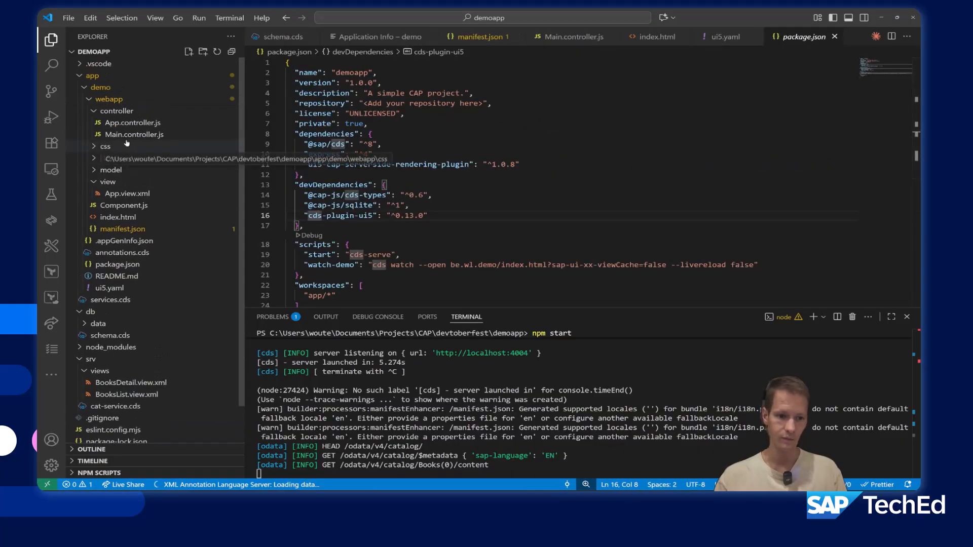
{"action": "left_click", "coordinate": [133, 134]}
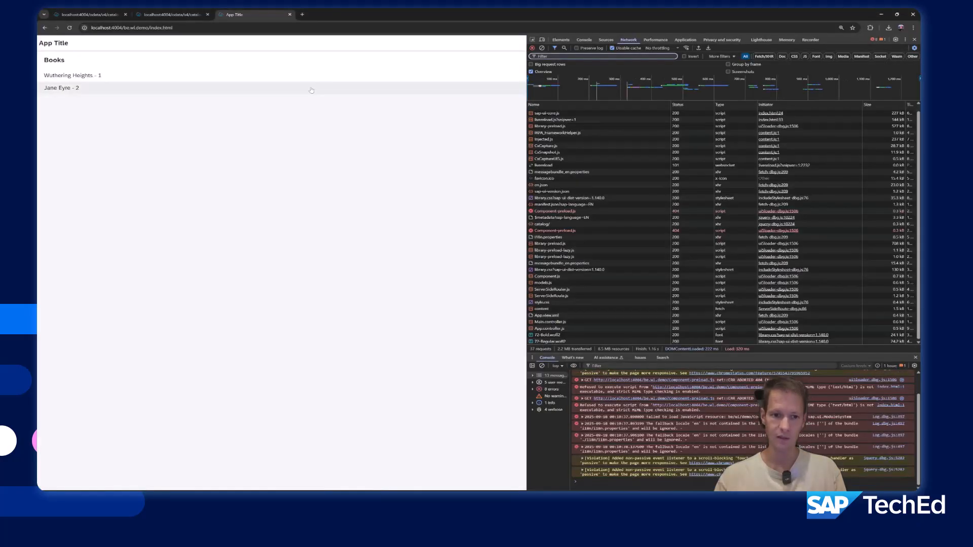
Show Jane Eyre's detail page and clear the DevTools Network log
{"action": "left_click", "coordinate": [70, 75]}
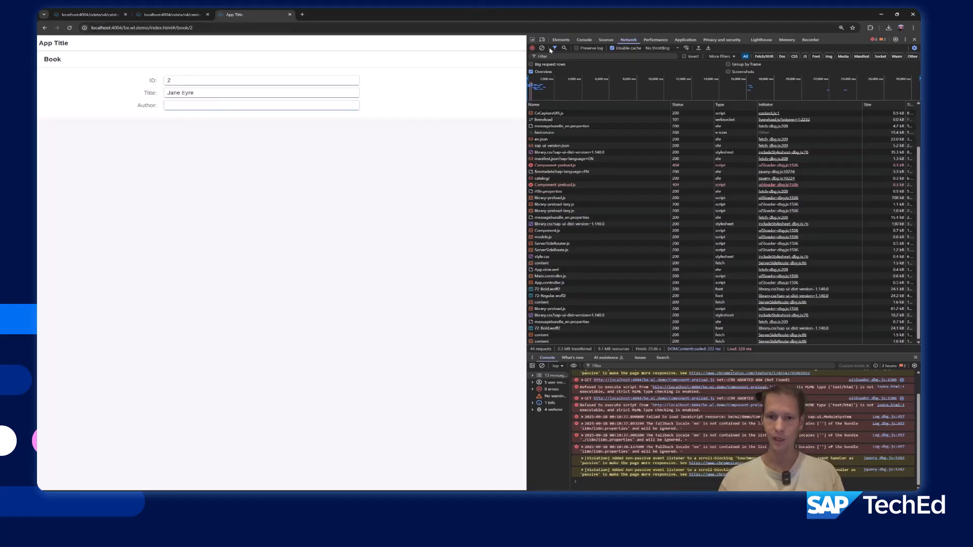
{"action": "left_click", "coordinate": [549, 48]}
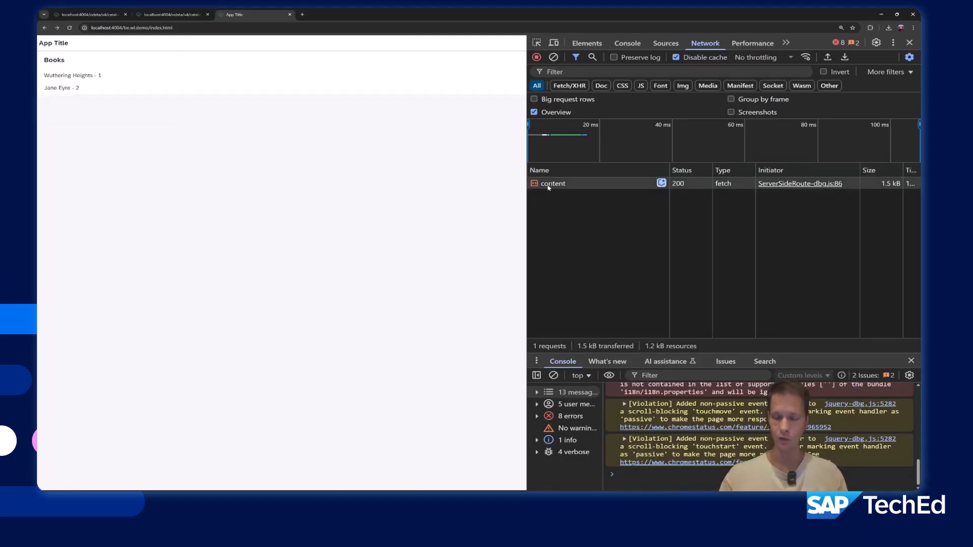
{"action": "mouse_move", "coordinate": [547, 187]}
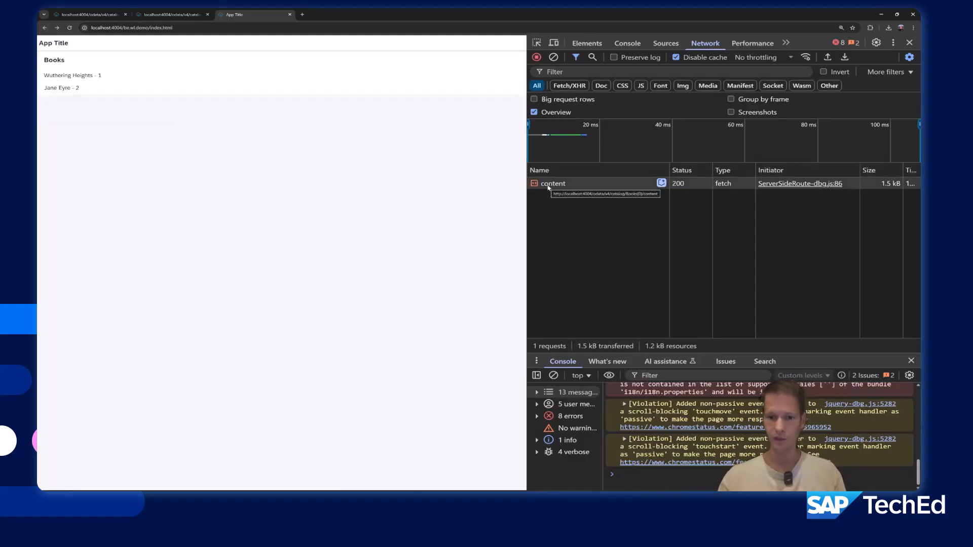
Inspect the list page's content request, expanding its XML View down to the Books list items
{"action": "left_click", "coordinate": [553, 183]}
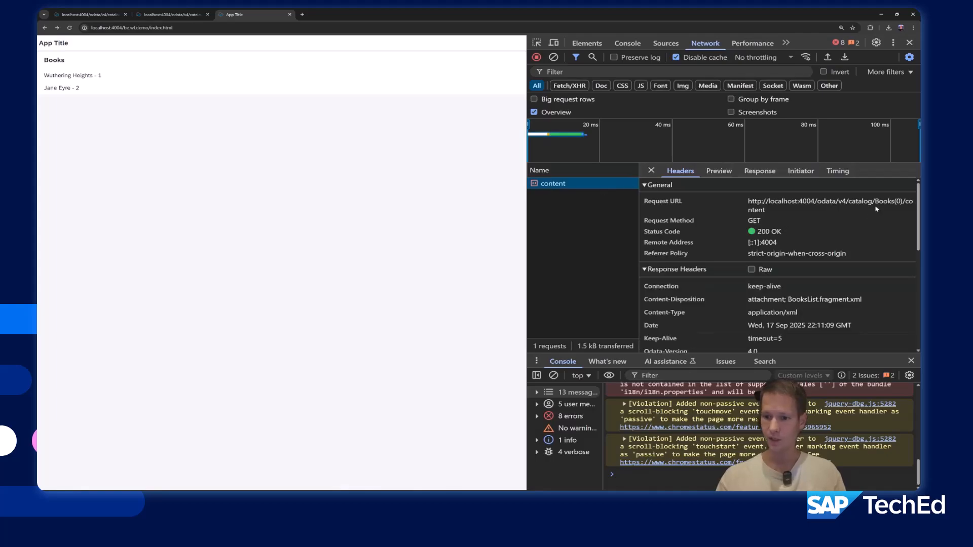
{"action": "left_click", "coordinate": [719, 170]}
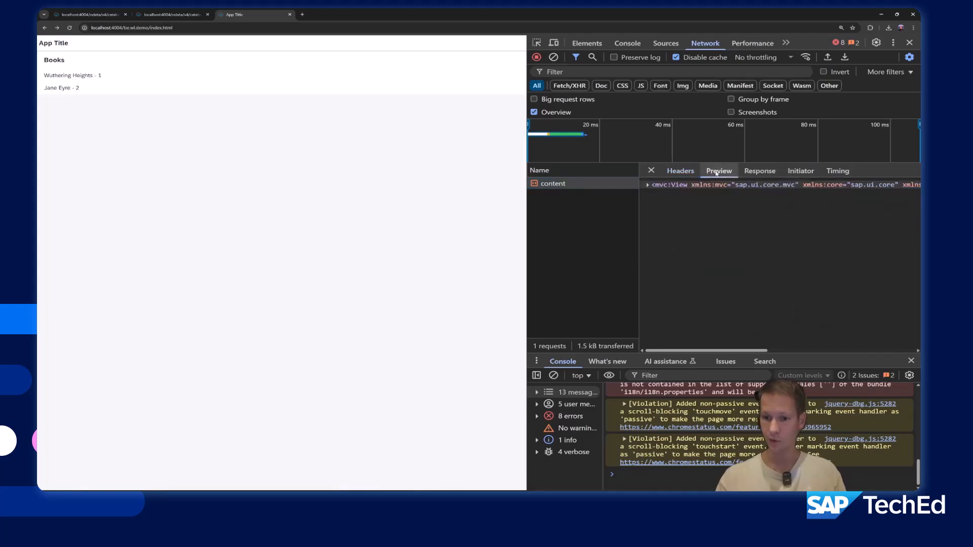
{"action": "left_click", "coordinate": [647, 184]}
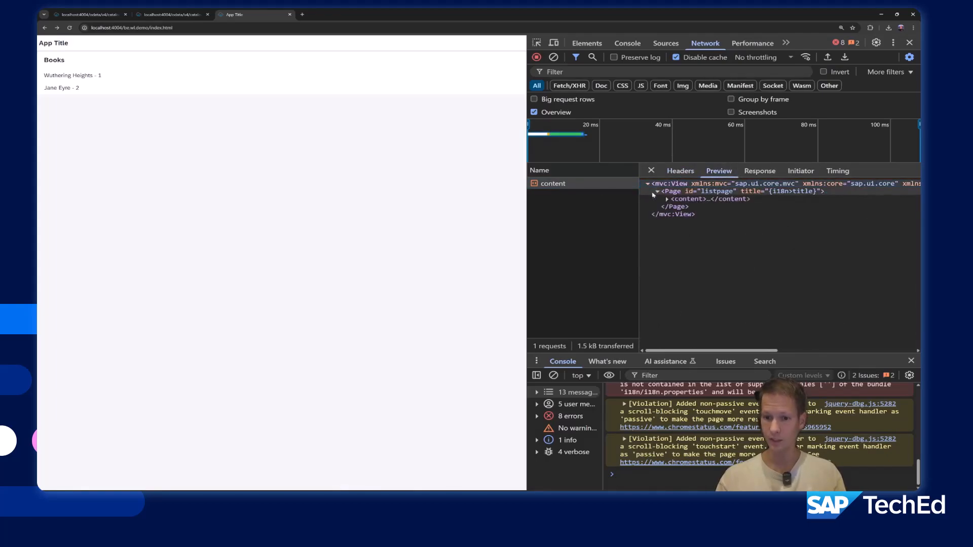
{"action": "left_click", "coordinate": [666, 199]}
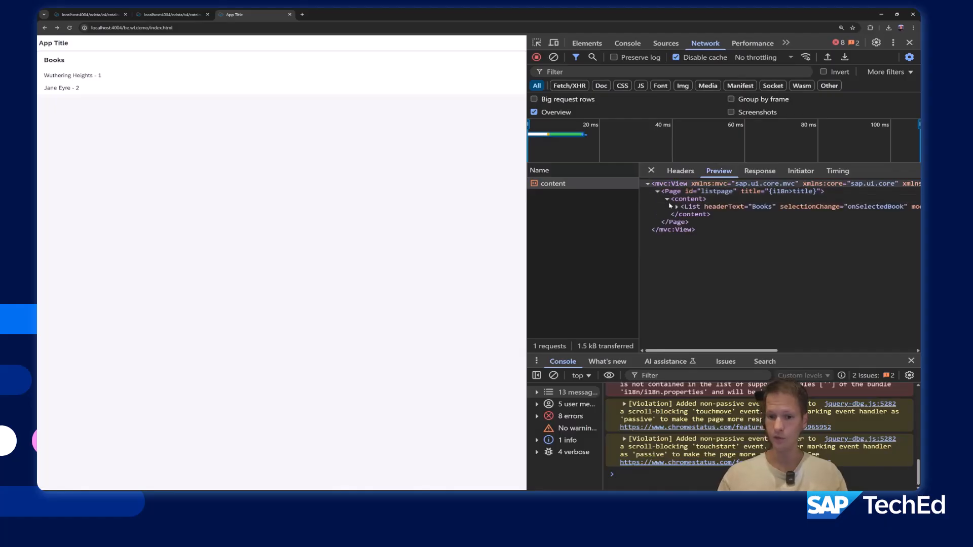
{"action": "left_click", "coordinate": [676, 207]}
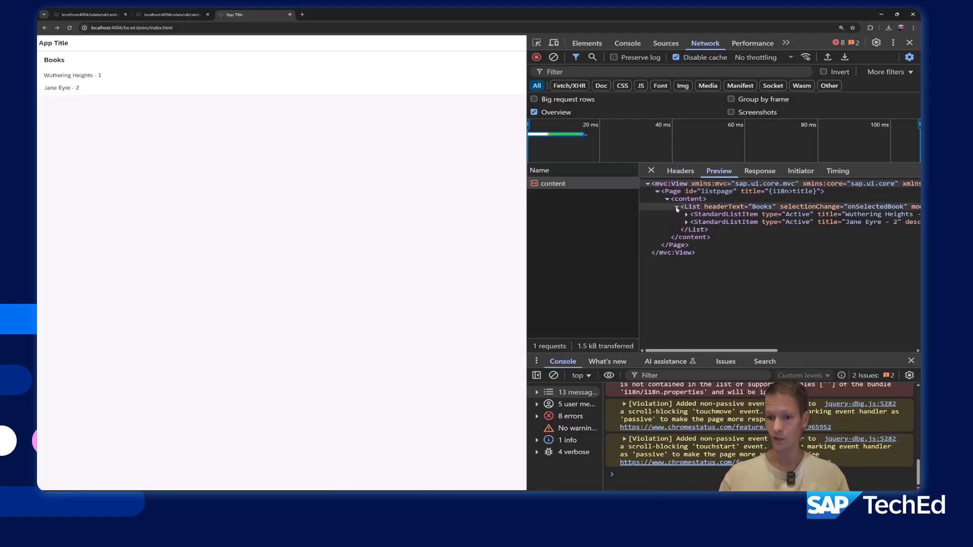
{"action": "left_click", "coordinate": [686, 213]}
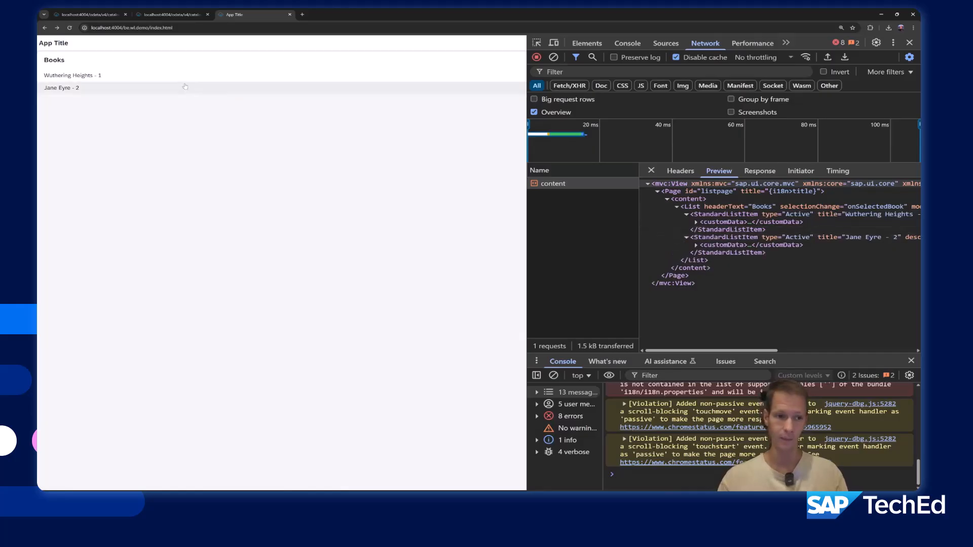
Navigate to the Wuthering Heights detail page and expand its delivered XML View, Page and SimpleForm
{"action": "left_click", "coordinate": [72, 75]}
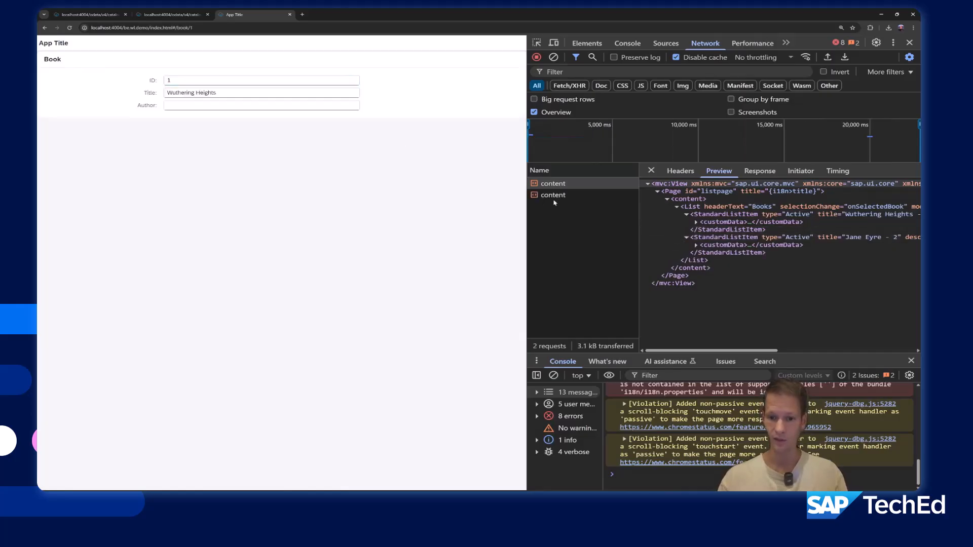
{"action": "left_click", "coordinate": [554, 195]}
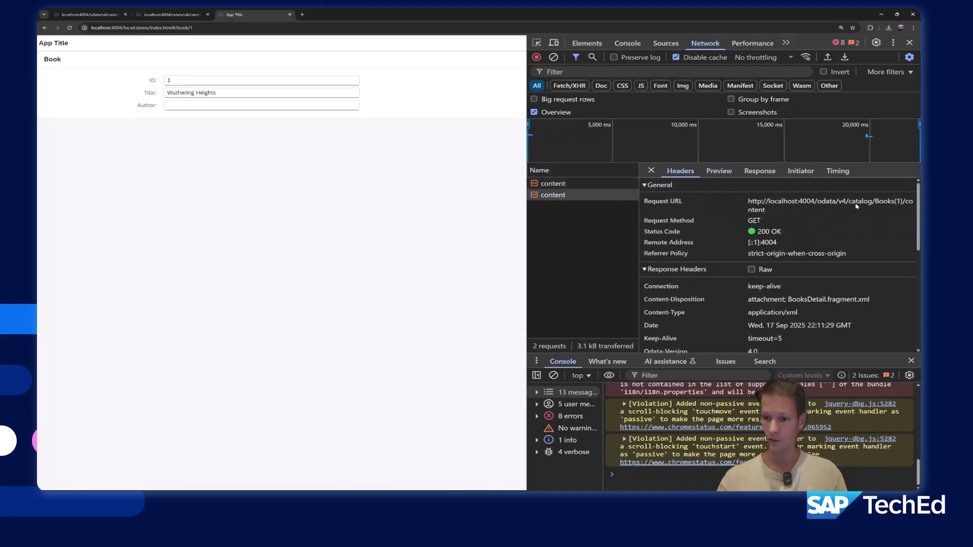
{"action": "left_click", "coordinate": [718, 170]}
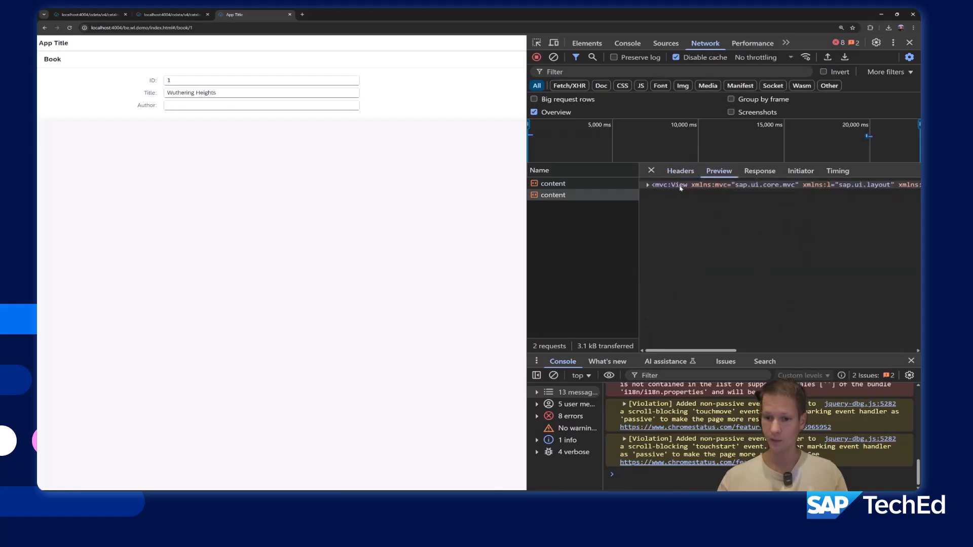
{"action": "left_click", "coordinate": [646, 184]}
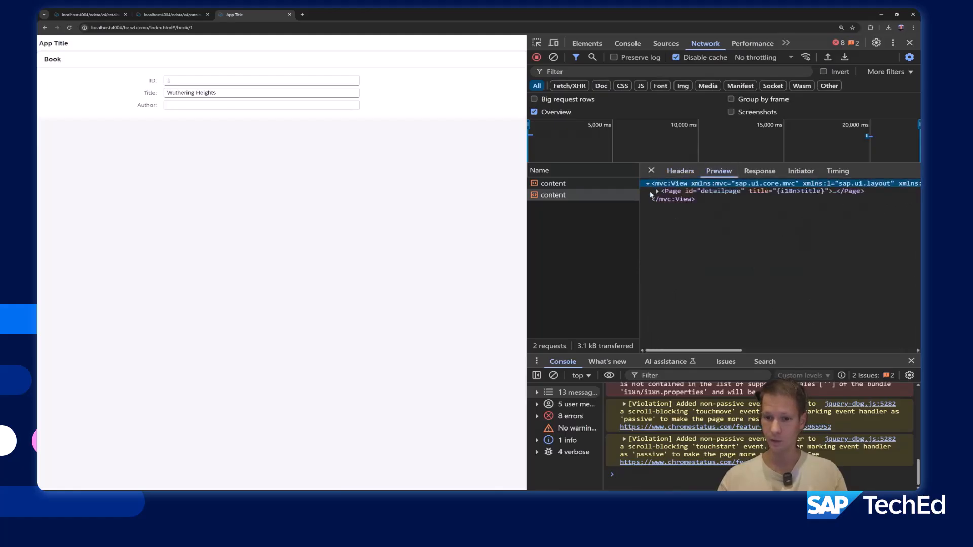
{"action": "left_click", "coordinate": [656, 190]}
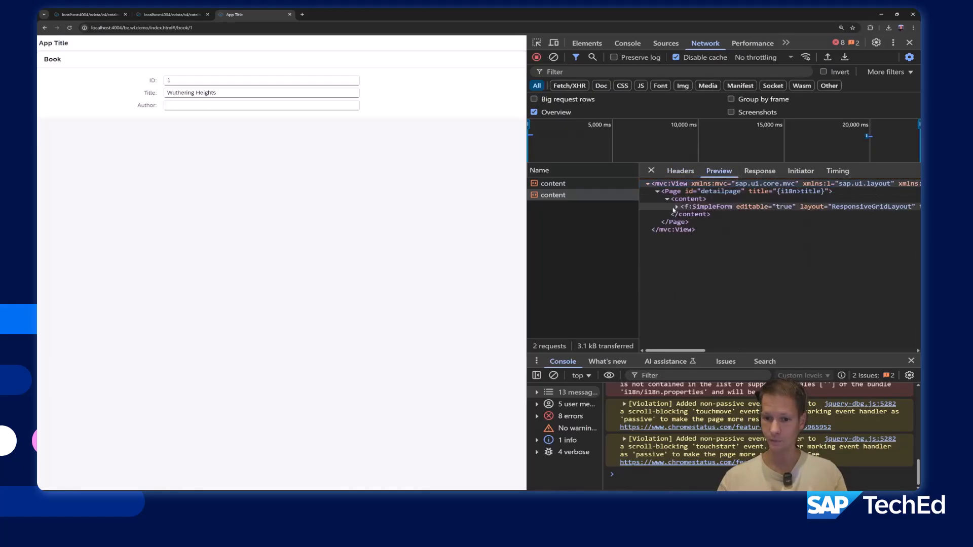
{"action": "left_click", "coordinate": [676, 207]}
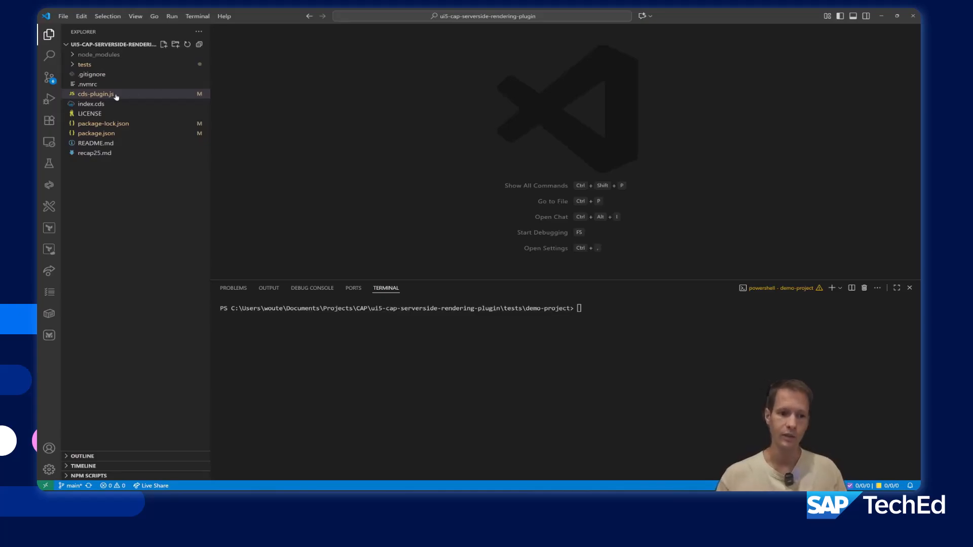
Start the tests/demo-project server with npm start from its terminal
{"action": "left_click", "coordinate": [84, 64]}
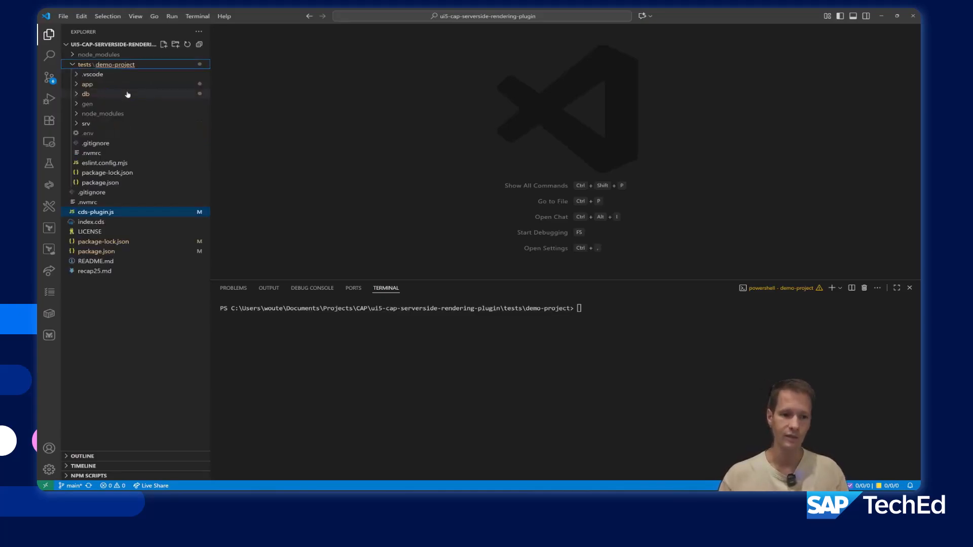
{"action": "left_click", "coordinate": [593, 344]}
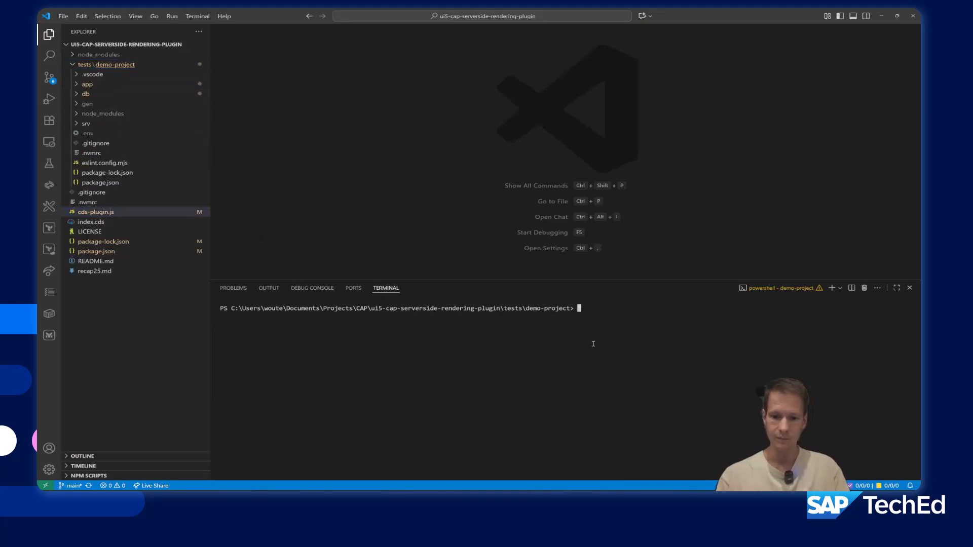
{"action": "type", "text": "npm start"}
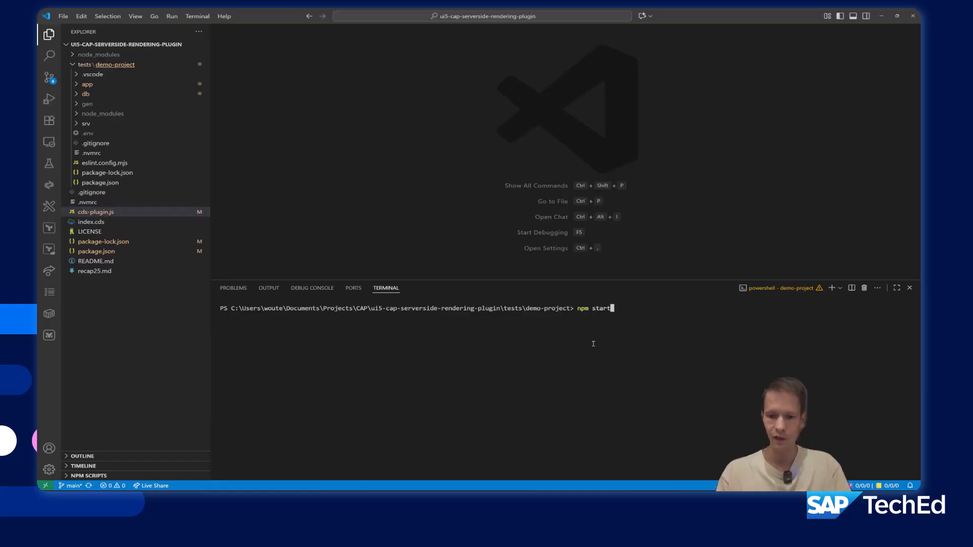
{"action": "key", "text": "Enter"}
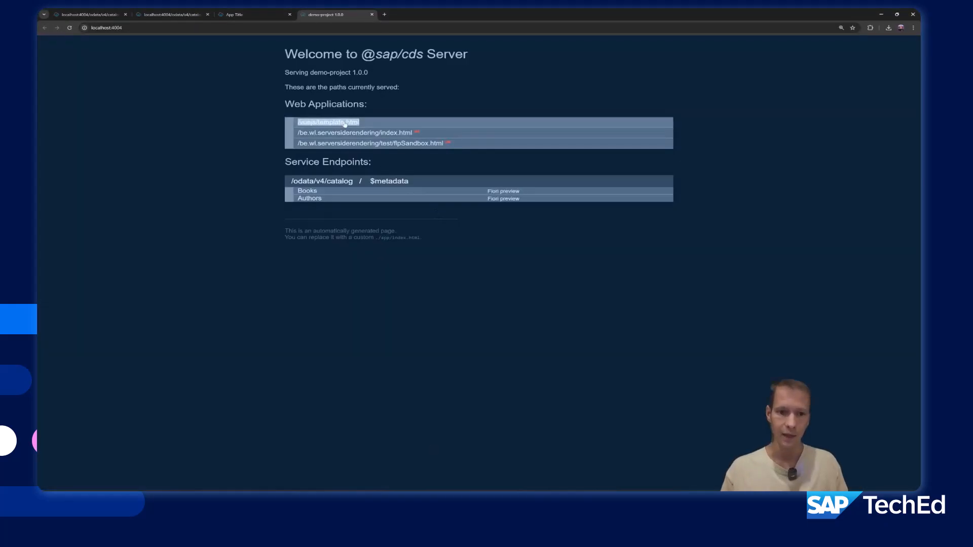
{"action": "left_click", "coordinate": [353, 132]}
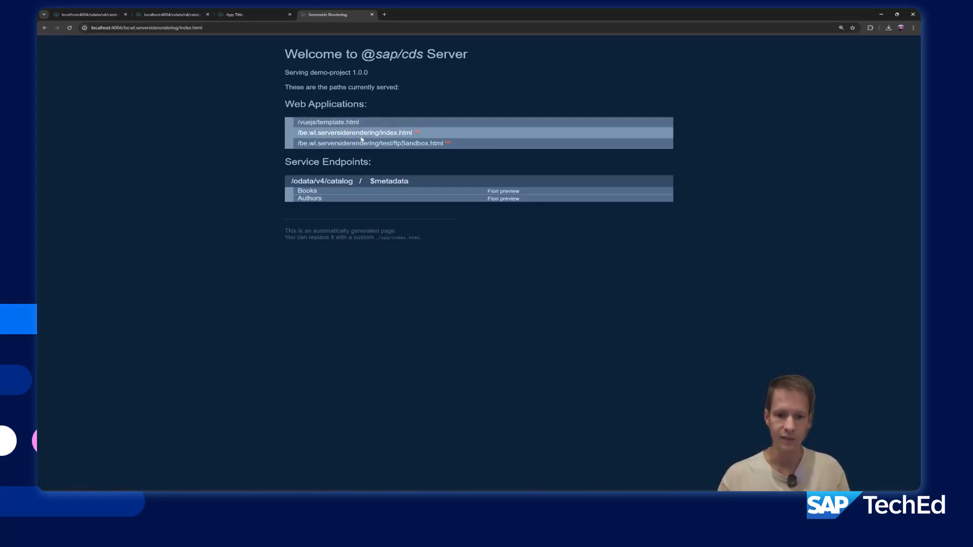
{"action": "left_click", "coordinate": [360, 133]}
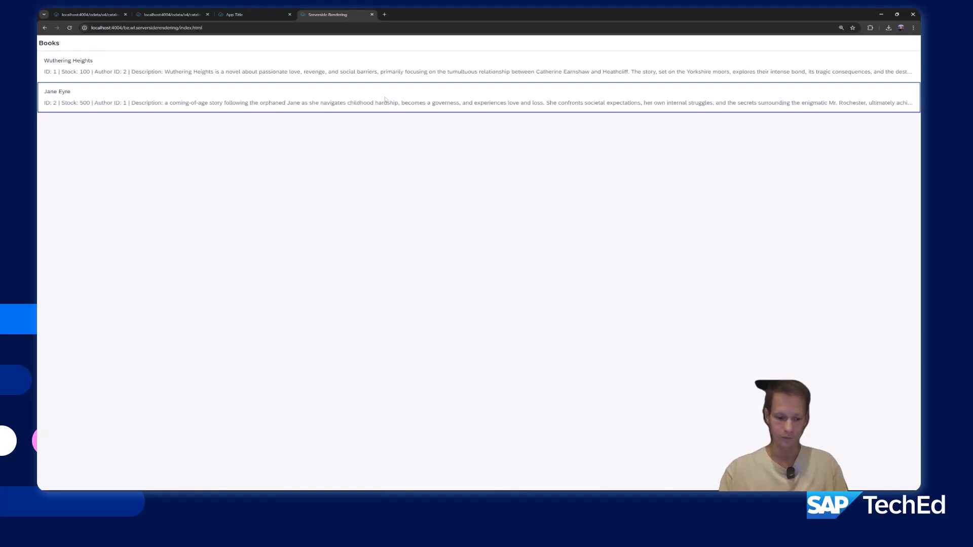
Reload the Books app with DevTools recording and select the 'content' fetch request
{"action": "key", "text": "F12"}
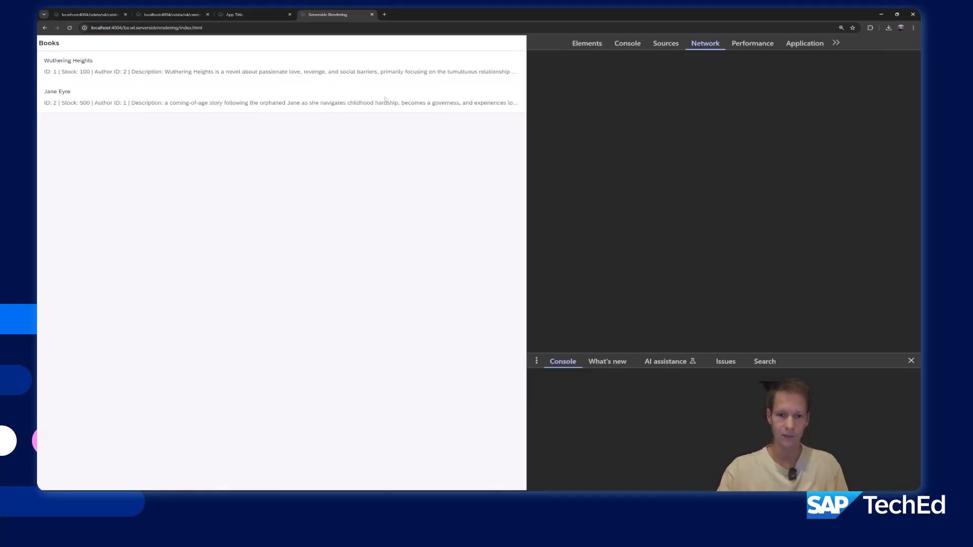
{"action": "left_click", "coordinate": [706, 42]}
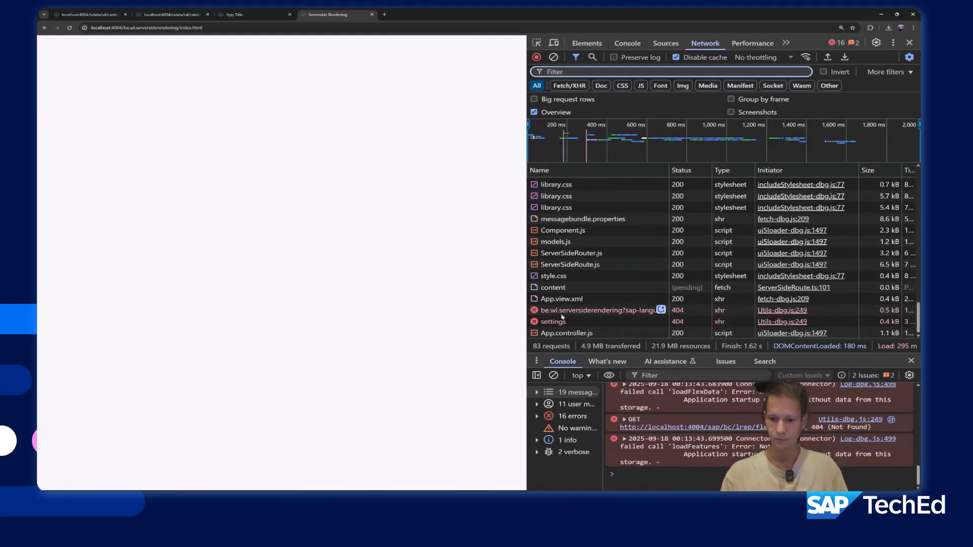
{"action": "left_click", "coordinate": [553, 287]}
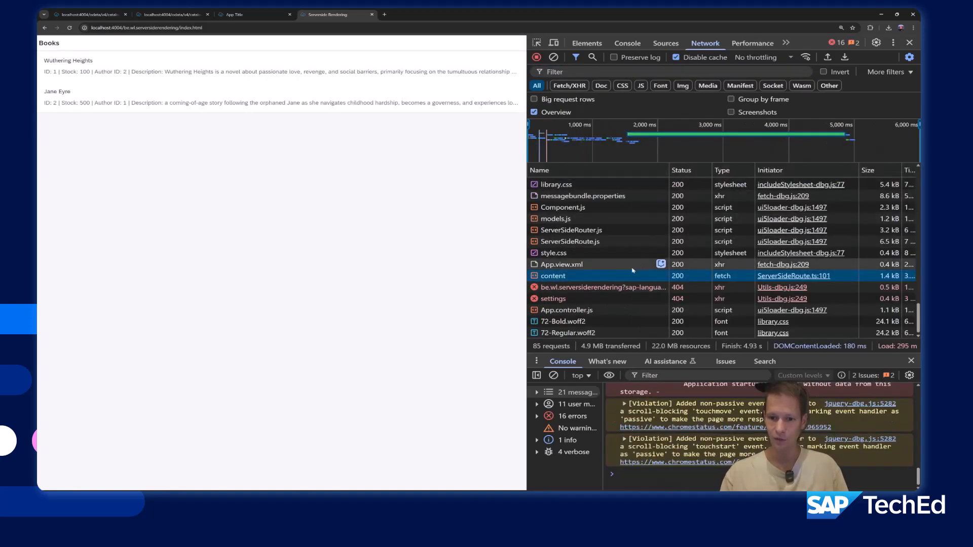
{"action": "left_click", "coordinate": [553, 276]}
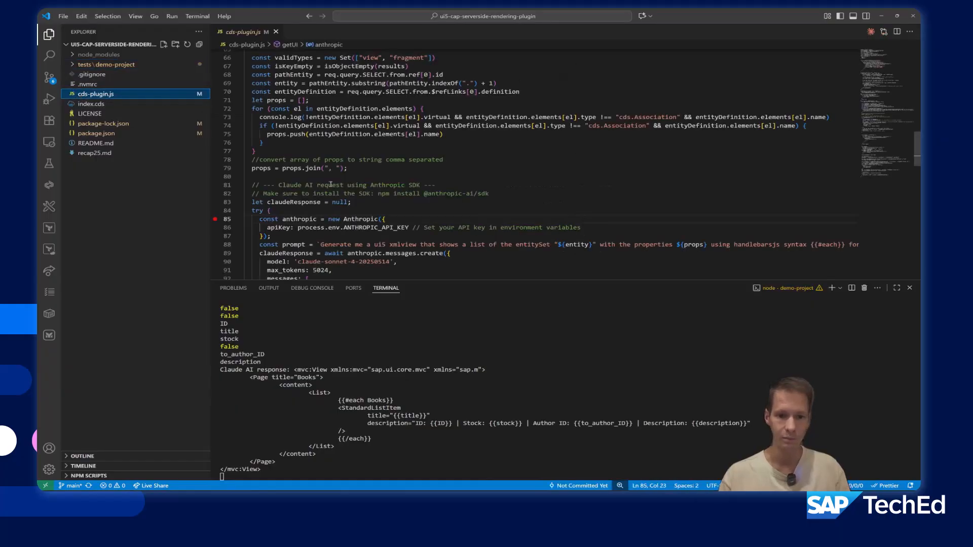
{"action": "scroll", "scroll_direction": "down", "scroll_amount": 3}
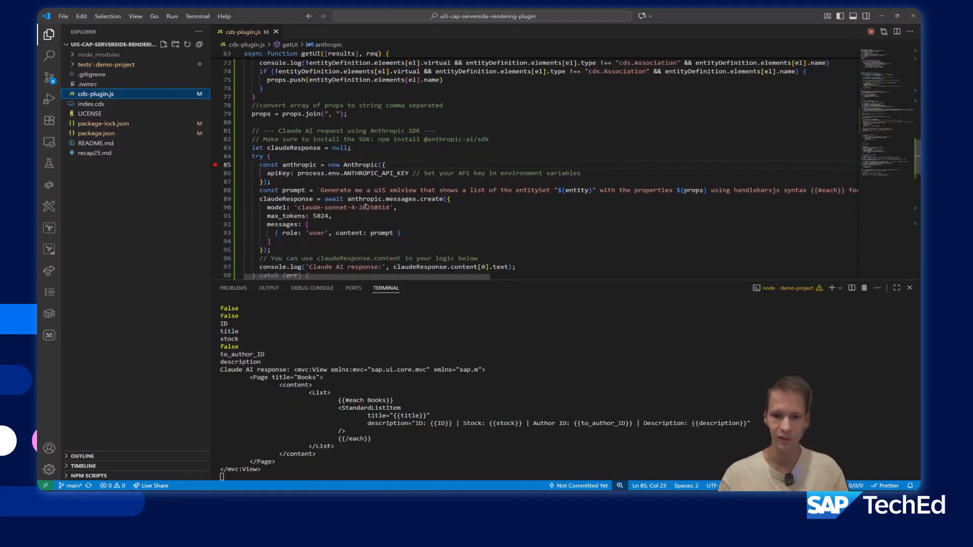
{"action": "scroll", "scroll_direction": "down", "scroll_amount": 3}
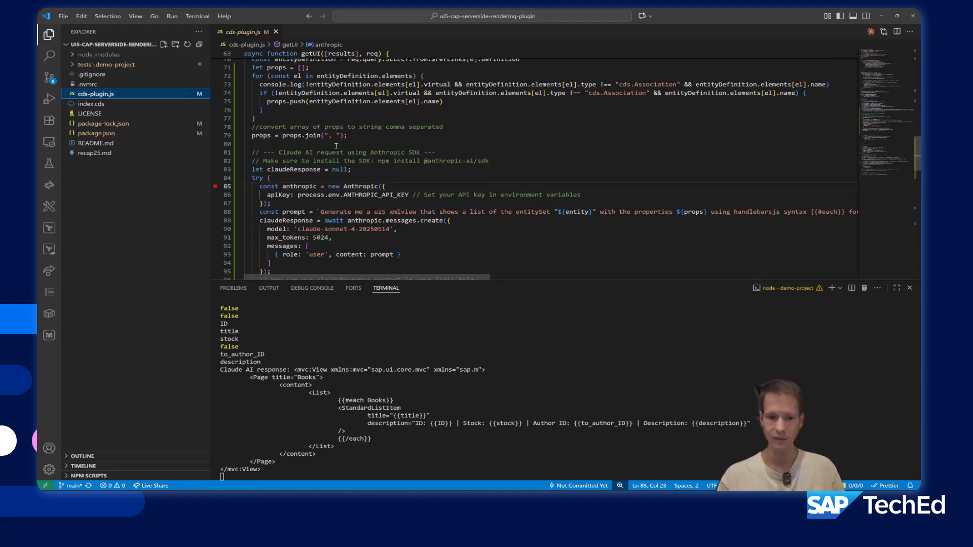
{"action": "scroll", "scroll_direction": "down", "scroll_amount": 3}
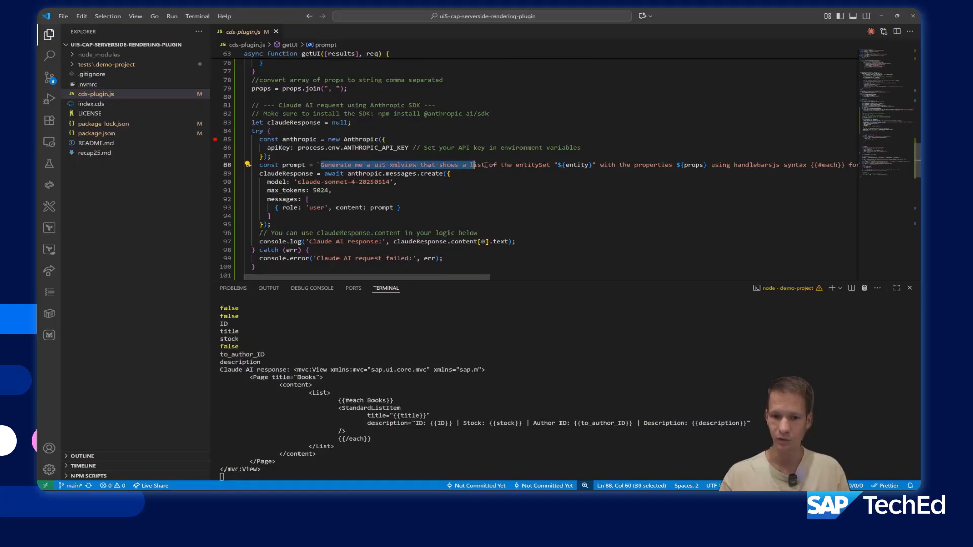
{"action": "left_click_drag", "start_coordinate": [471, 164], "coordinate": [546, 164]}
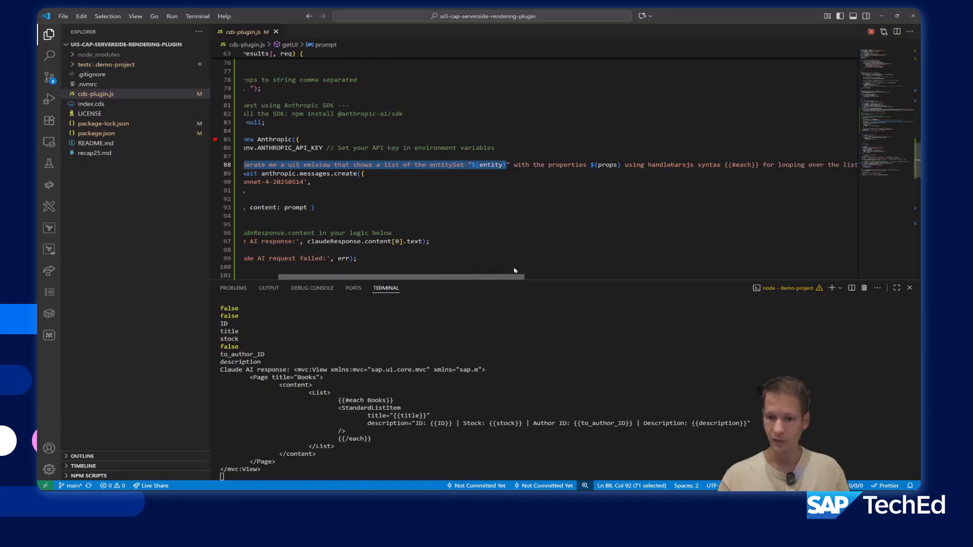
{"action": "scroll", "scroll_direction": "right", "scroll_amount": 3}
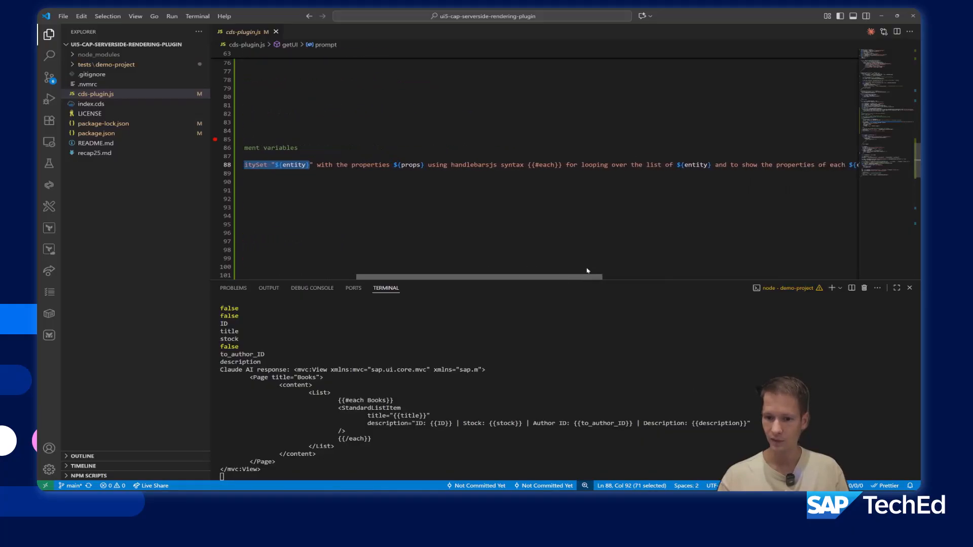
{"action": "scroll", "scroll_direction": "right", "scroll_amount": 3}
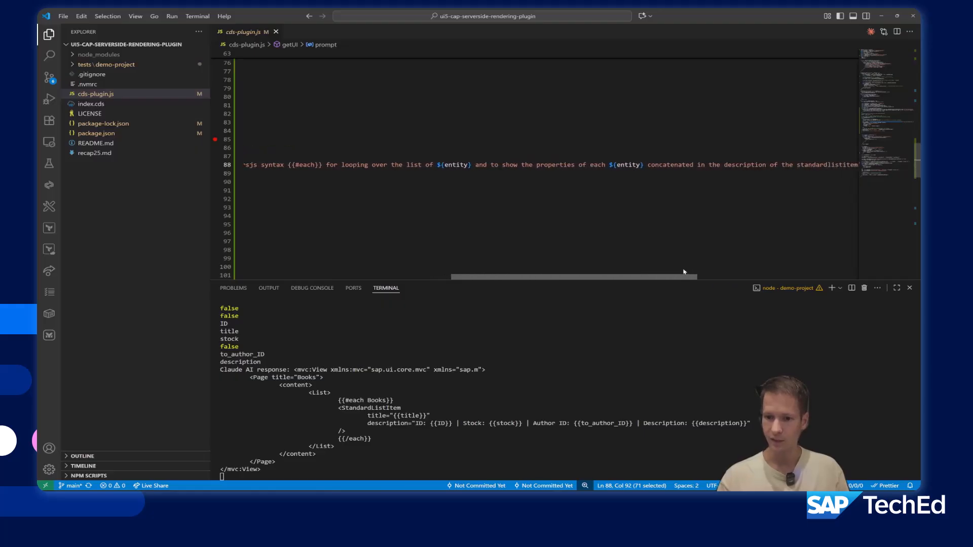
{"action": "scroll", "scroll_direction": "right", "scroll_amount": 3}
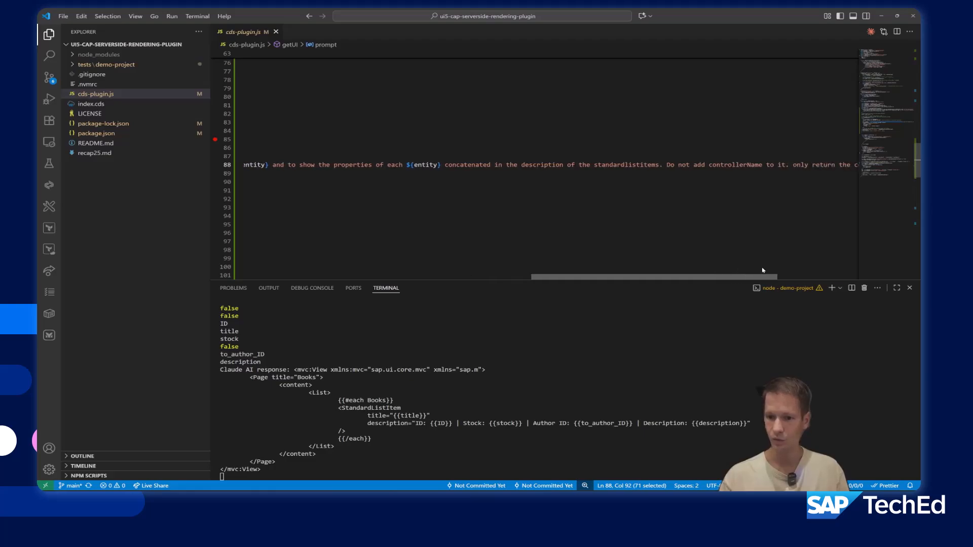
{"action": "scroll", "scroll_direction": "right", "scroll_amount": 3}
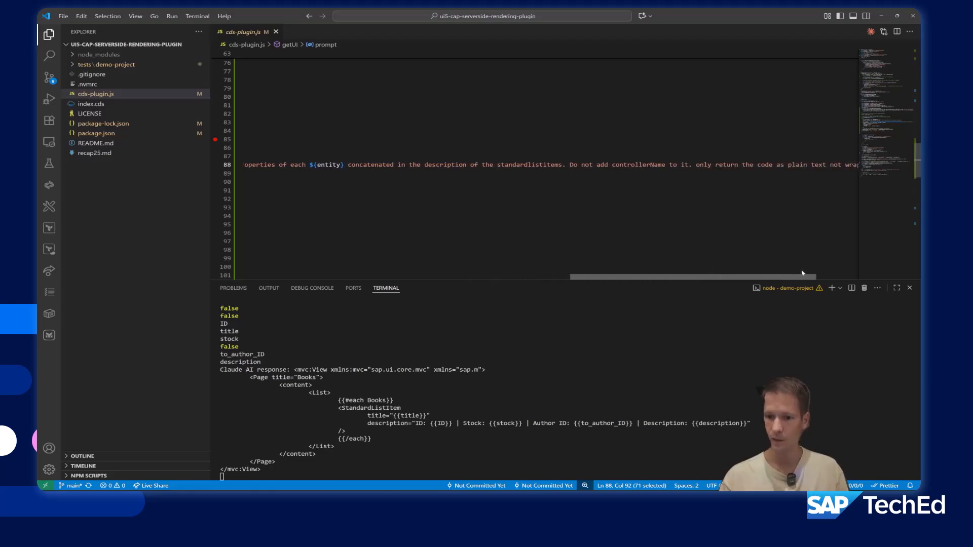